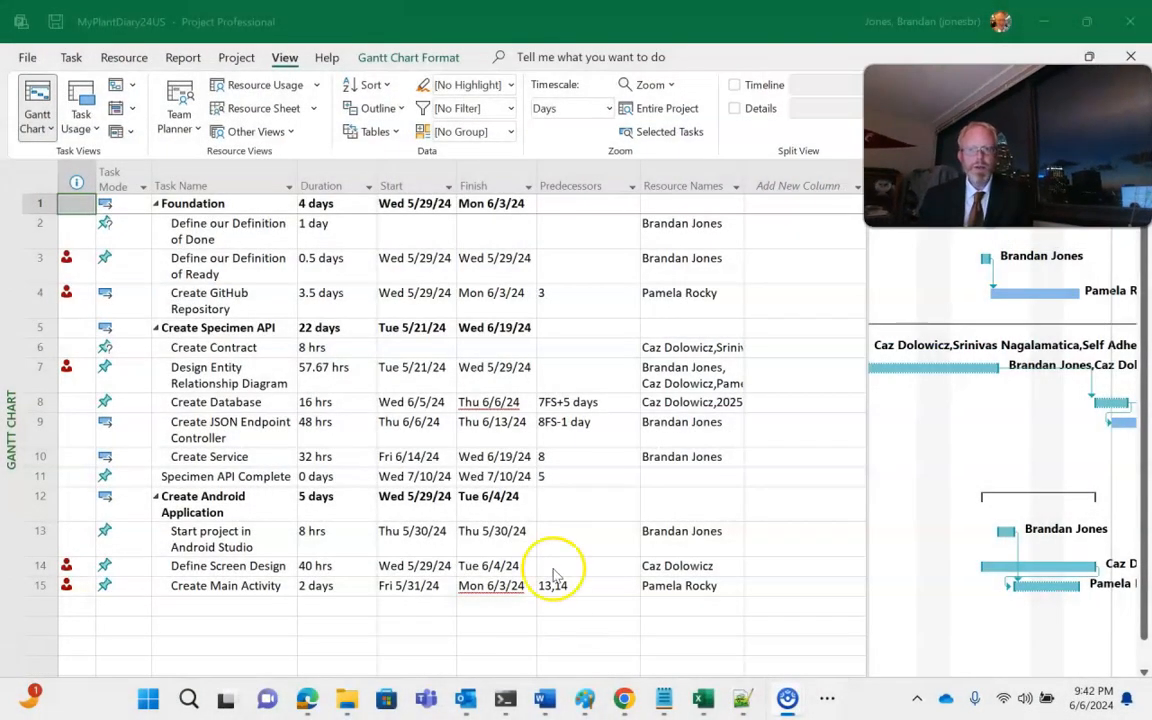
Review the Gantt Chart task list and bring up the Report ribbon choices.
{"action": "left_click", "coordinate": [584, 456]}
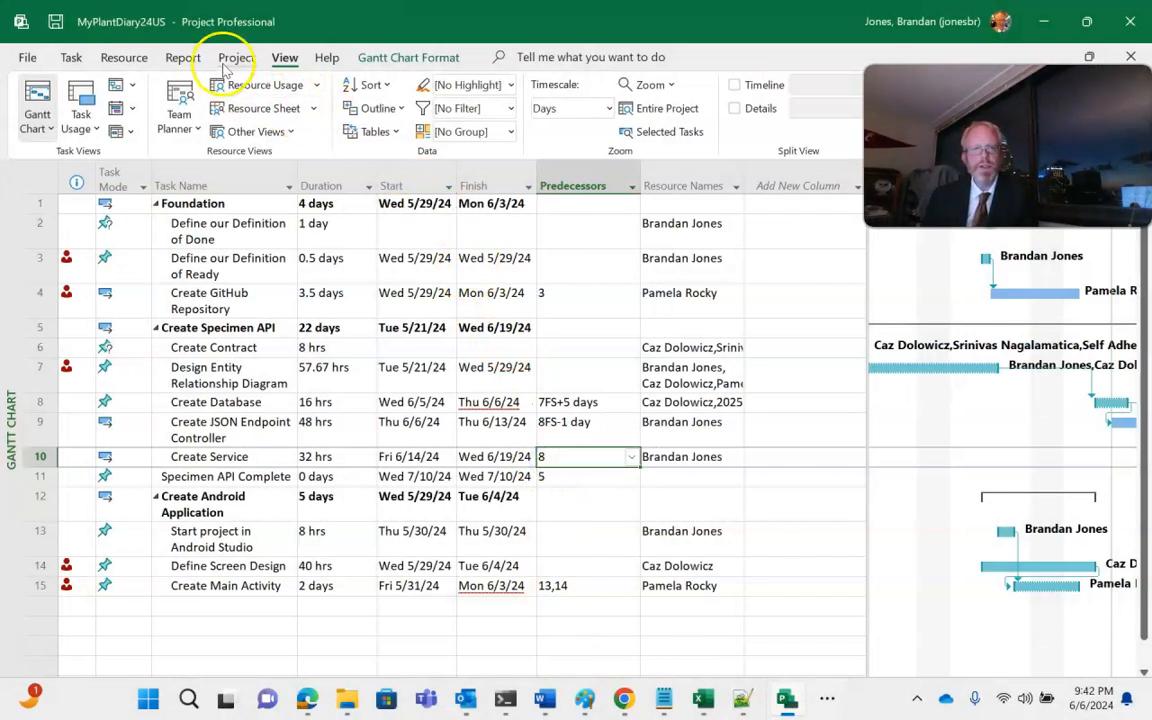
{"action": "left_click", "coordinate": [800, 292]}
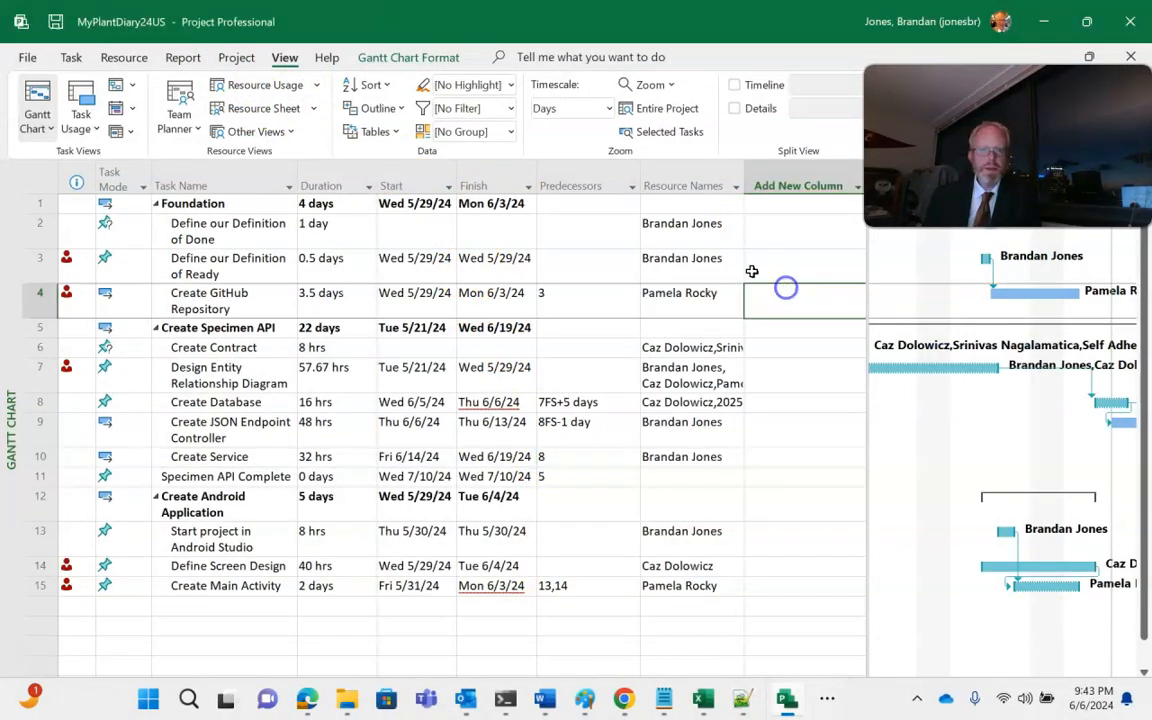
{"action": "mouse_move", "coordinate": [464, 132]}
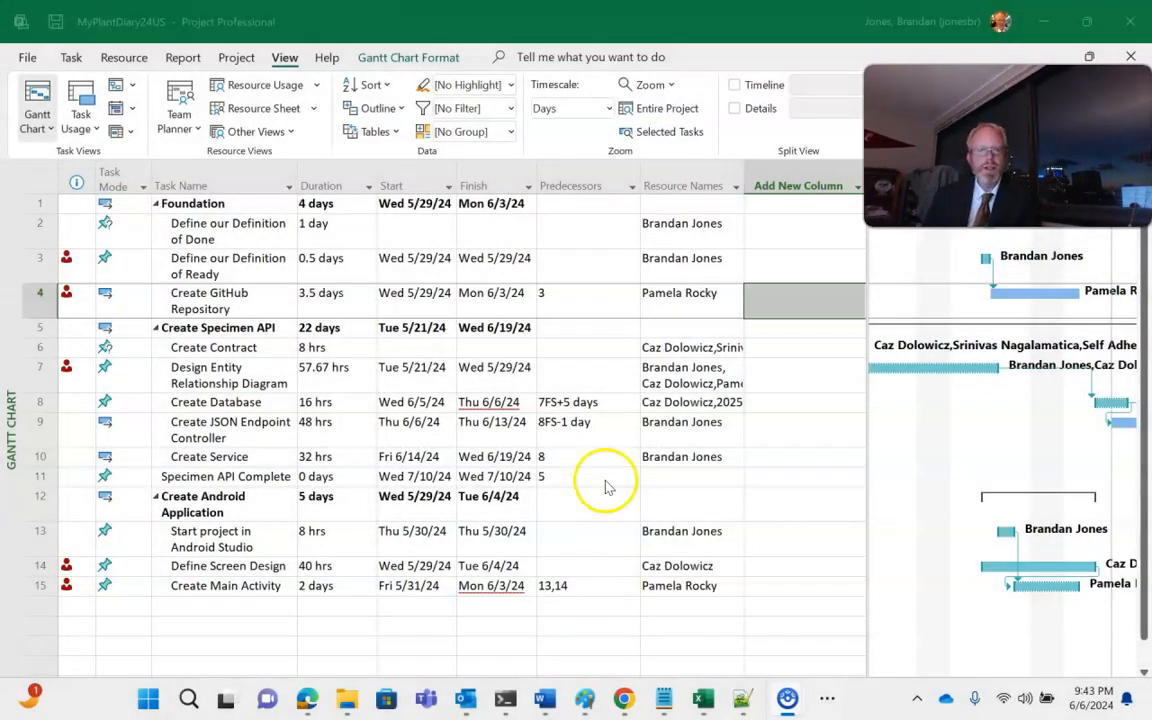
{"action": "left_click", "coordinate": [184, 56]}
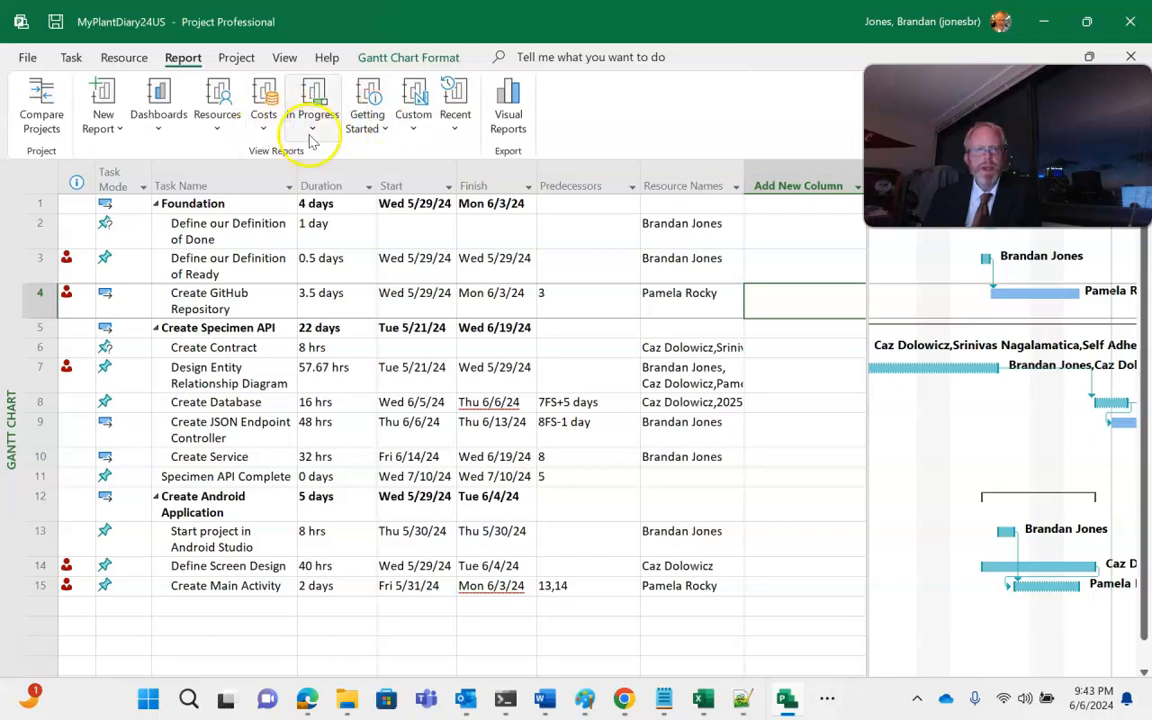
View the Critical Tasks report from the In Progress report list.
{"action": "left_click", "coordinate": [312, 100]}
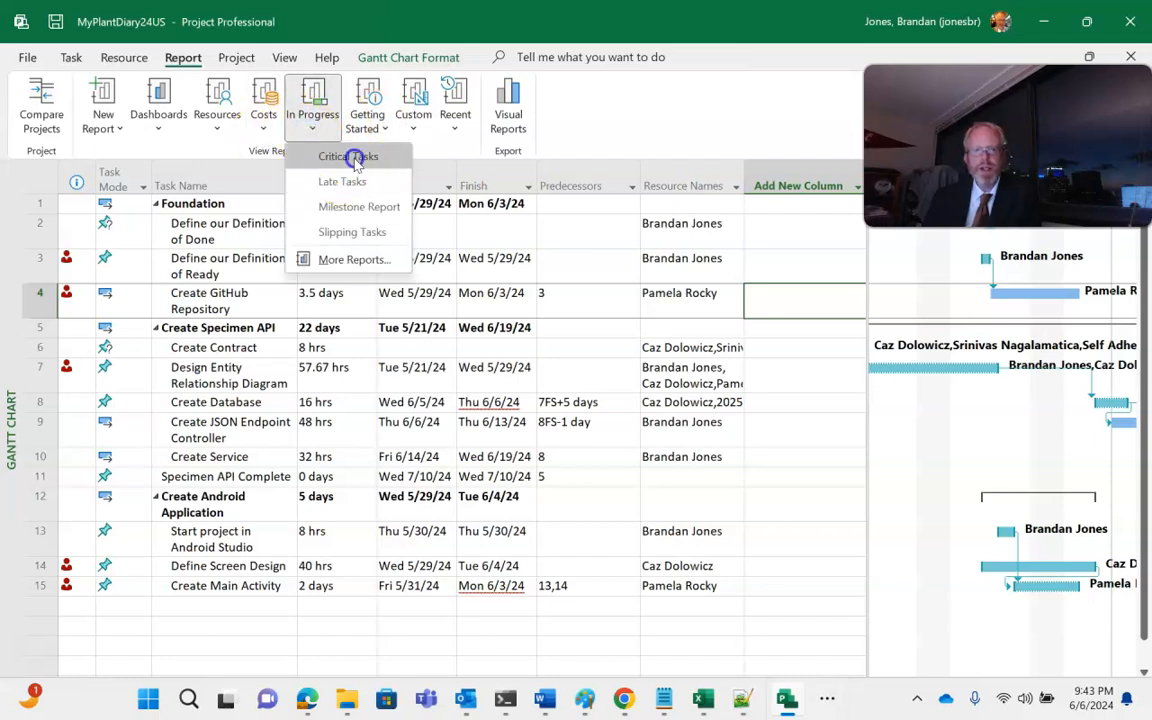
{"action": "left_click", "coordinate": [348, 156]}
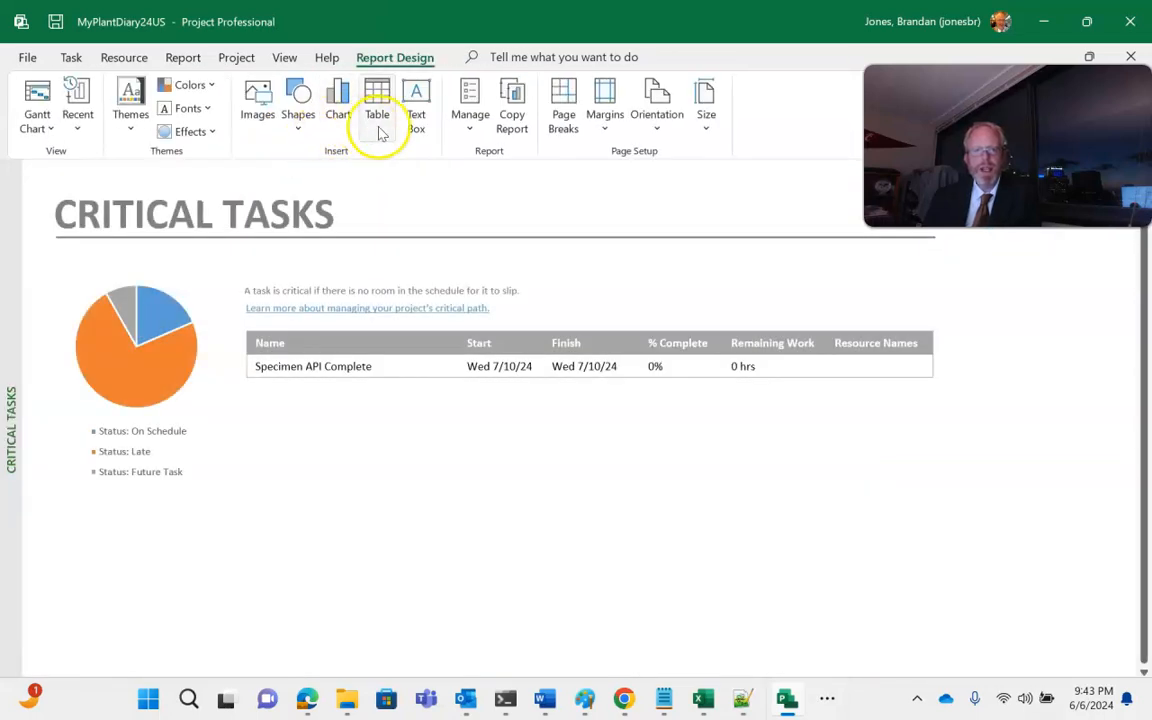
{"action": "left_click", "coordinate": [184, 56]}
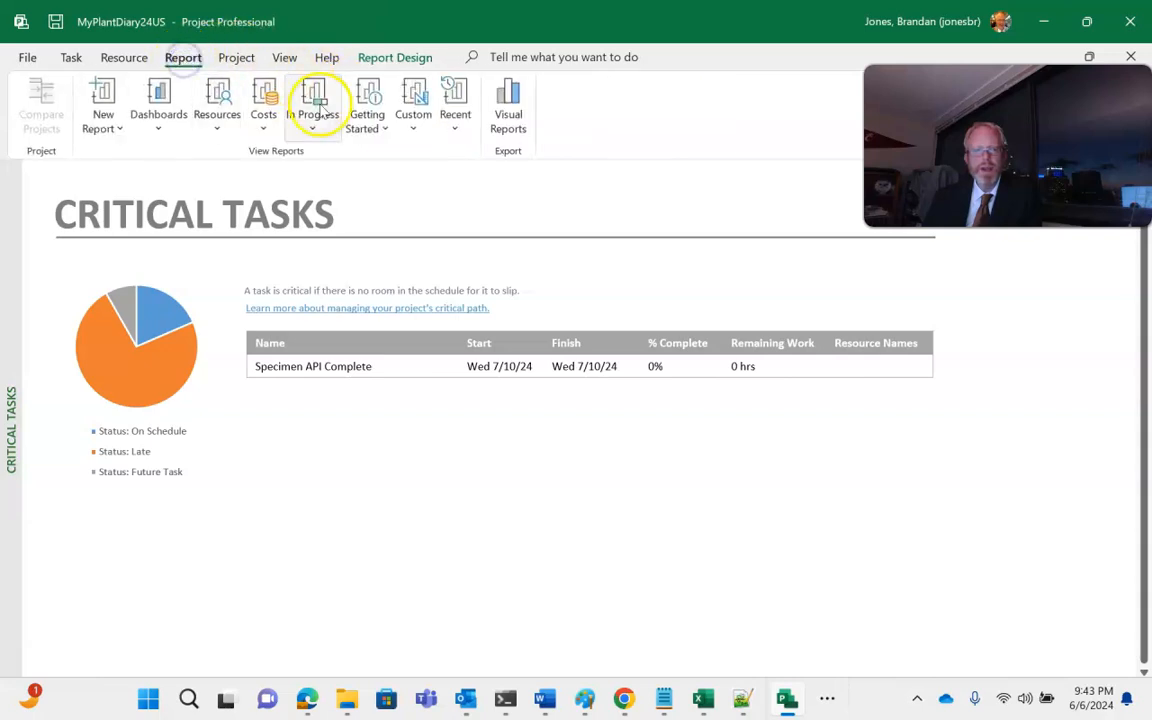
{"action": "left_click", "coordinate": [312, 104]}
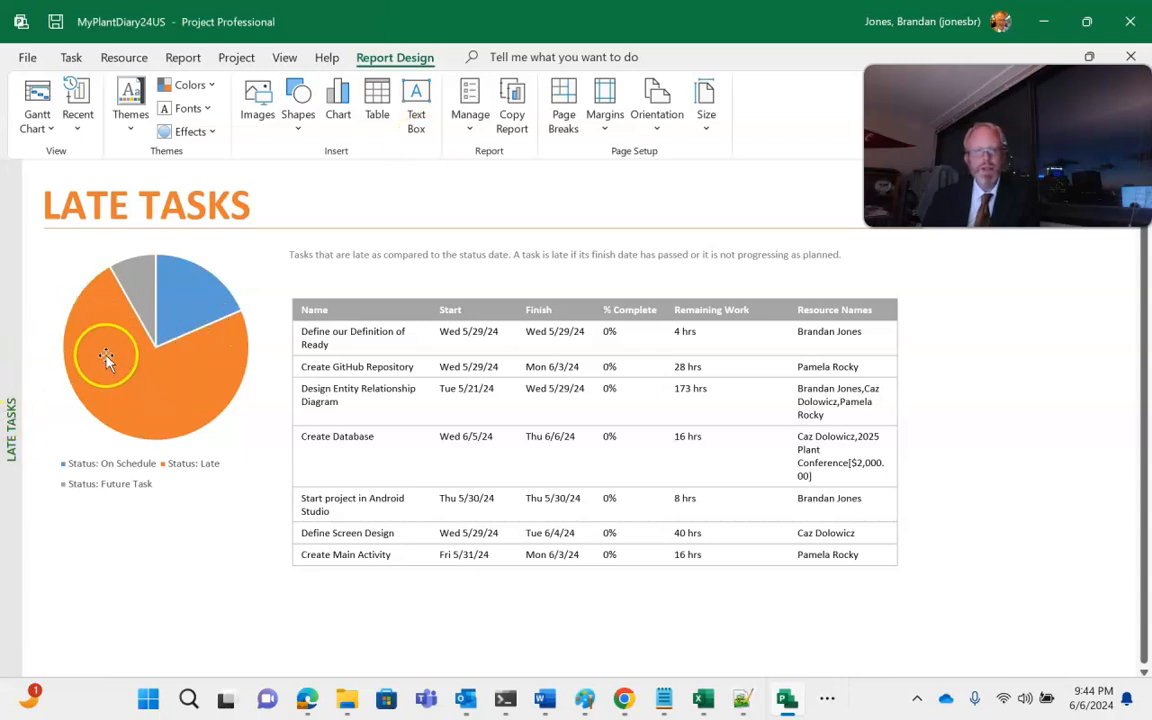
{"action": "mouse_move", "coordinate": [208, 350]}
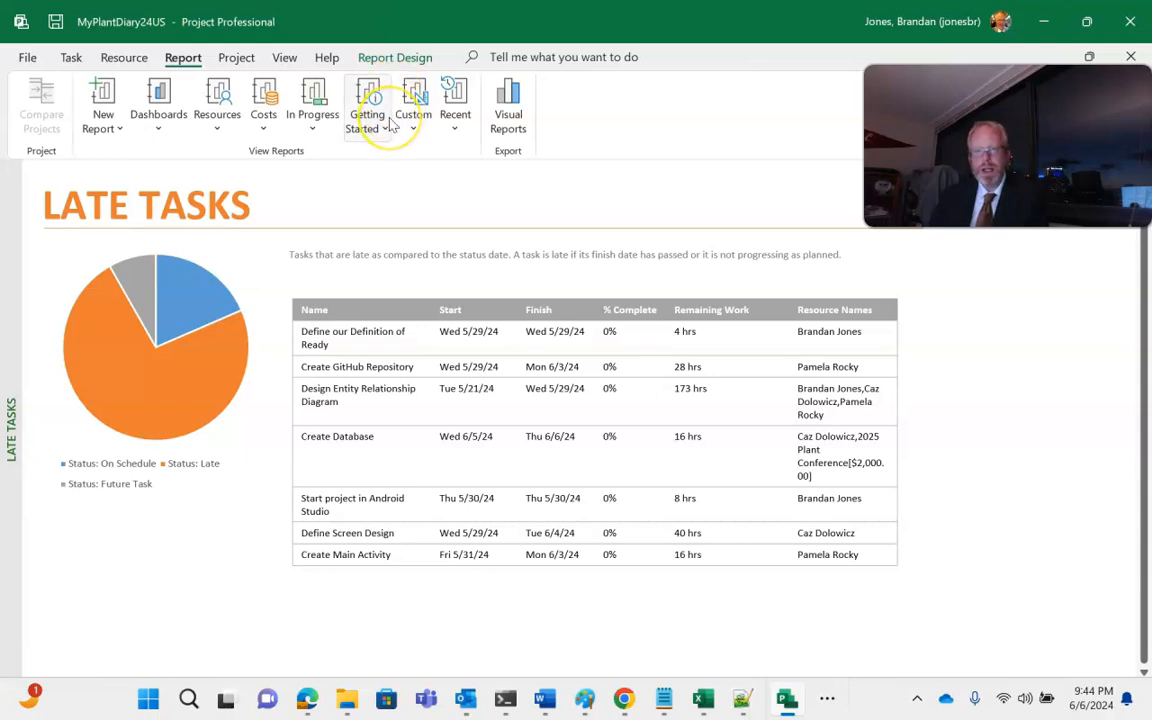
{"action": "mouse_move", "coordinate": [312, 110]}
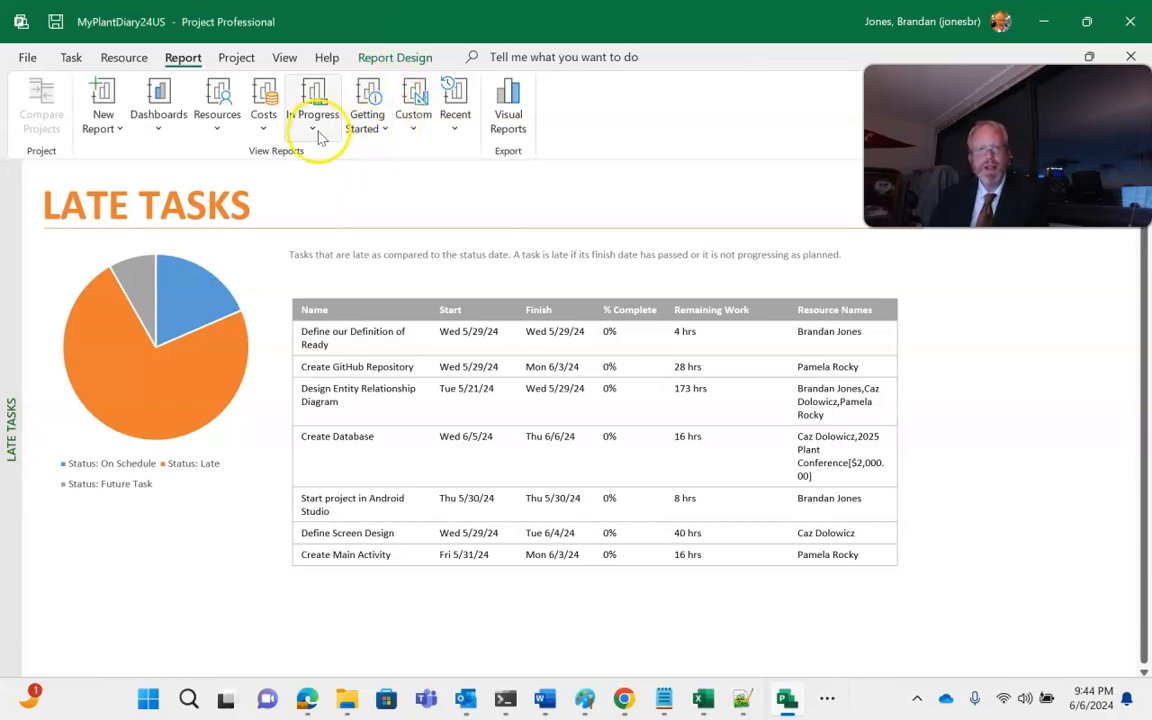
View the Slipping Tasks report, then return to the Gantt Chart view.
{"action": "left_click", "coordinate": [312, 130]}
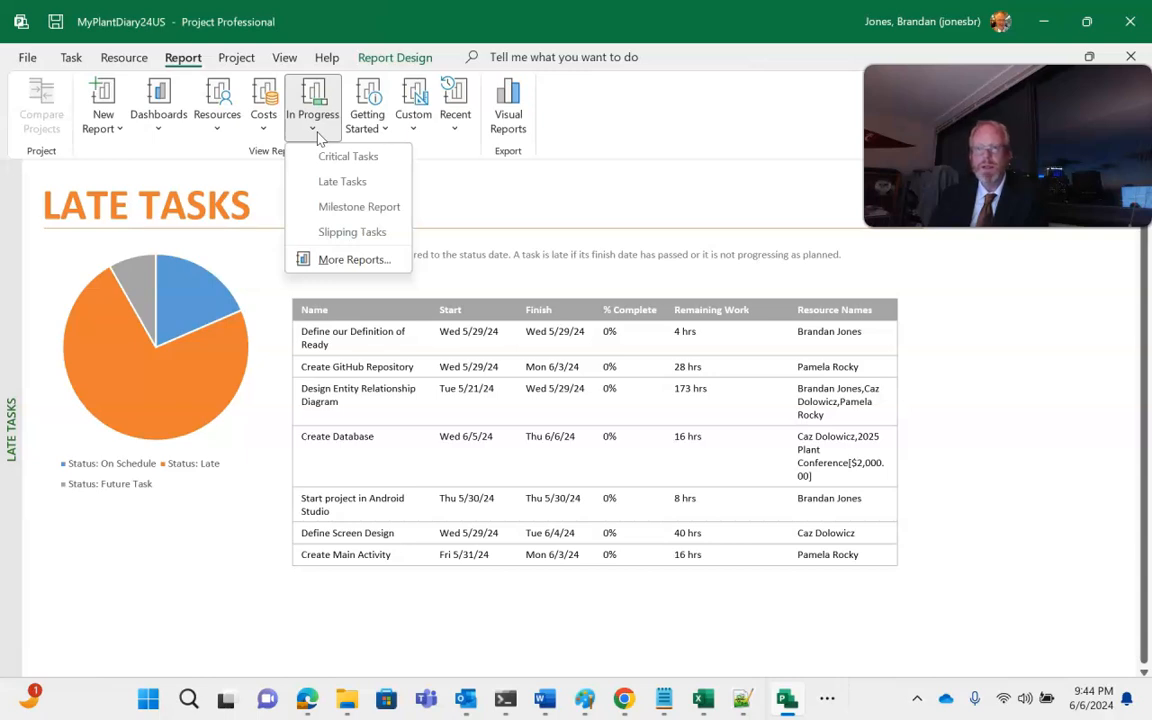
{"action": "mouse_move", "coordinate": [348, 156]}
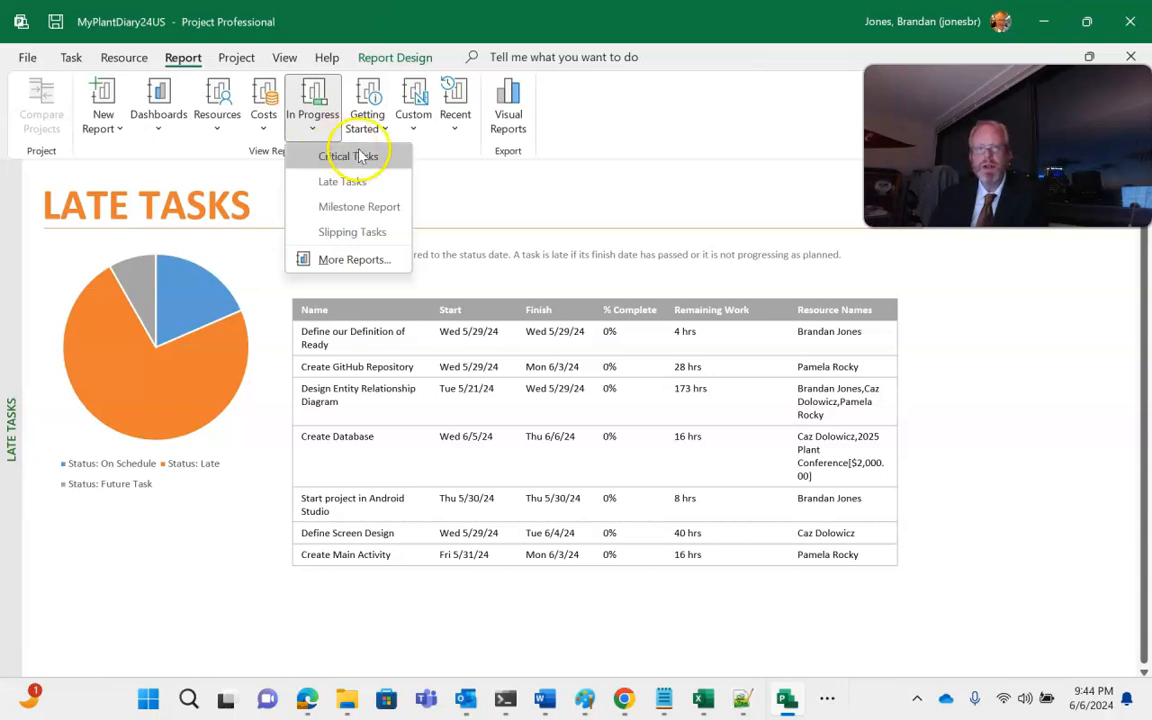
{"action": "mouse_move", "coordinate": [352, 232]}
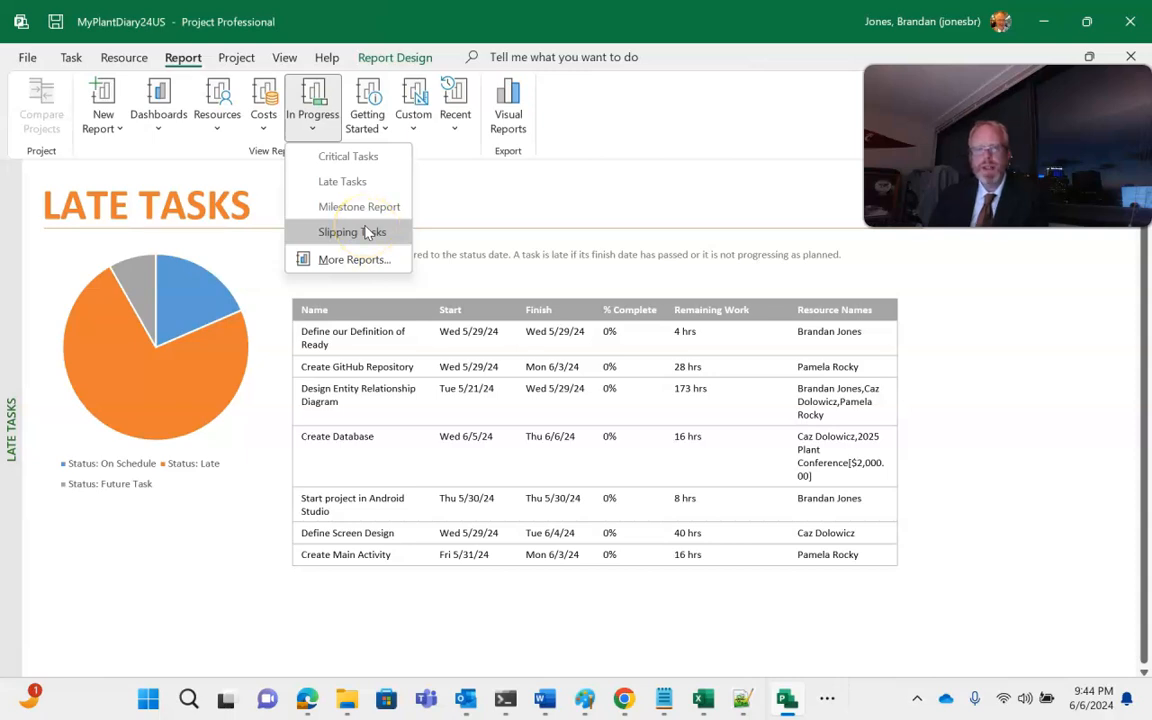
{"action": "left_click", "coordinate": [352, 232]}
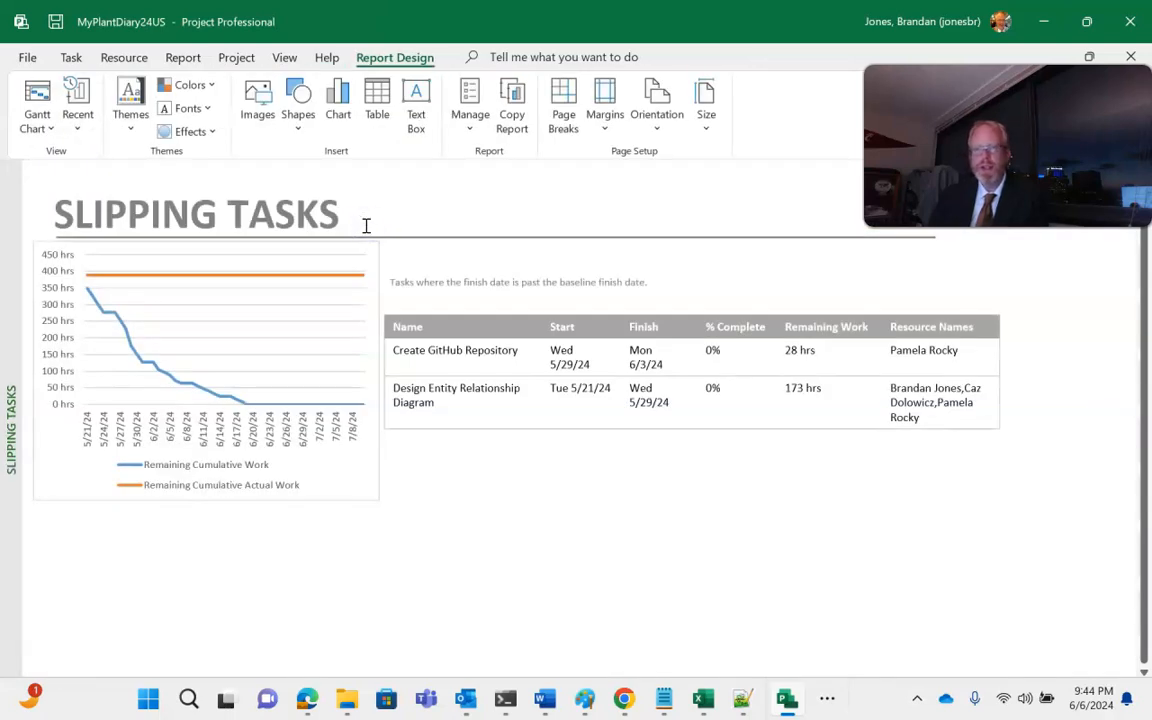
{"action": "mouse_move", "coordinate": [166, 184]}
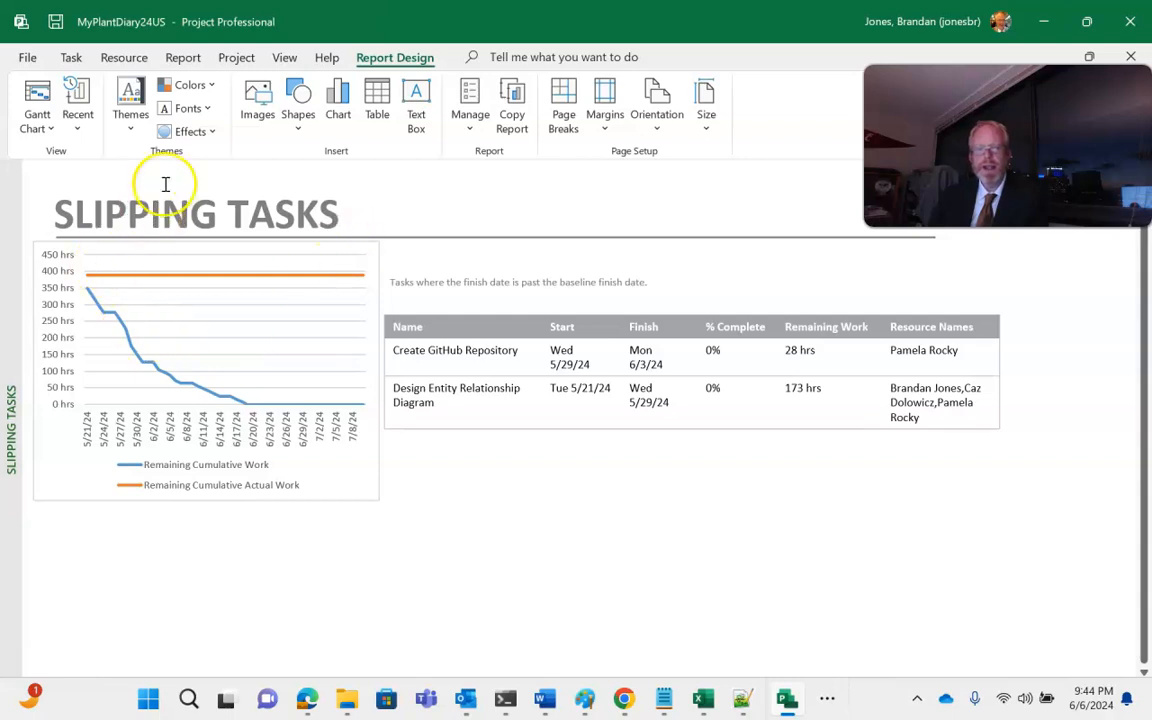
{"action": "left_click", "coordinate": [36, 104]}
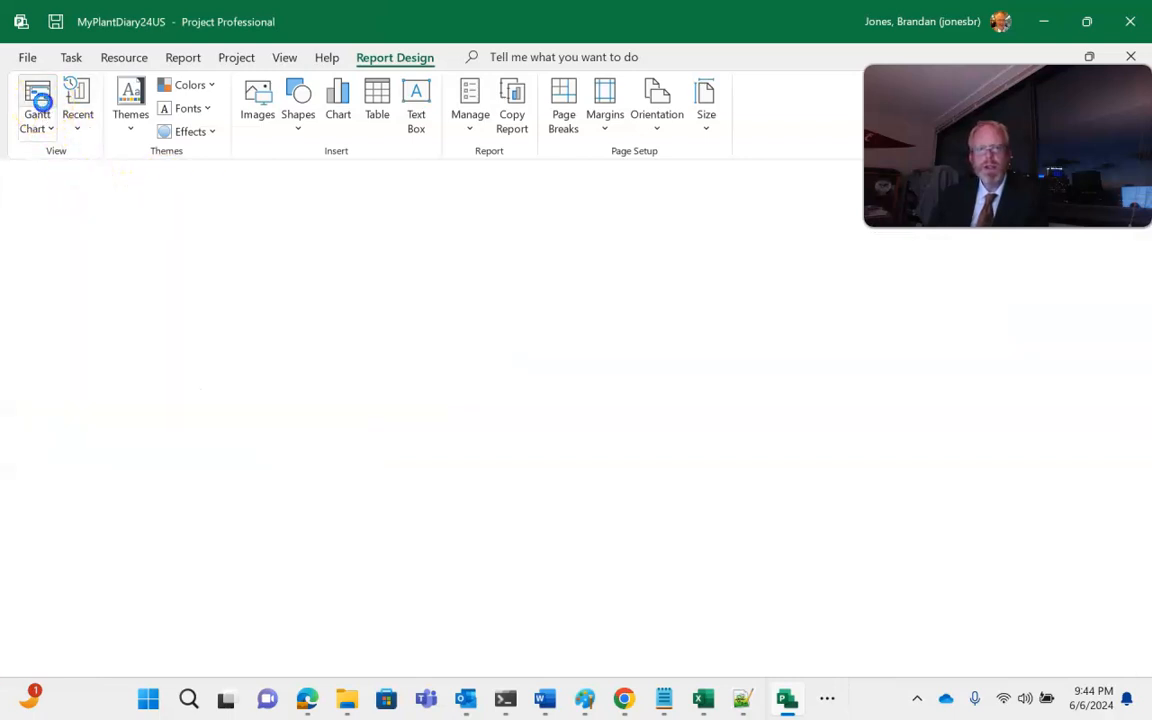
Apply the Earned Value table to the task sheet via More Tables.
{"action": "left_click", "coordinate": [36, 100]}
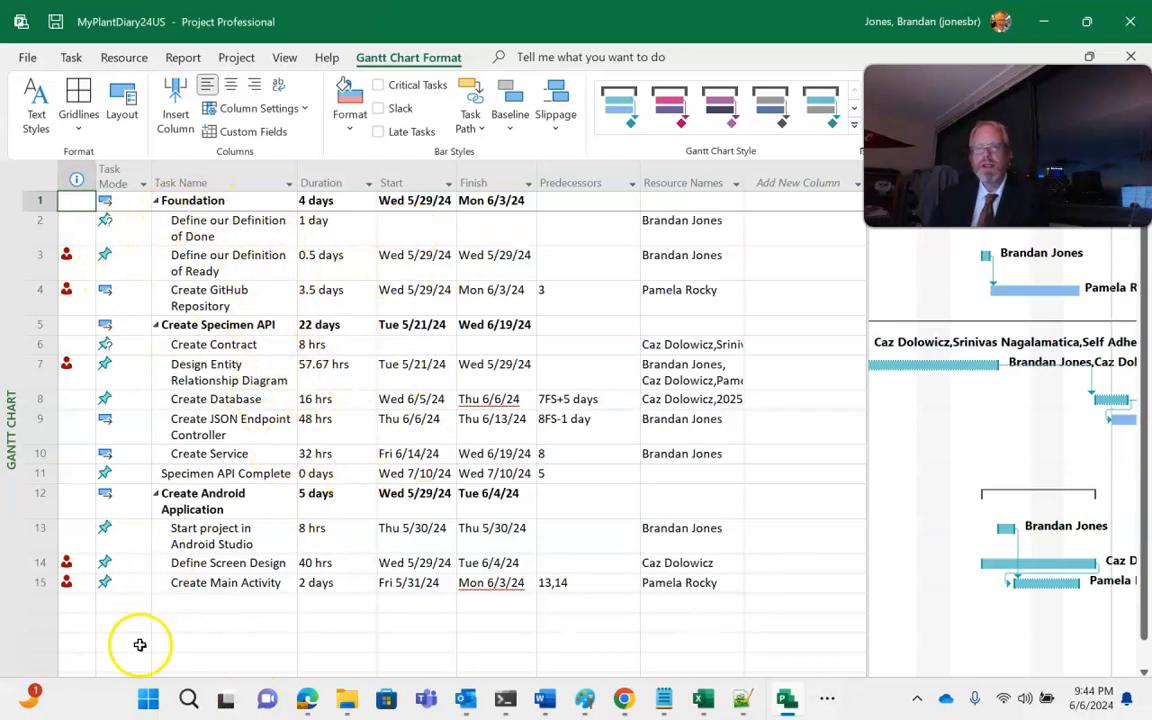
{"action": "mouse_move", "coordinate": [580, 280]}
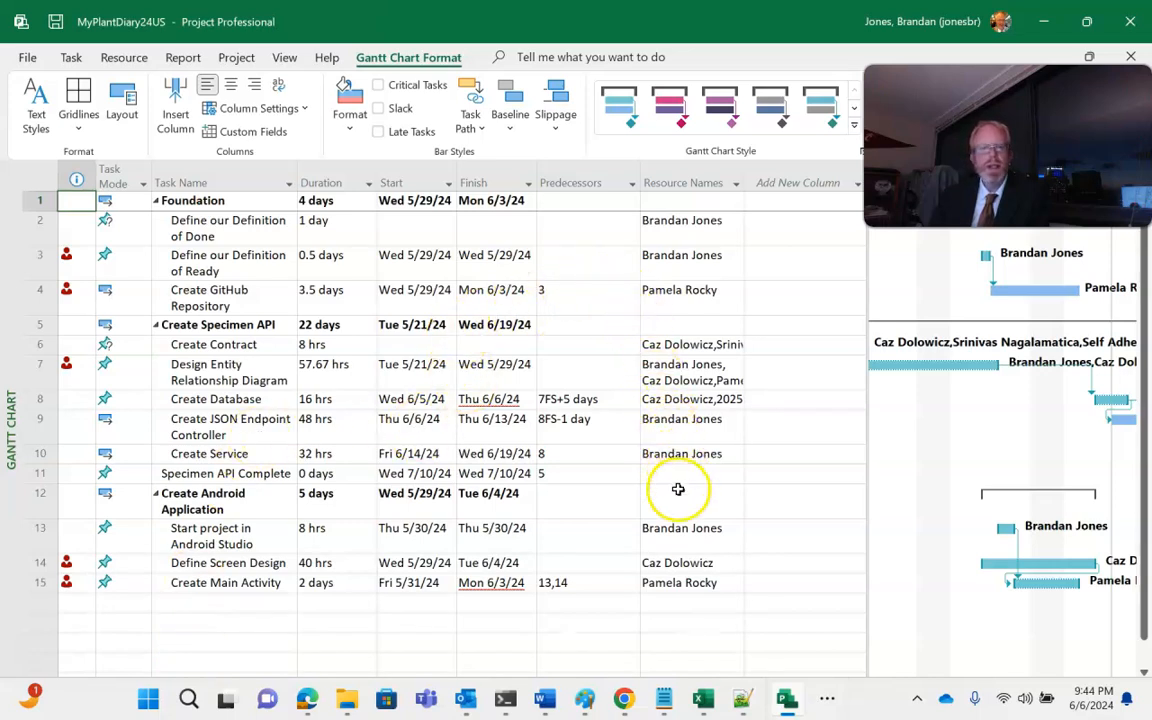
{"action": "mouse_move", "coordinate": [796, 212]}
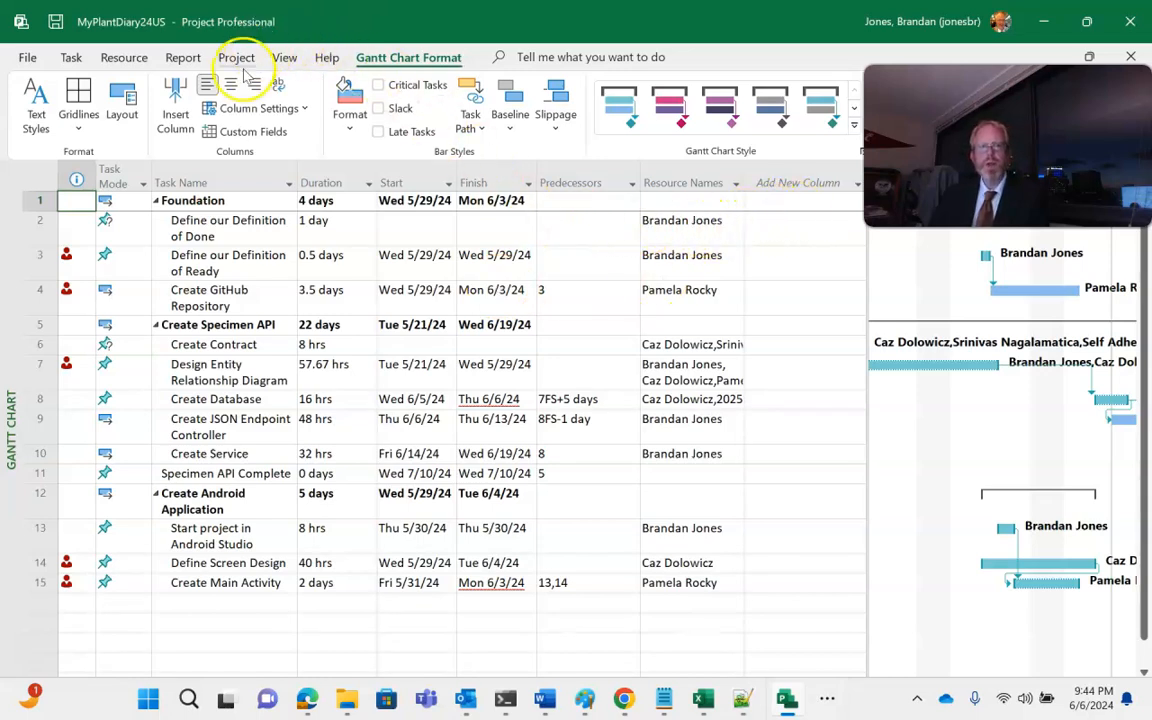
{"action": "mouse_move", "coordinate": [284, 56]}
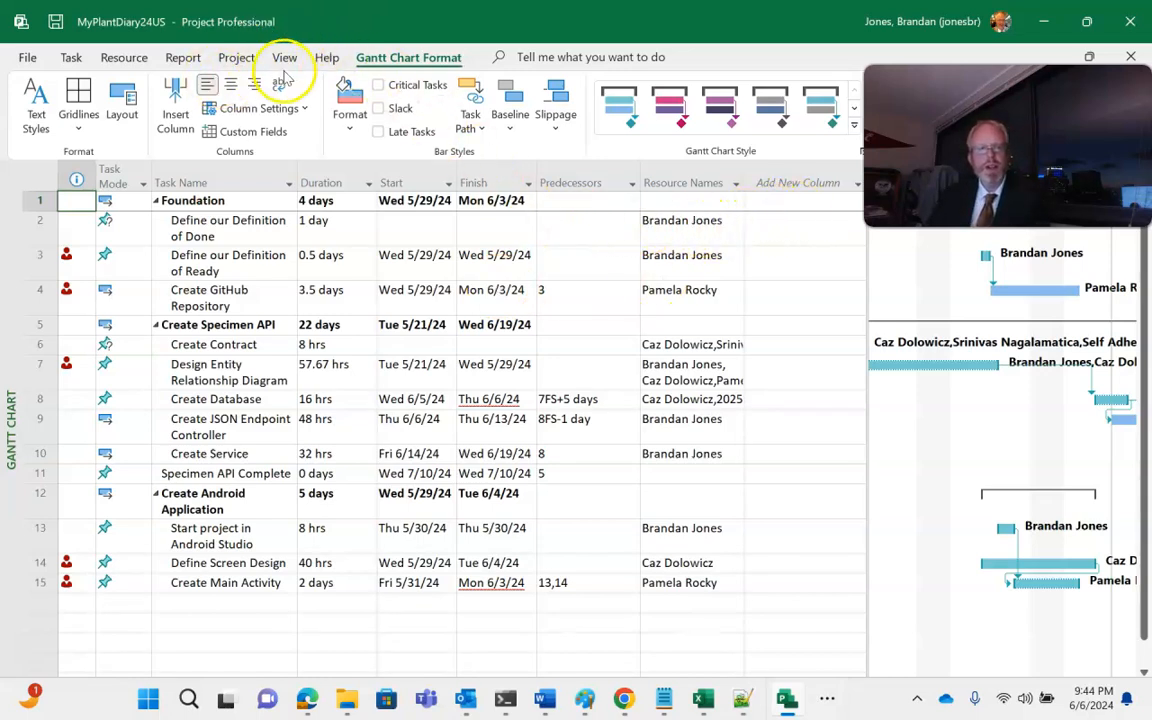
{"action": "left_click", "coordinate": [284, 56]}
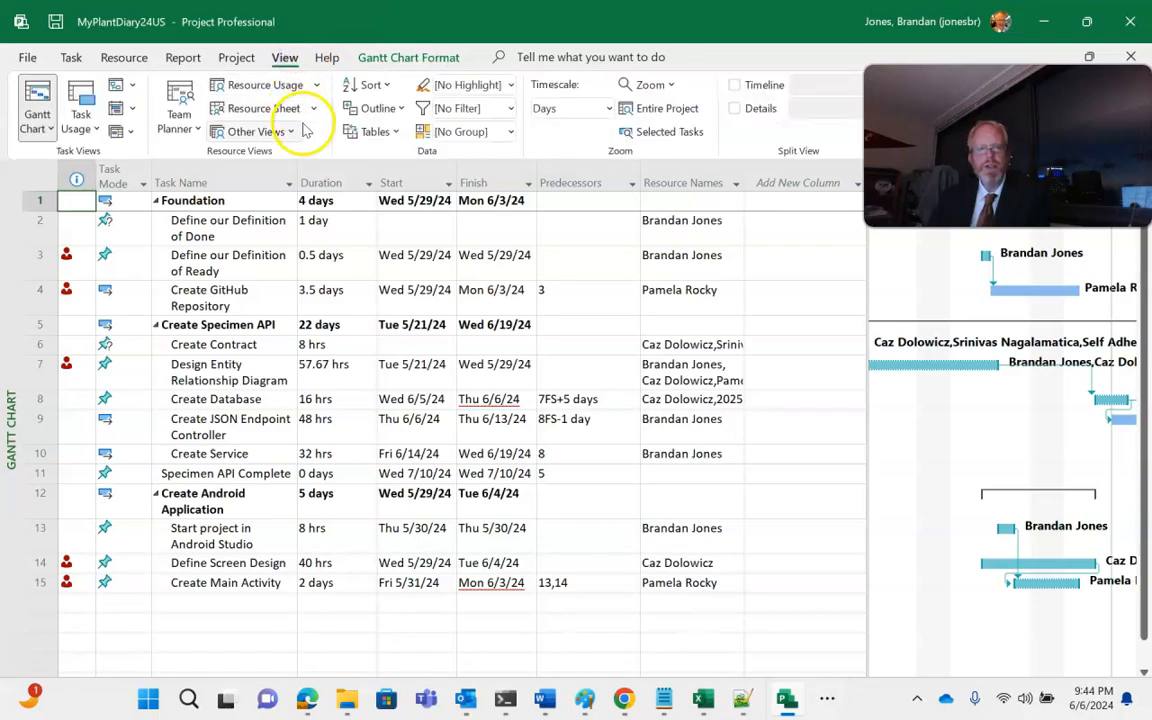
{"action": "mouse_move", "coordinate": [372, 132]}
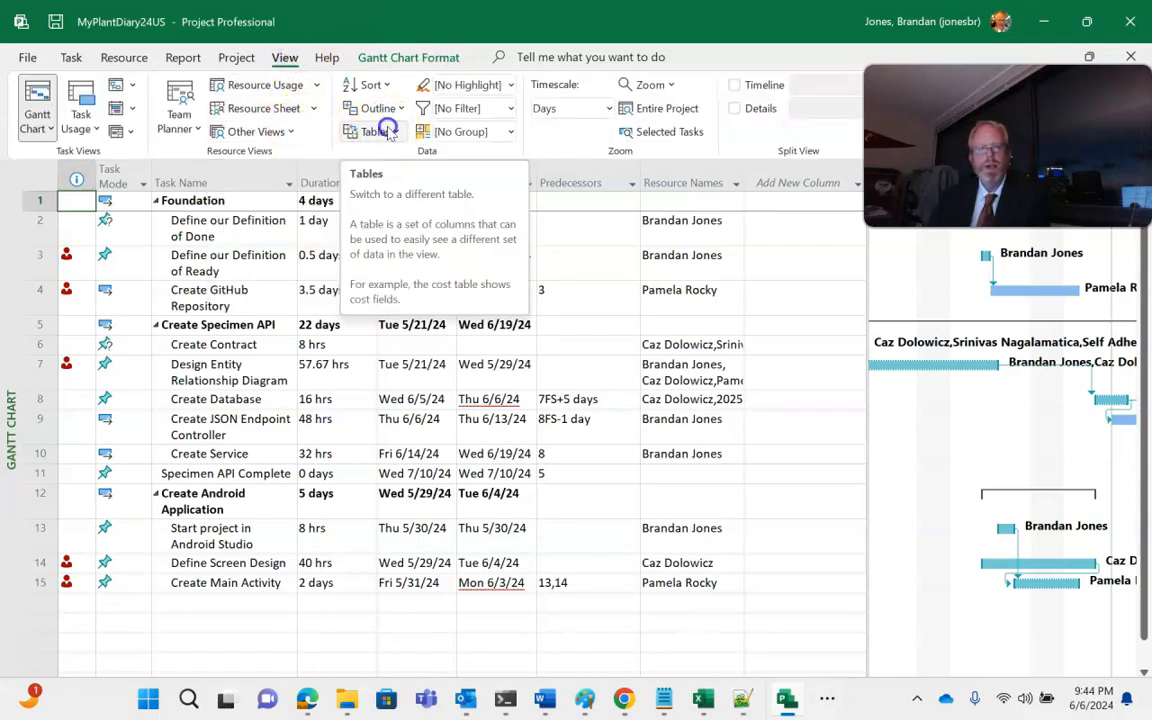
{"action": "left_click", "coordinate": [372, 132]}
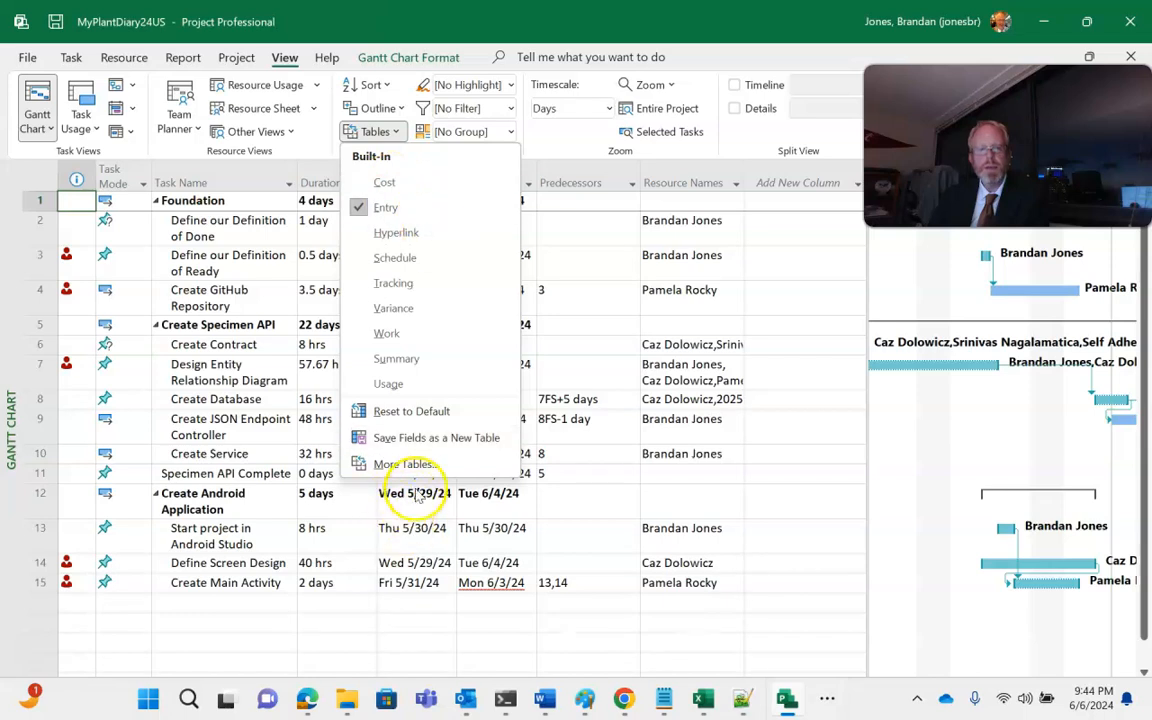
{"action": "left_click", "coordinate": [404, 464]}
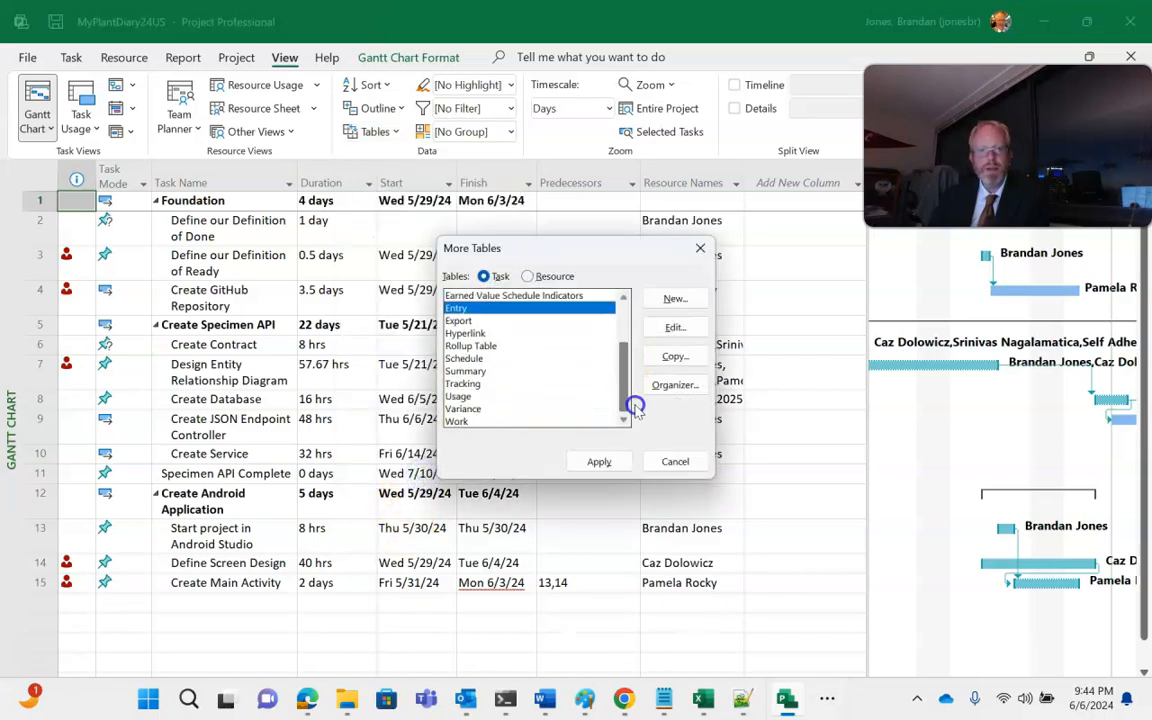
{"action": "scroll", "scroll_direction": "up", "scroll_amount": 3}
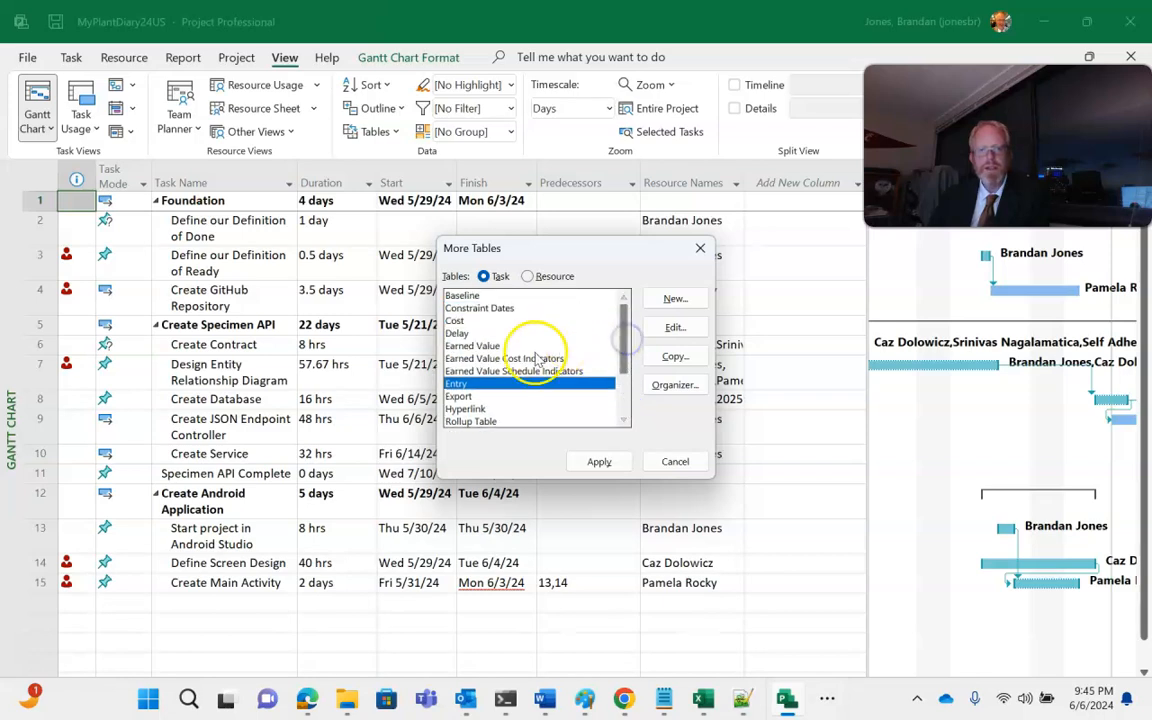
{"action": "left_click", "coordinate": [472, 344]}
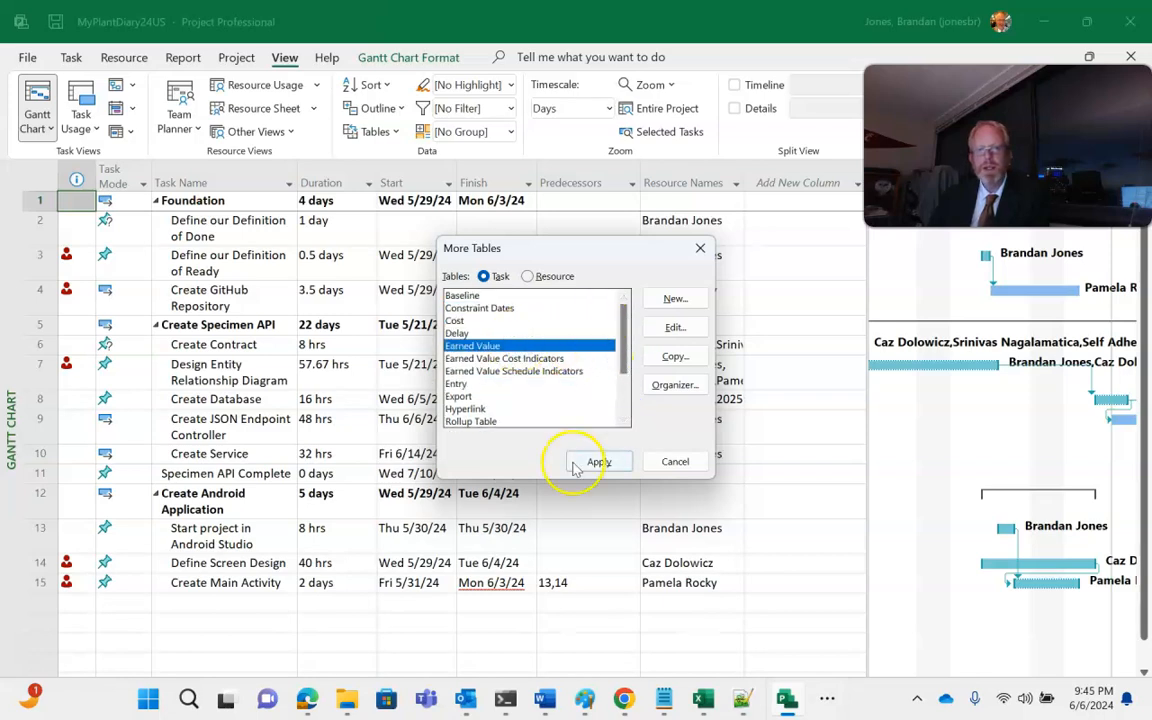
{"action": "left_click", "coordinate": [598, 460]}
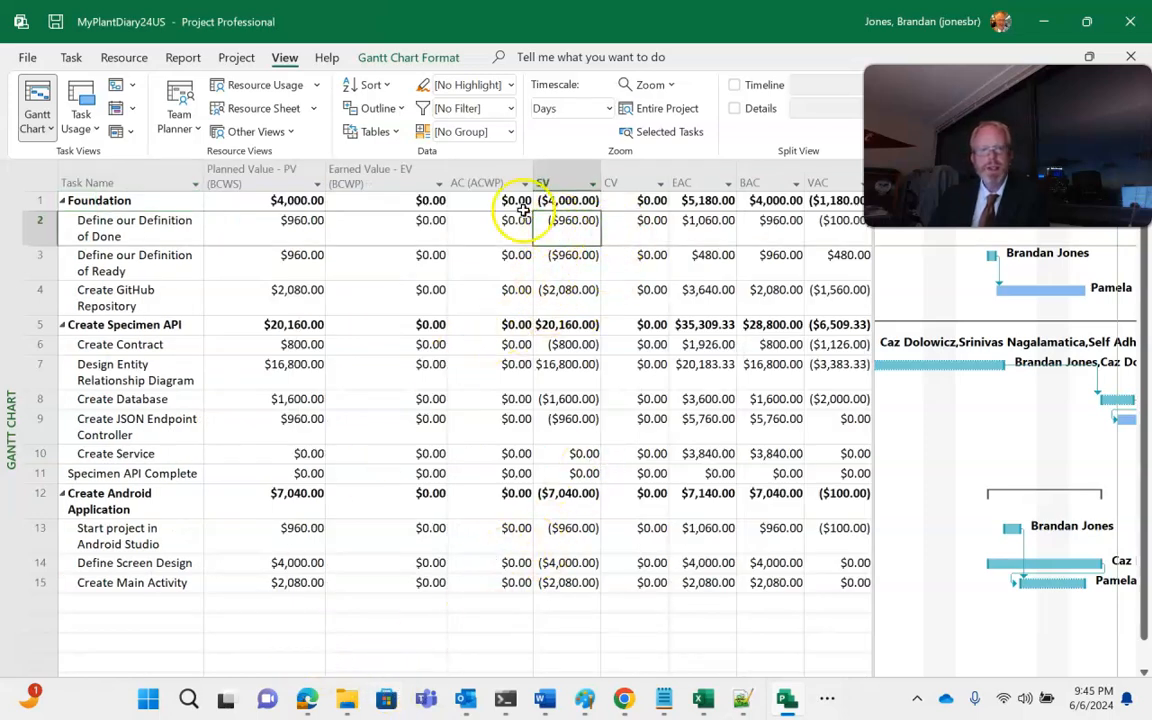
{"action": "left_click", "coordinate": [570, 220]}
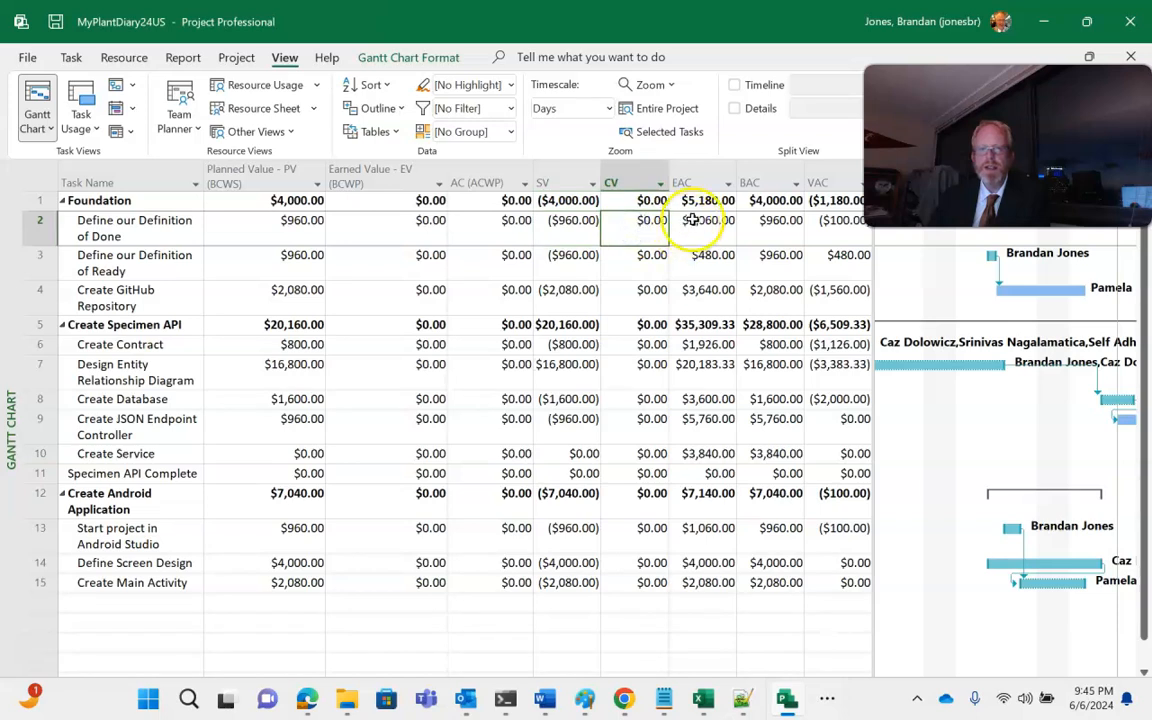
{"action": "left_click", "coordinate": [774, 200]}
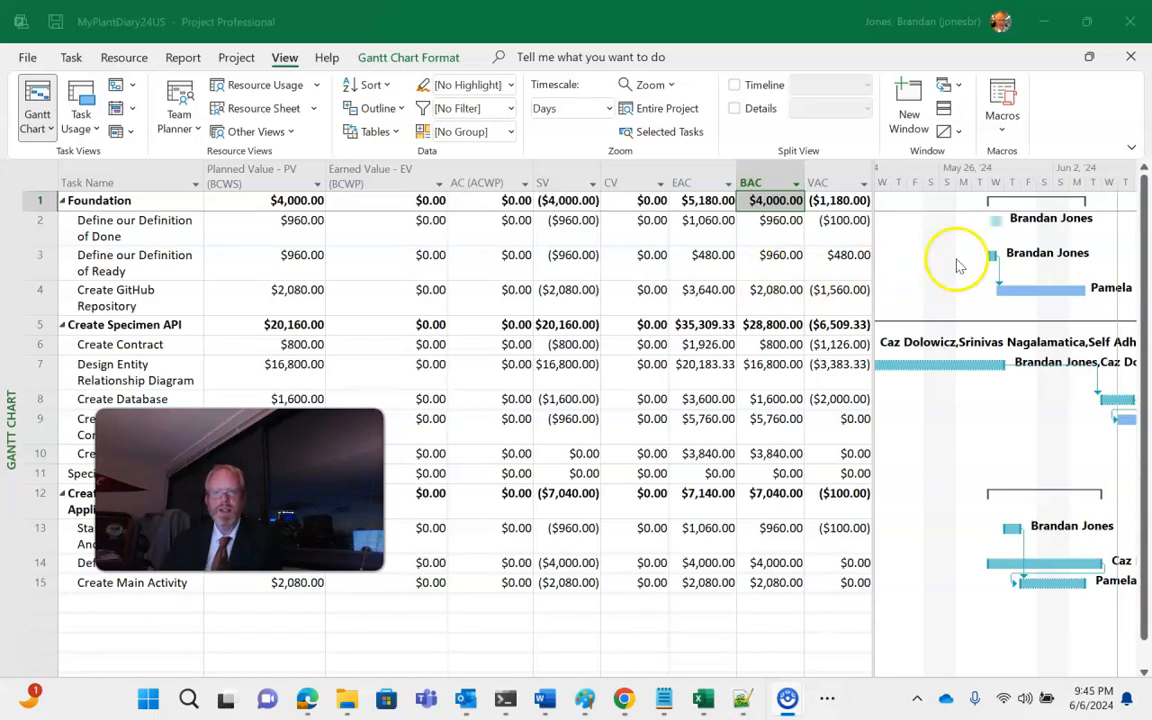
{"action": "mouse_move", "coordinate": [1004, 228]}
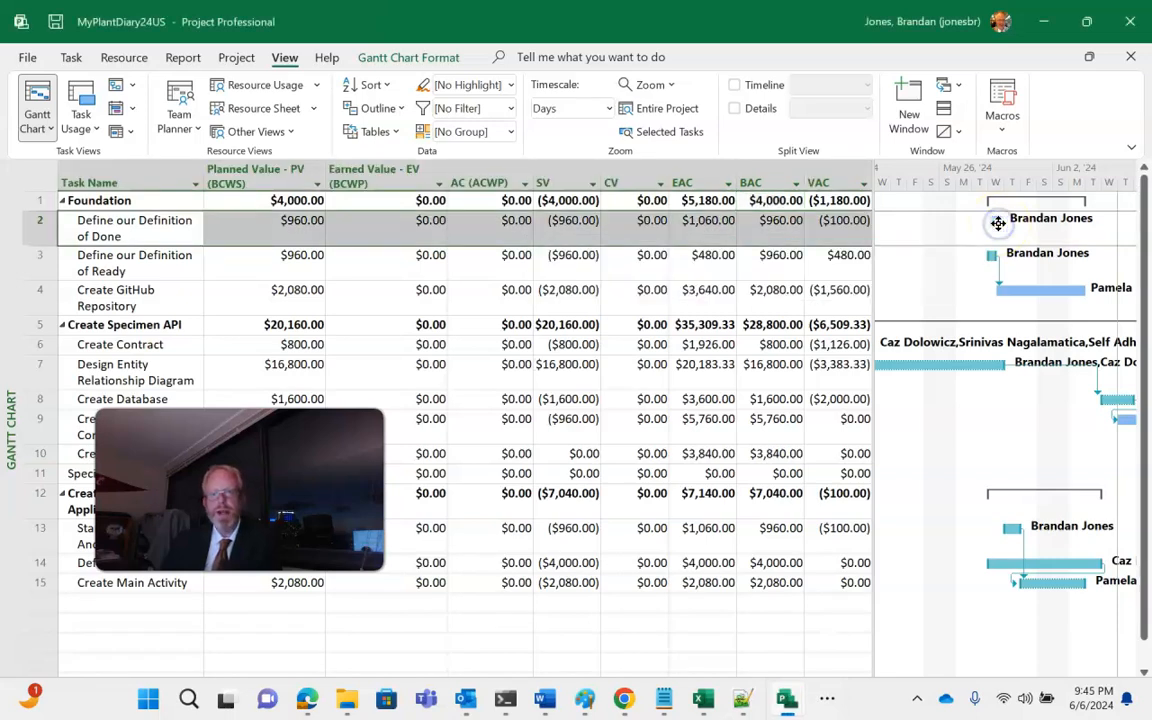
Bring up progress options on the Definition of Done task's Gantt bar.
{"action": "right_click", "coordinate": [998, 224]}
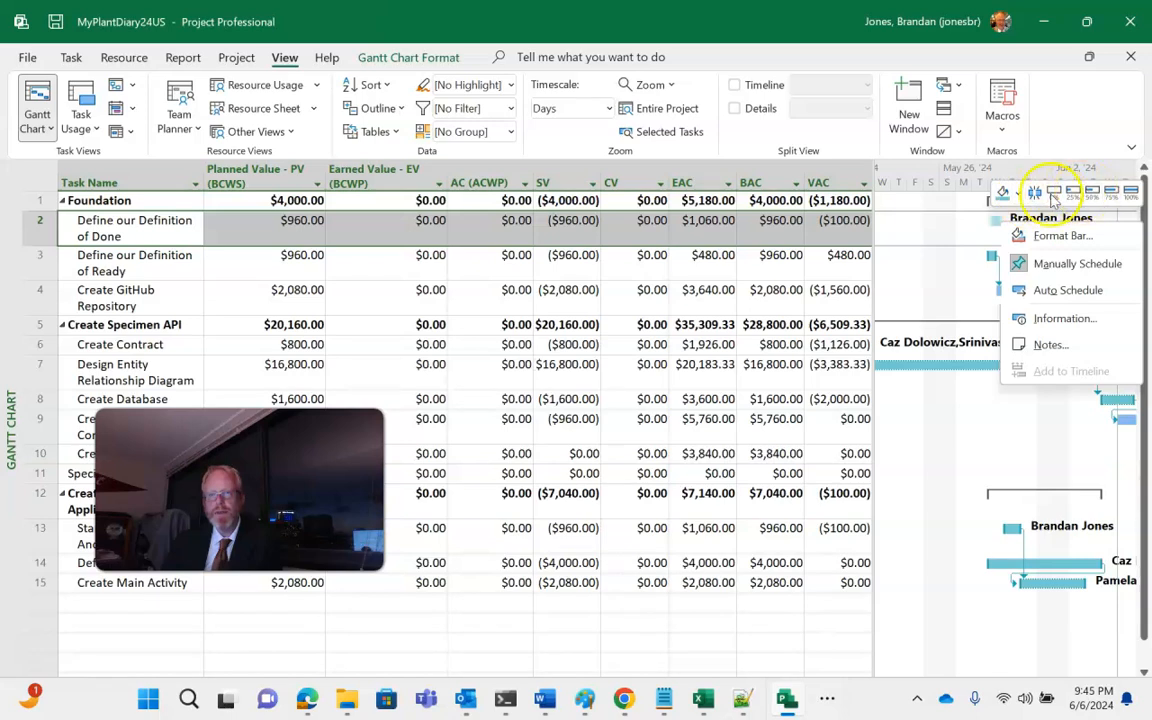
{"action": "mouse_move", "coordinate": [1110, 192]}
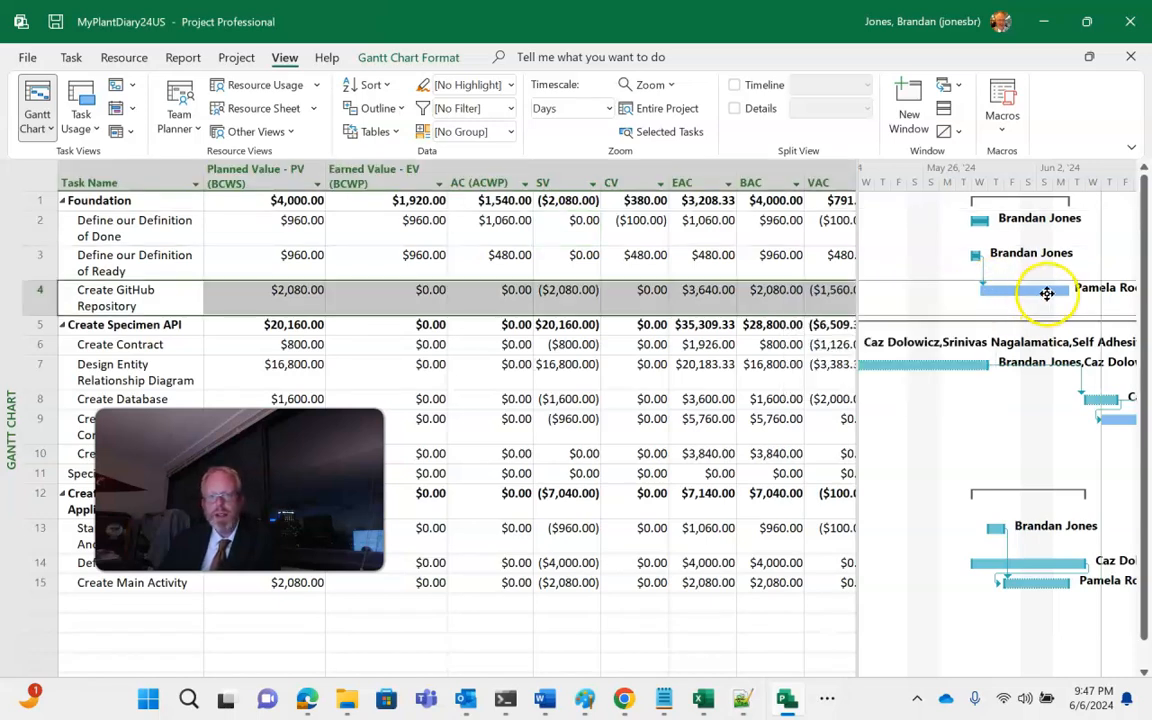
{"action": "mouse_move", "coordinate": [1048, 292]}
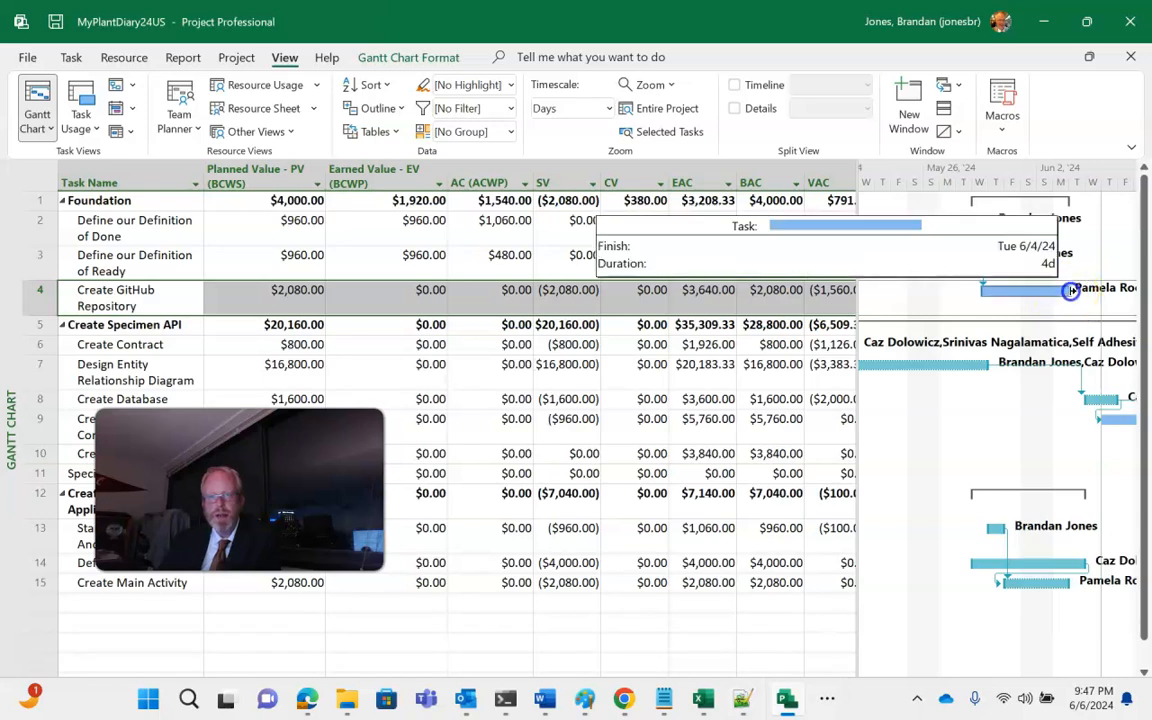
Lengthen Create GitHub Repository to 7 days, finishing Fri 6/7/24.
{"action": "left_click_drag", "start_coordinate": [1064, 290], "coordinate": [1124, 290]}
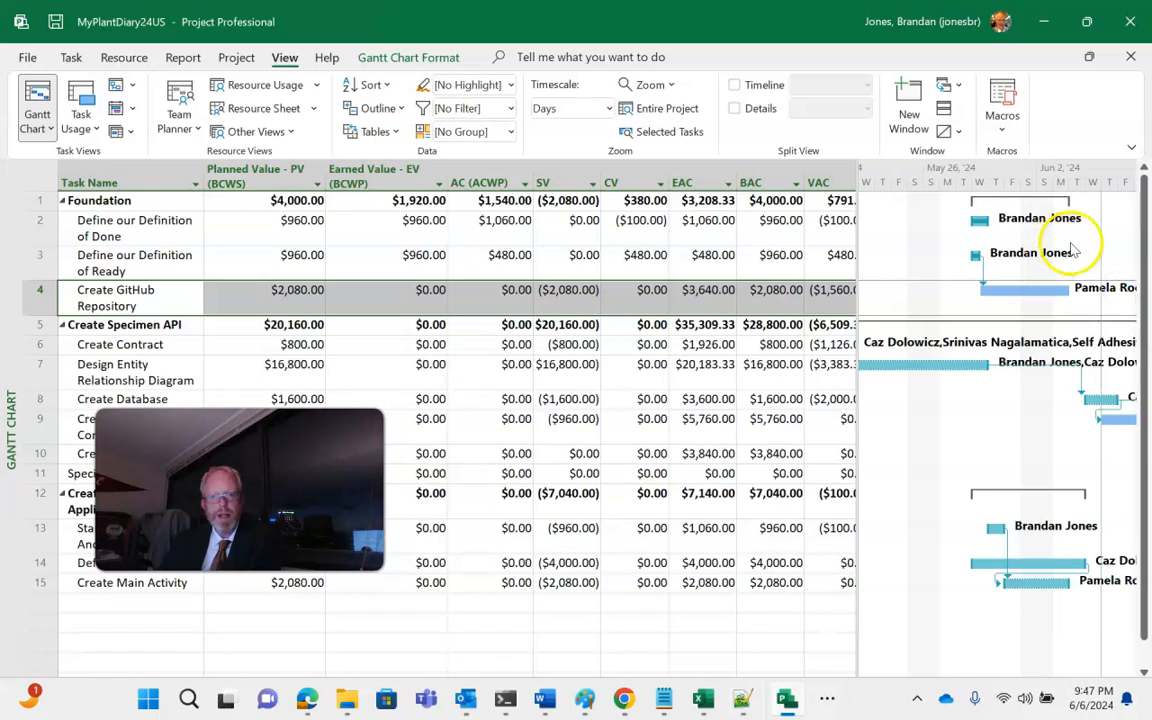
{"action": "mouse_move", "coordinate": [1124, 290]}
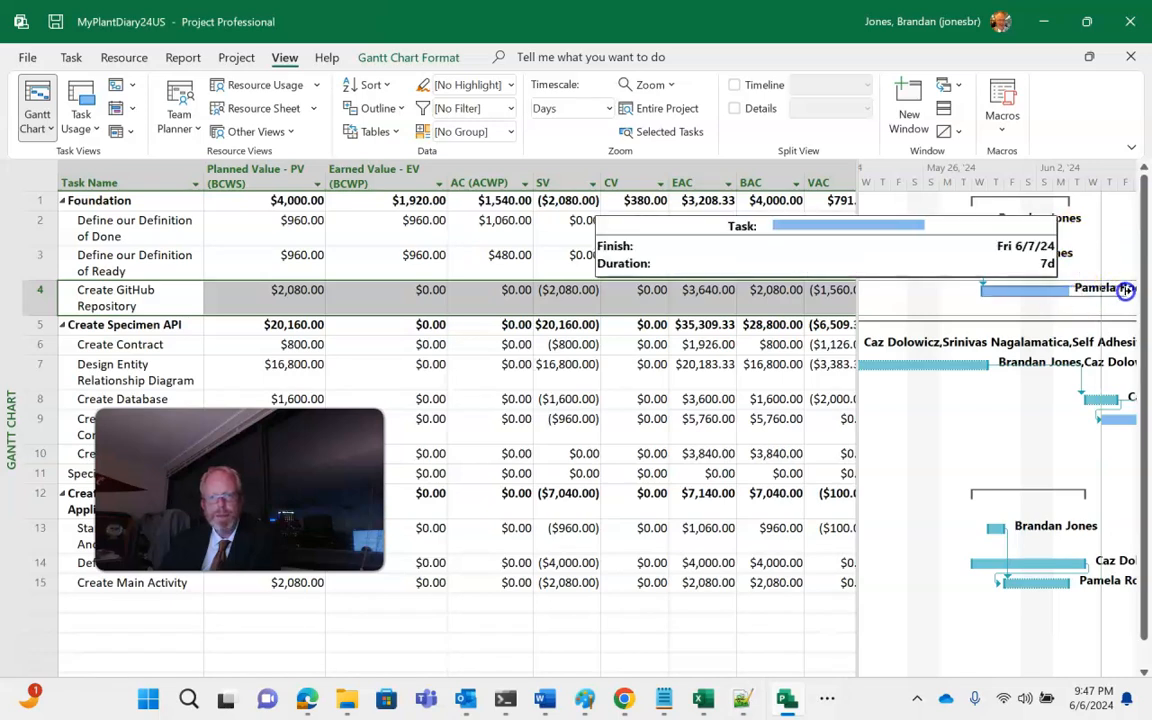
{"action": "left_click", "coordinate": [700, 290]}
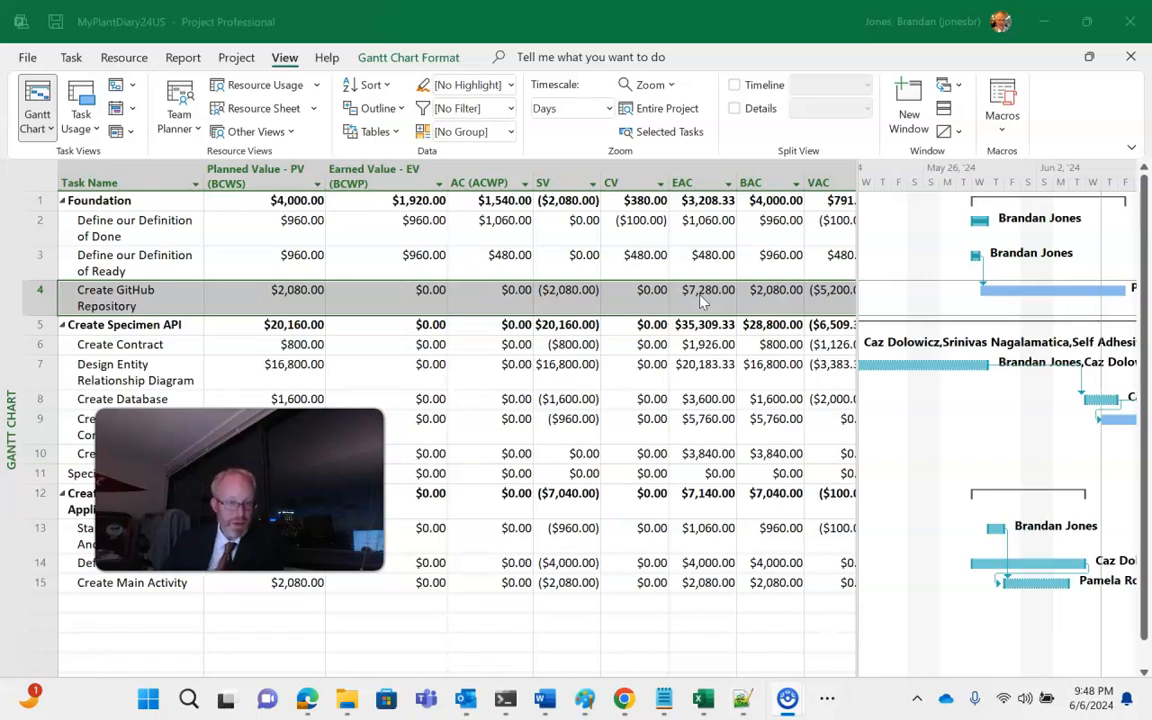
{"action": "mouse_move", "coordinate": [870, 276]}
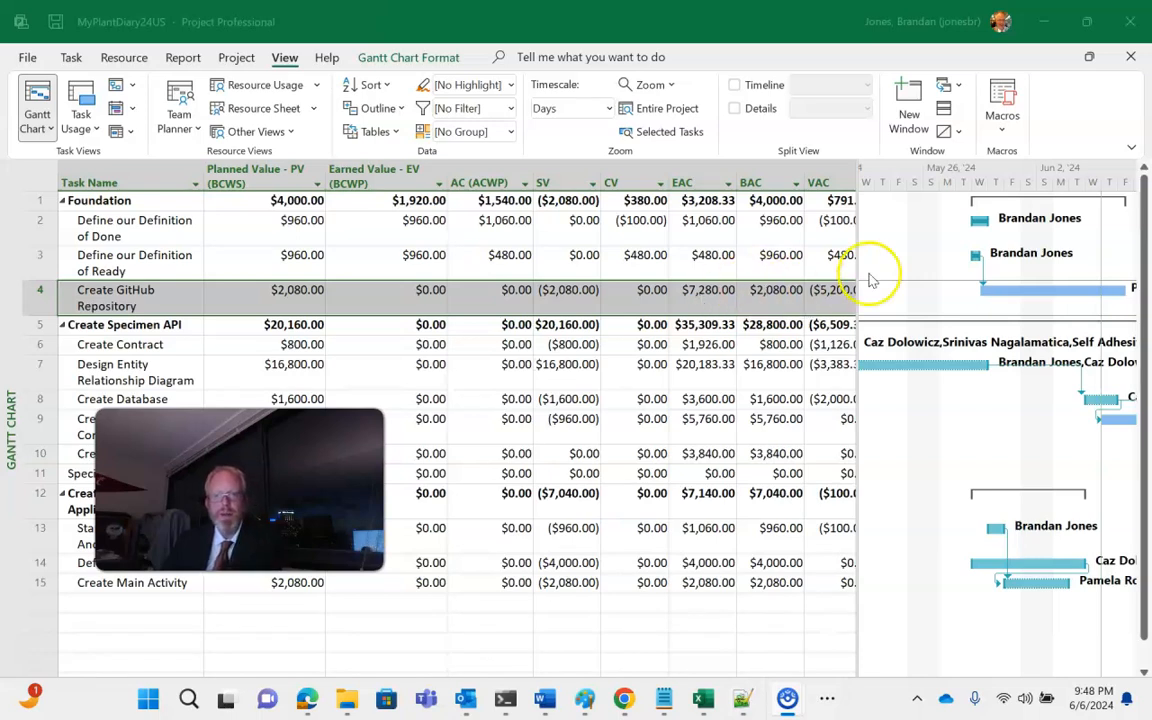
Bring up progress options on the Create GitHub Repository Gantt bar.
{"action": "right_click", "coordinate": [1000, 288]}
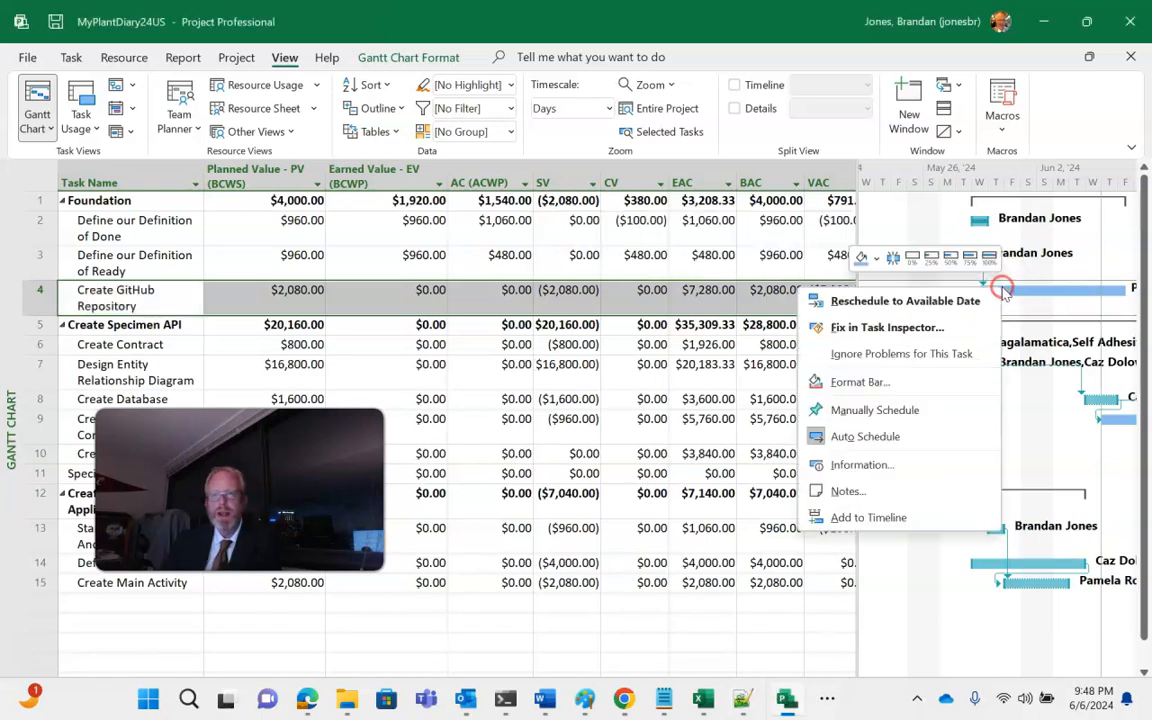
{"action": "mouse_move", "coordinate": [930, 262]}
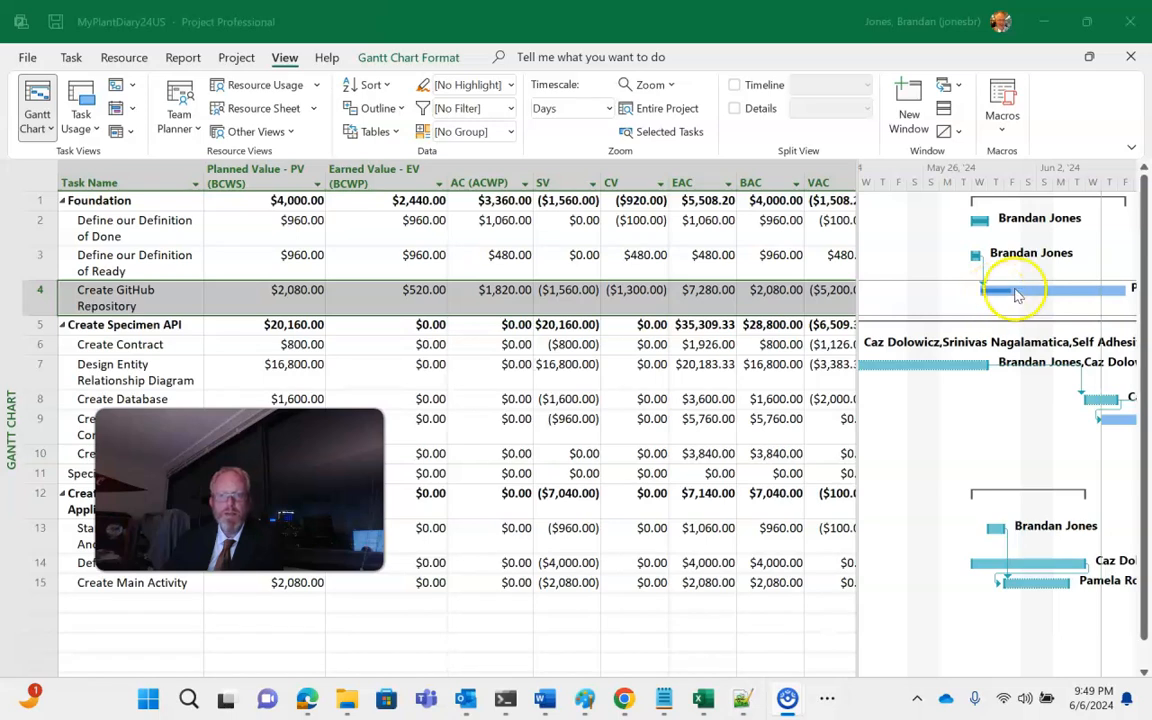
{"action": "mouse_move", "coordinate": [1100, 284]}
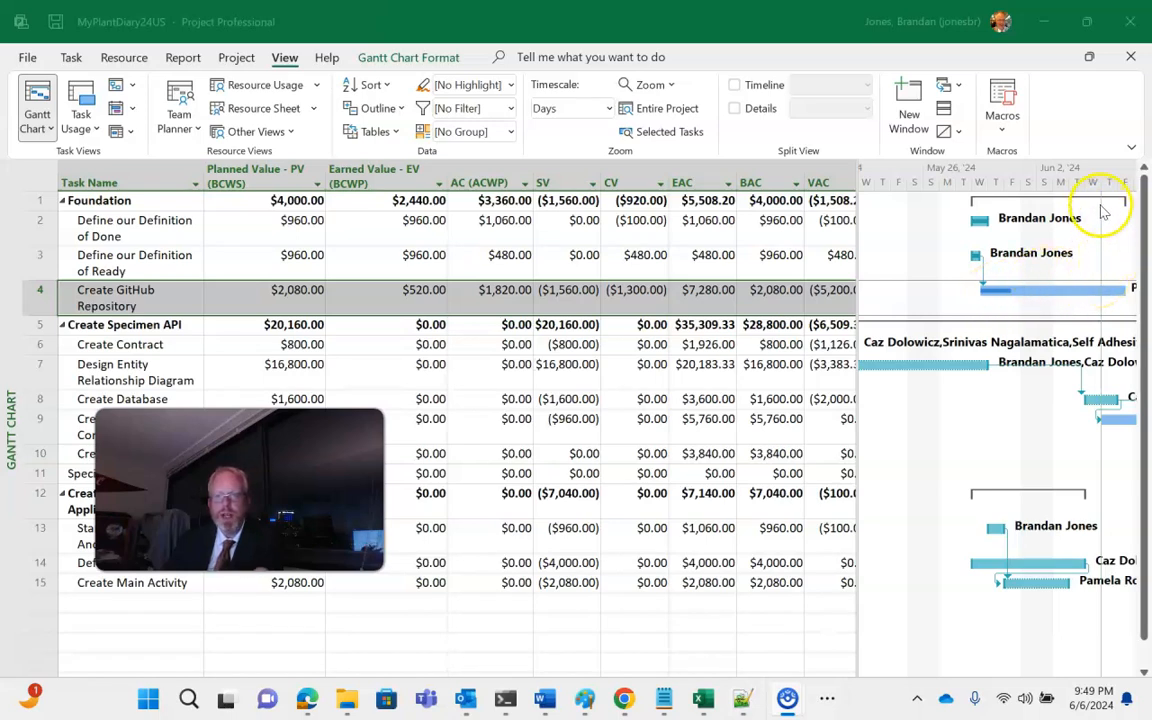
{"action": "mouse_move", "coordinate": [1112, 264]}
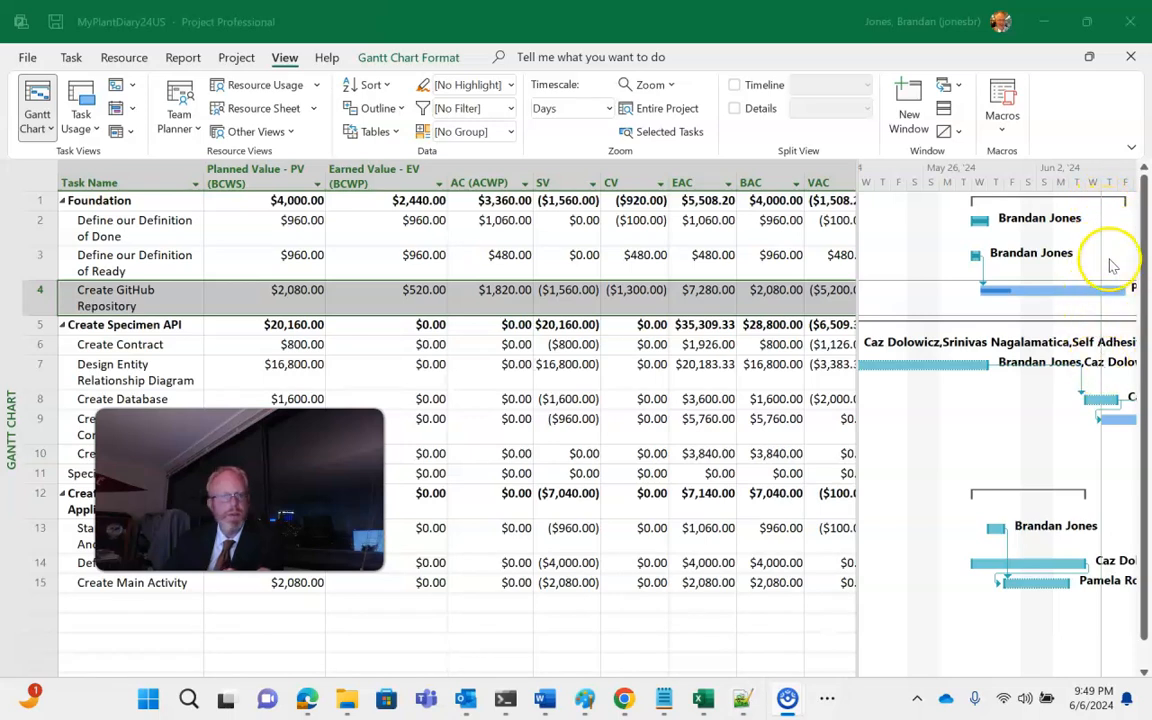
{"action": "mouse_move", "coordinate": [972, 366]}
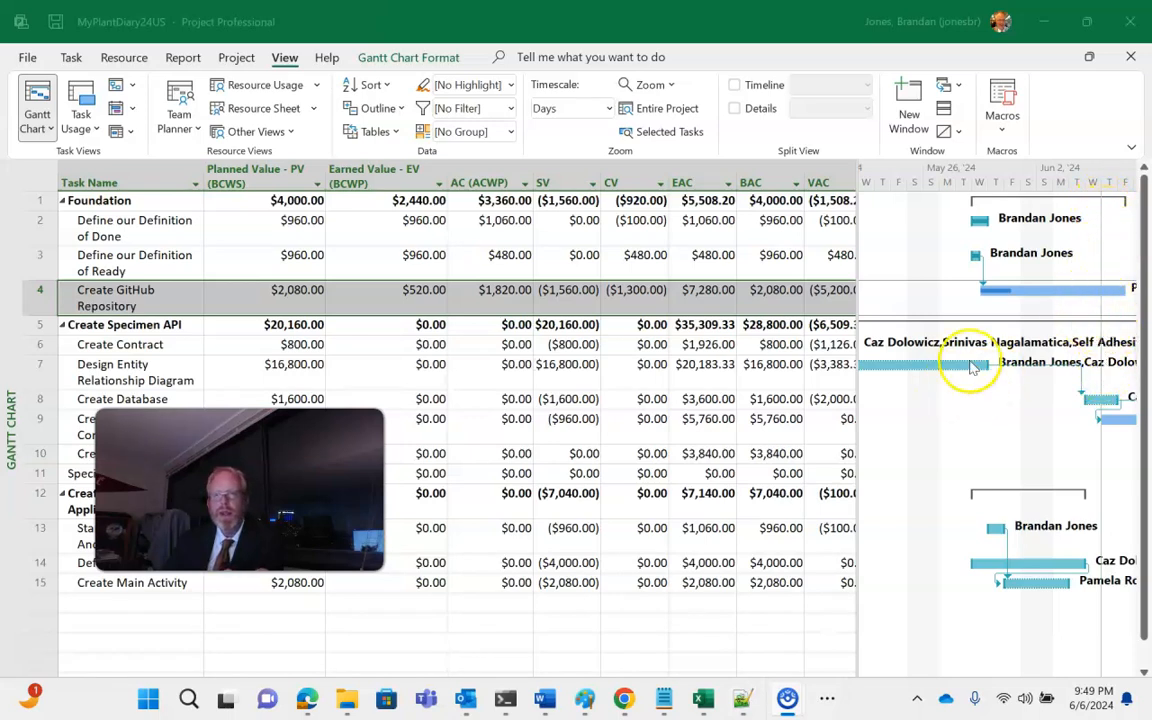
{"action": "mouse_move", "coordinate": [1008, 292]}
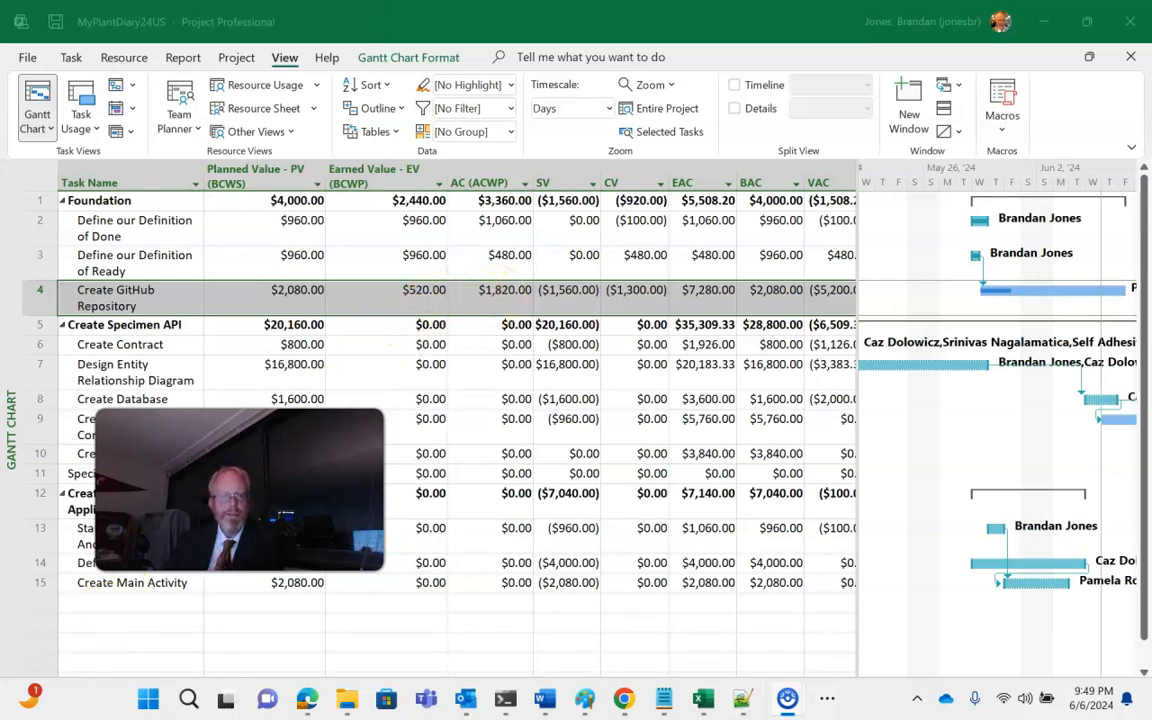
{"action": "mouse_move", "coordinate": [204, 356]}
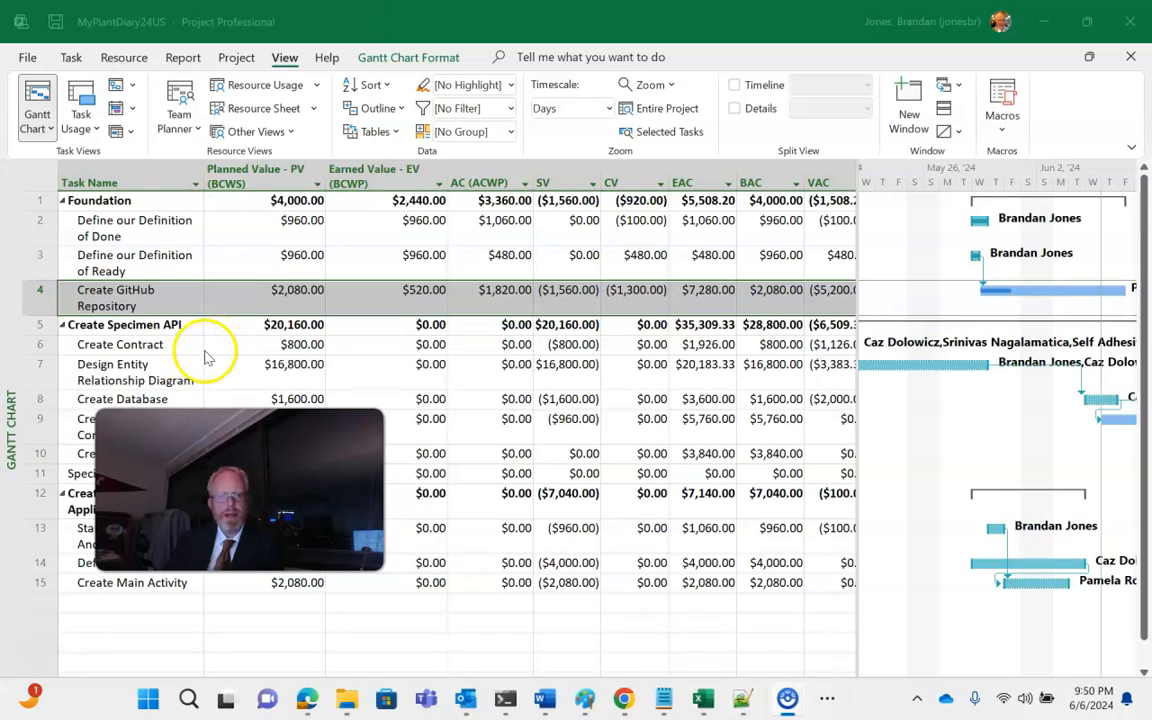
{"action": "mouse_move", "coordinate": [224, 396]}
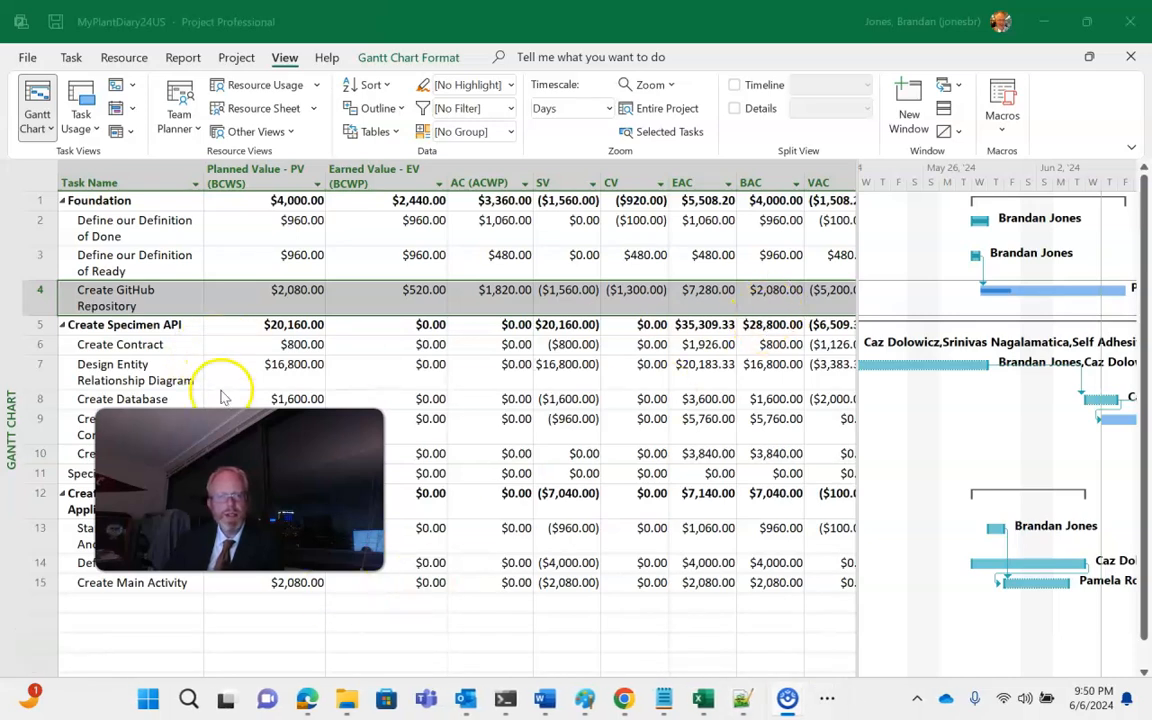
{"action": "mouse_move", "coordinate": [264, 378]}
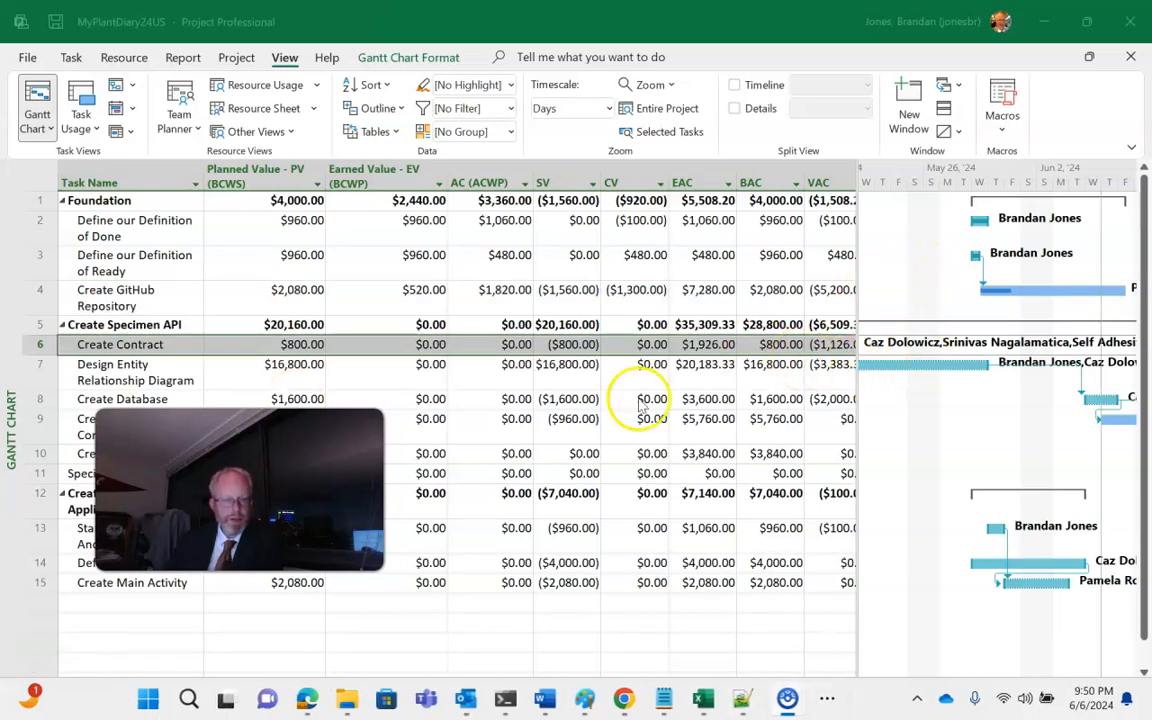
Open the Task Information details for Create Contract.
{"action": "left_click", "coordinate": [40, 344]}
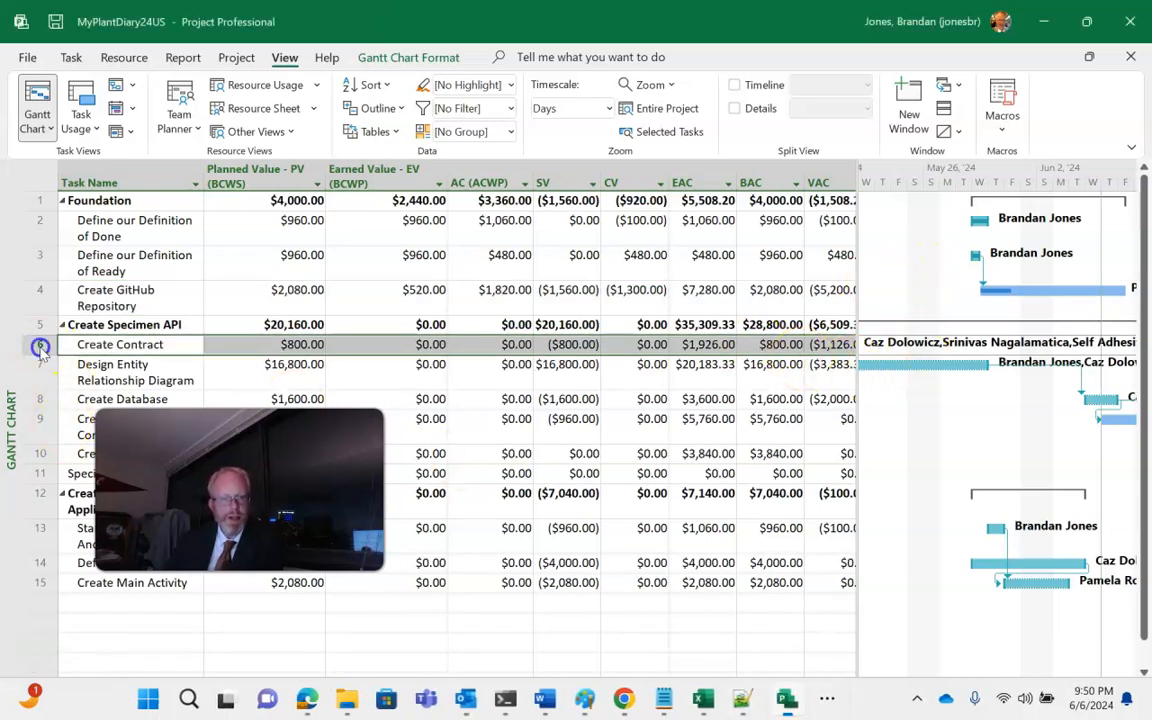
{"action": "double_click", "coordinate": [120, 344]}
{"action": "type", "text": "30"}
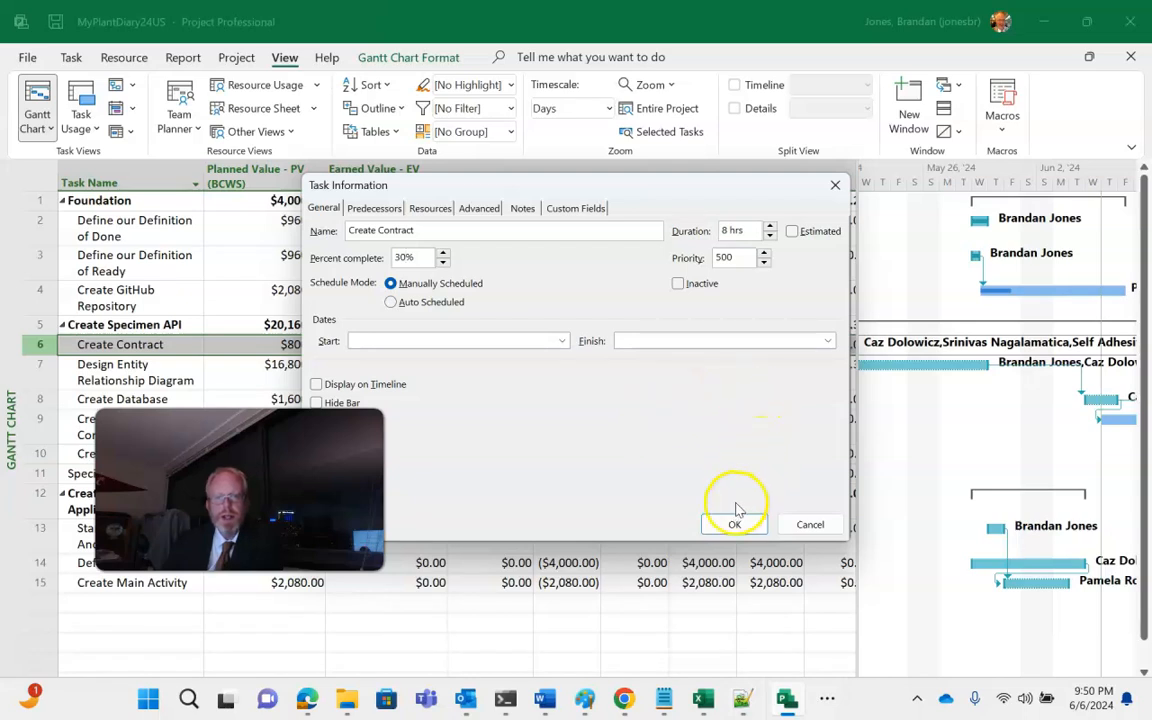
{"action": "mouse_move", "coordinate": [736, 524]}
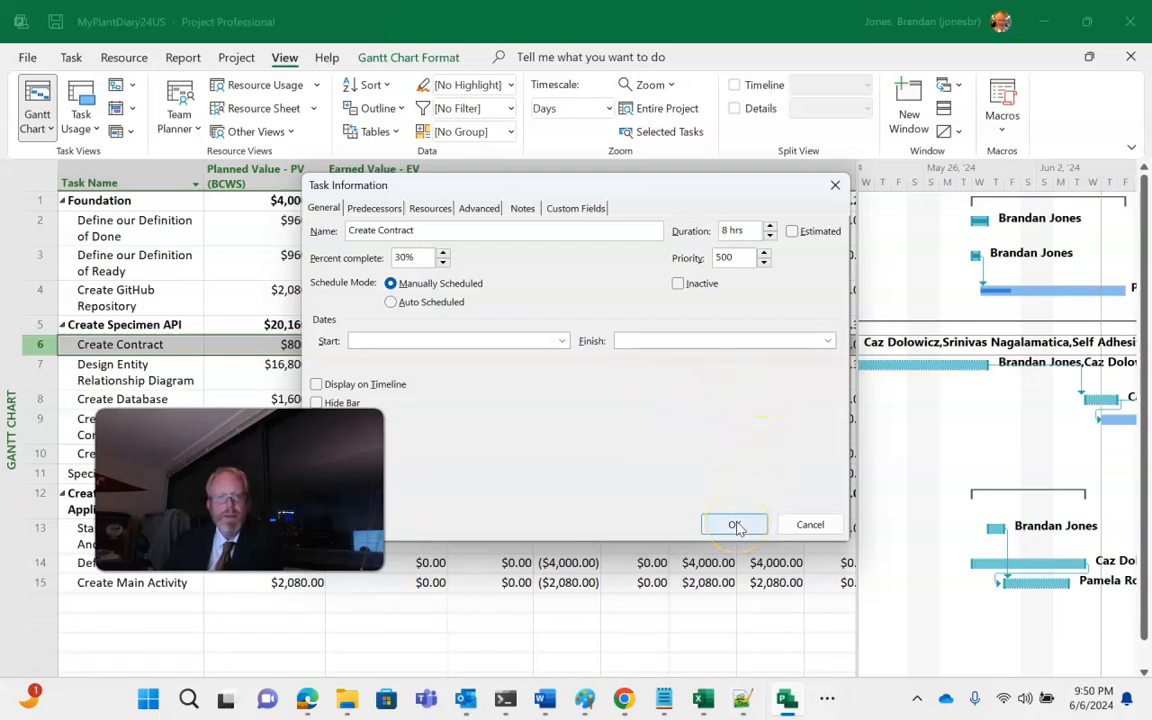
{"action": "mouse_move", "coordinate": [728, 384]}
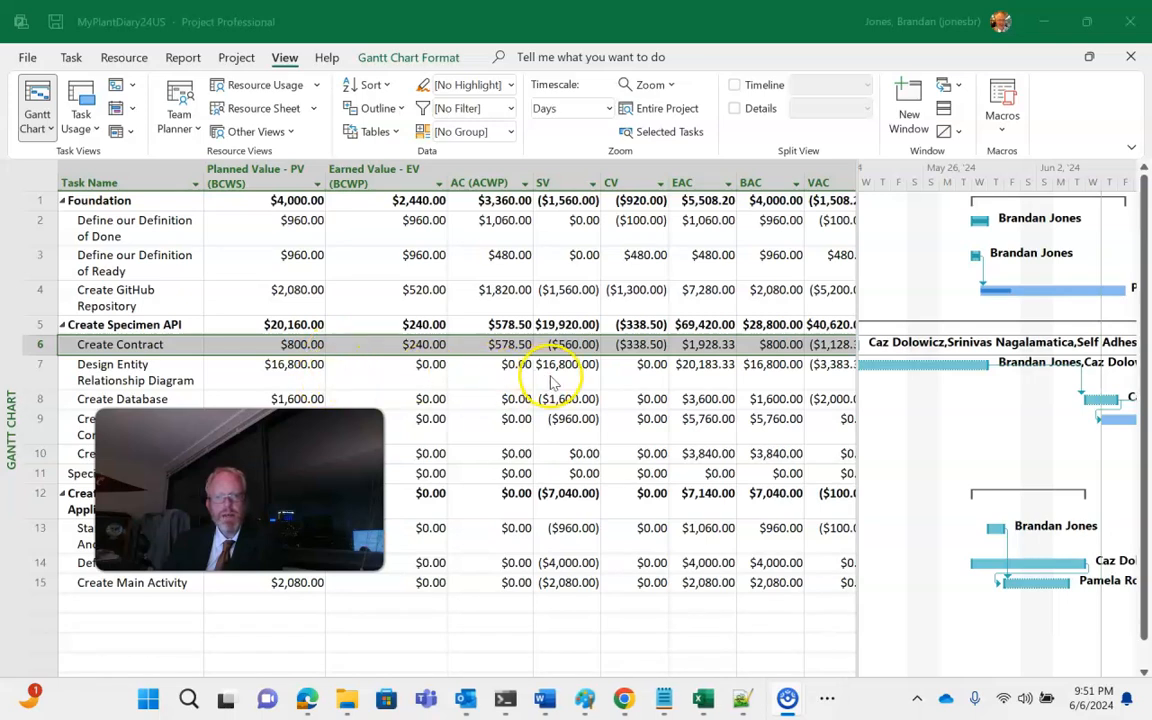
{"action": "mouse_move", "coordinate": [460, 376]}
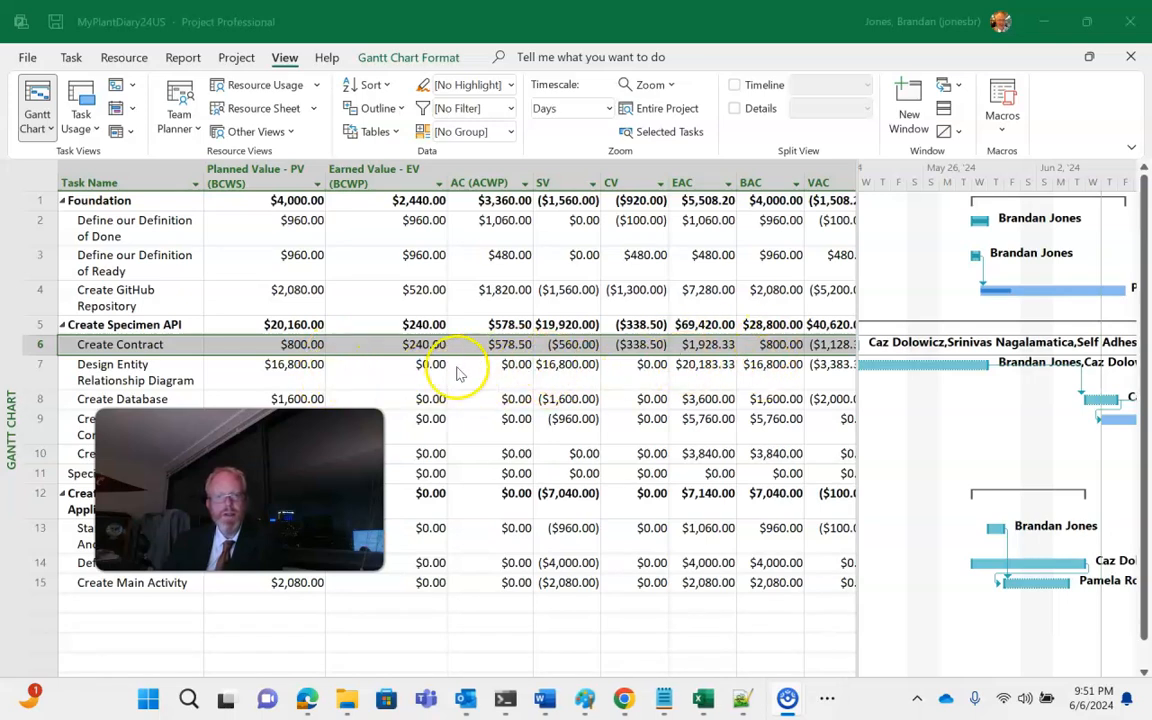
{"action": "mouse_move", "coordinate": [178, 364]}
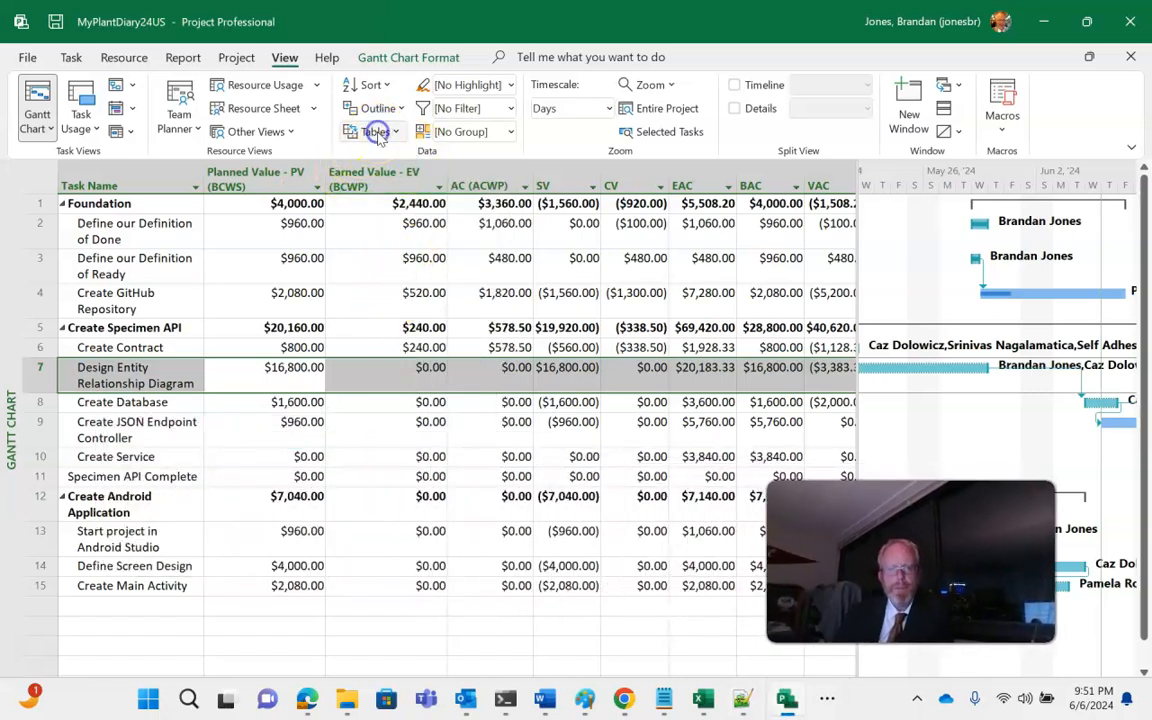
Switch to the Cost table and enter a $10,000 fixed cost for Design Entity Relationship Diagram.
{"action": "left_click", "coordinate": [376, 132]}
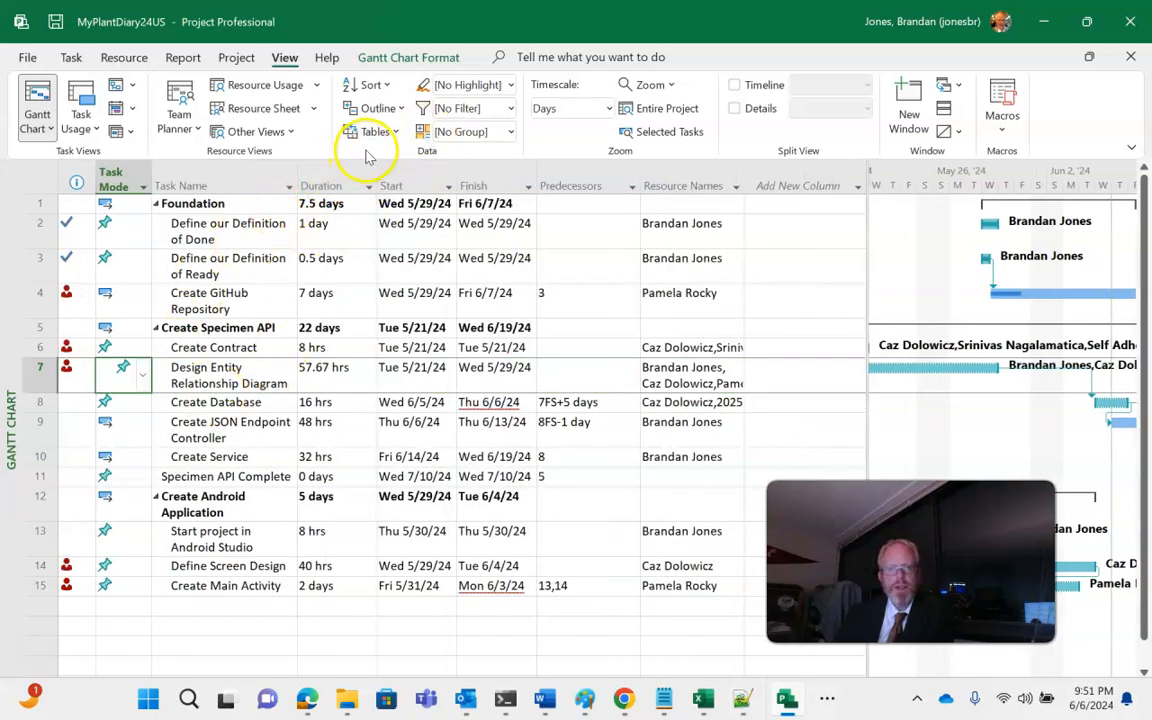
{"action": "left_click", "coordinate": [254, 132]}
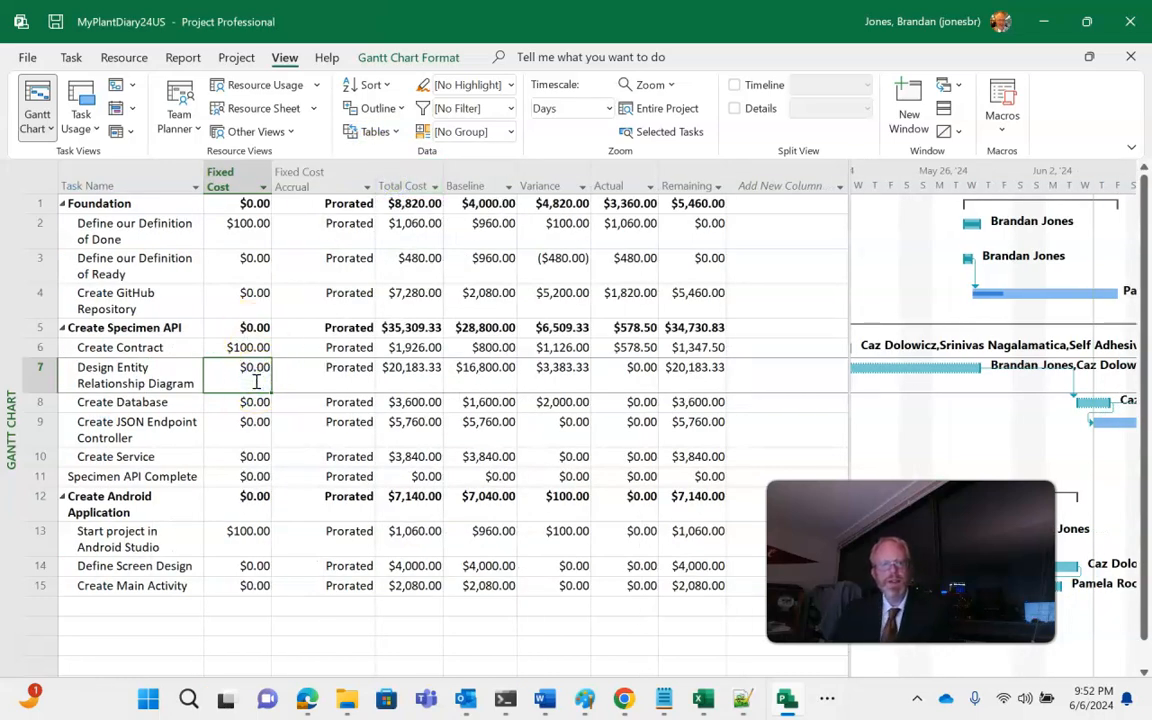
{"action": "type", "text": "10000"}
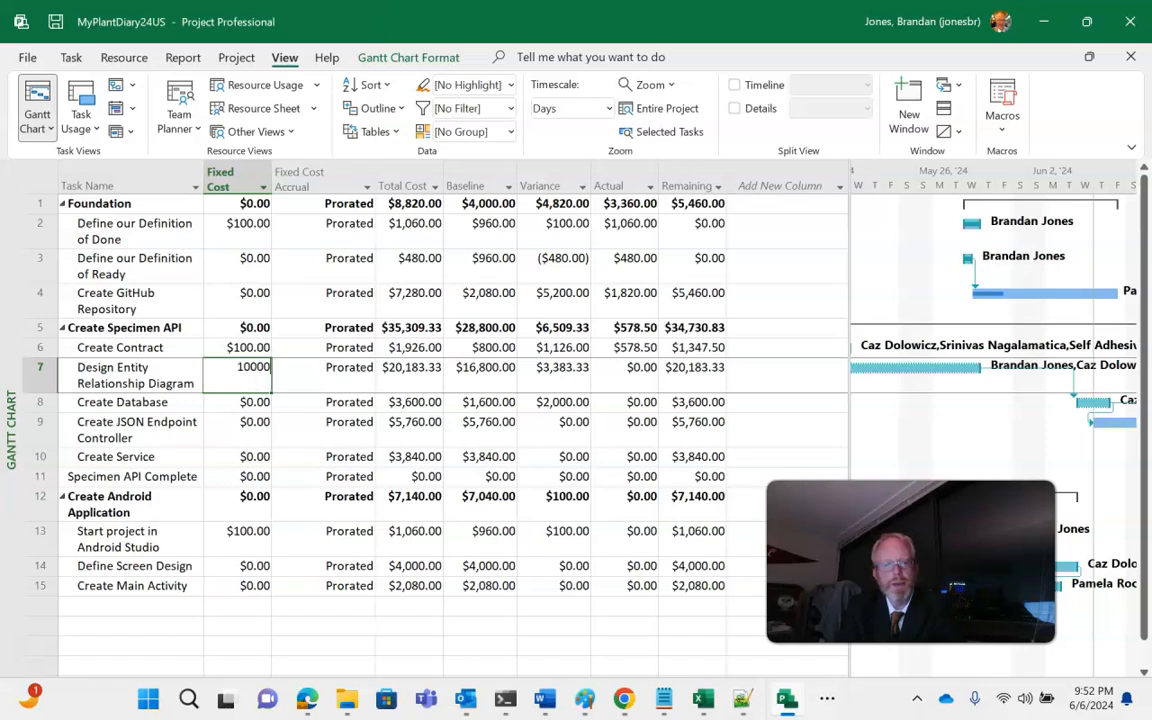
{"action": "key", "text": "Return"}
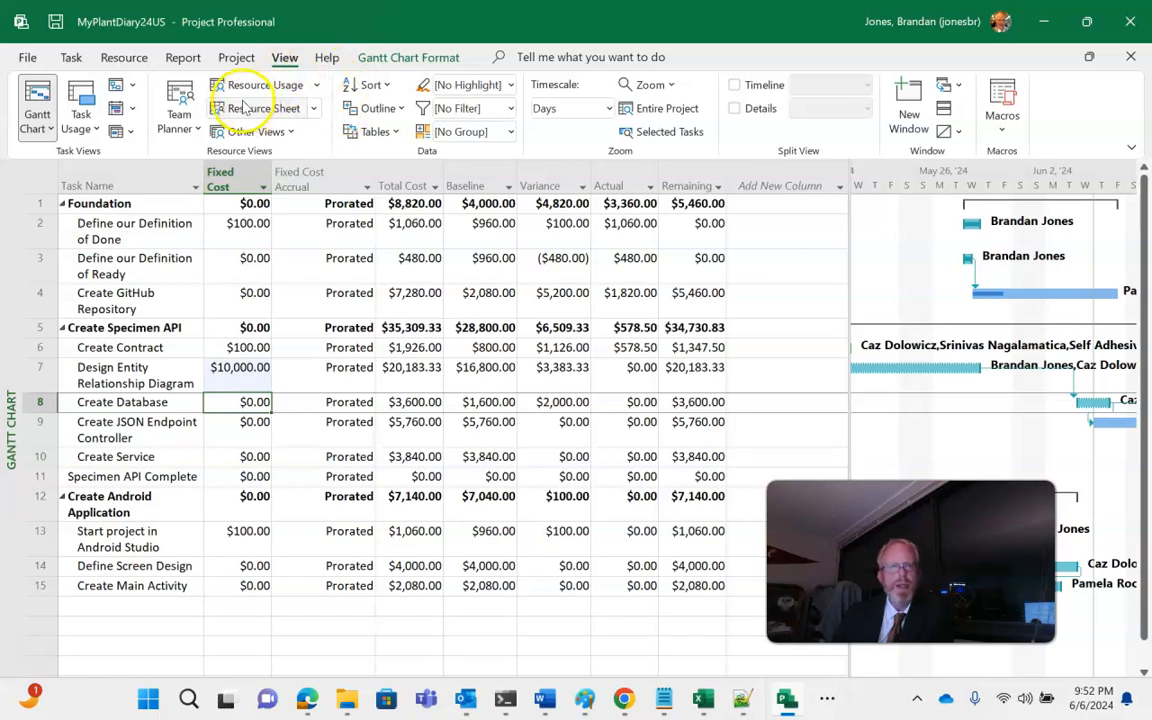
Switch the task sheet back to the Earned Value table.
{"action": "left_click", "coordinate": [374, 132]}
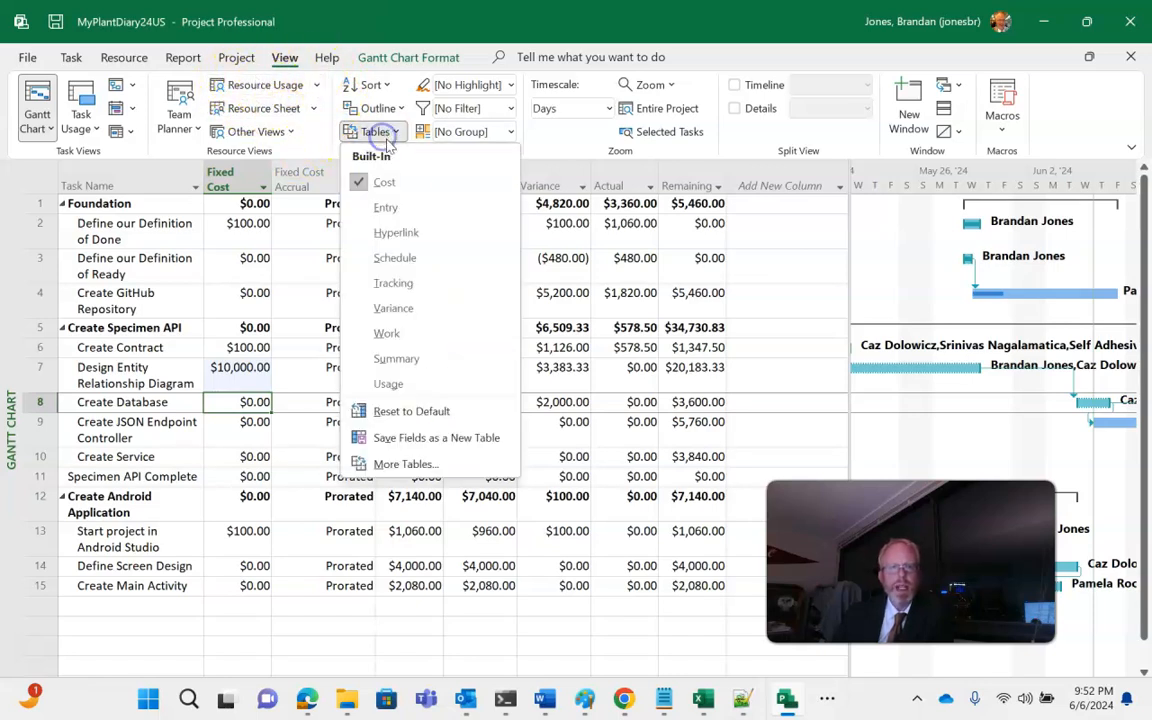
{"action": "left_click", "coordinate": [406, 464]}
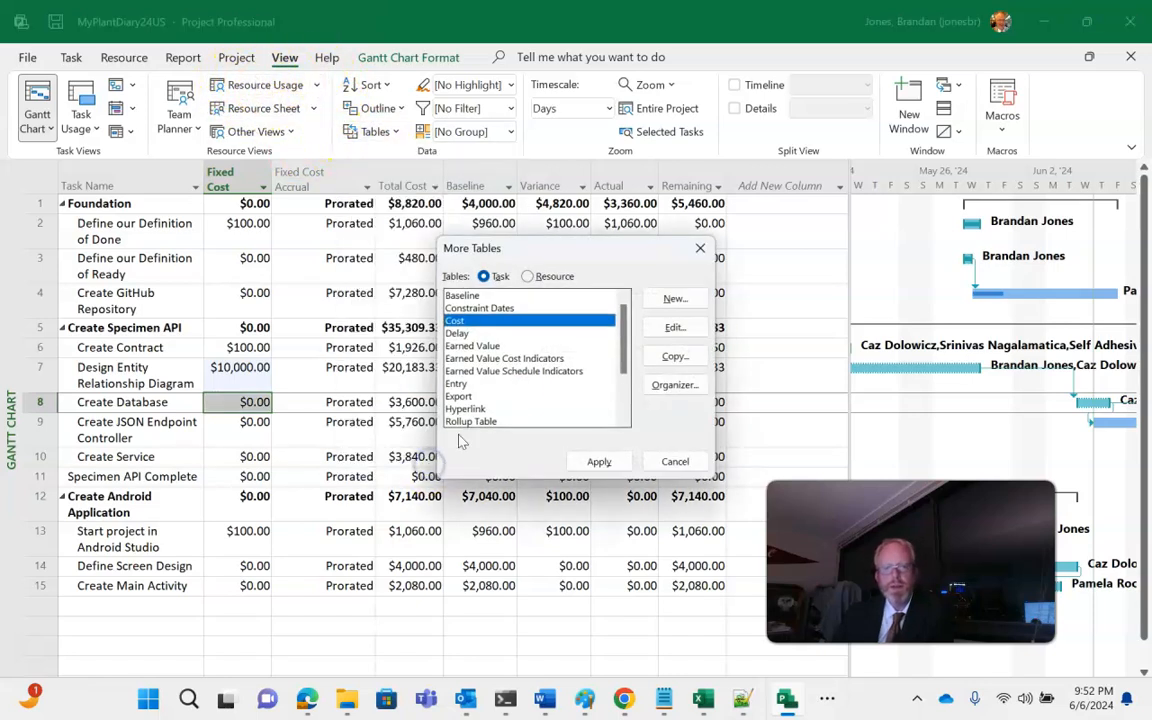
{"action": "left_click", "coordinate": [598, 460]}
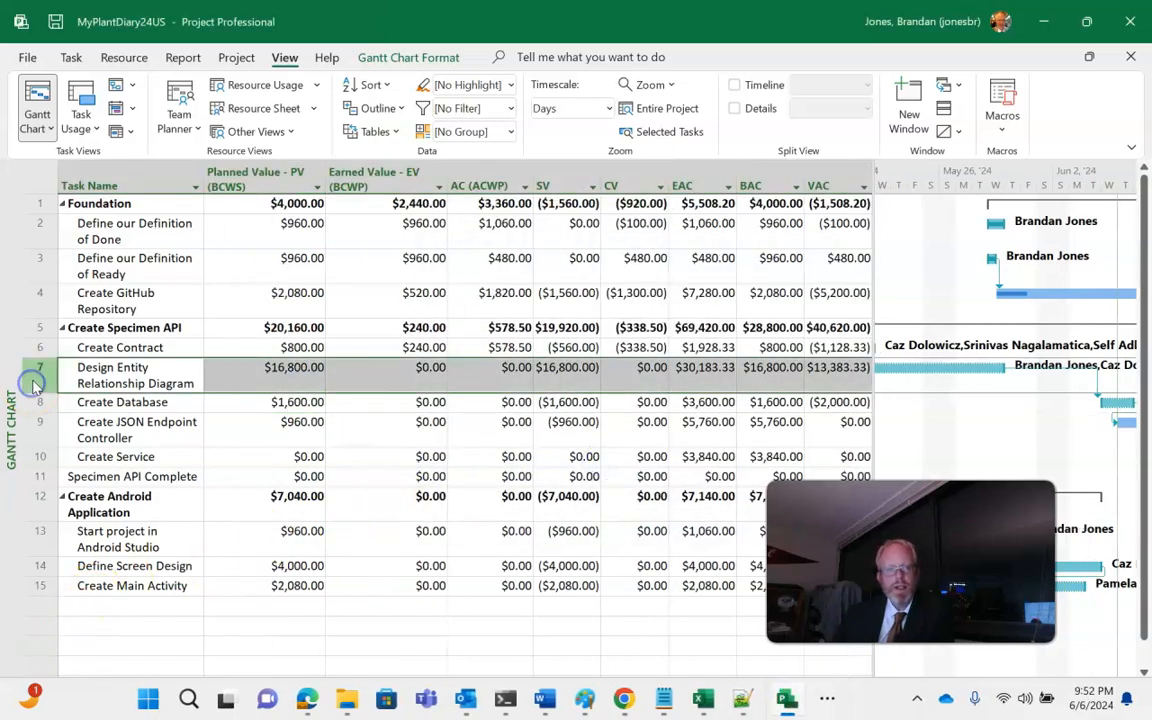
Mark Design Entity Relationship Diagram 100% complete, earning $16,800.
{"action": "double_click", "coordinate": [134, 376]}
{"action": "type", "text": "100"}
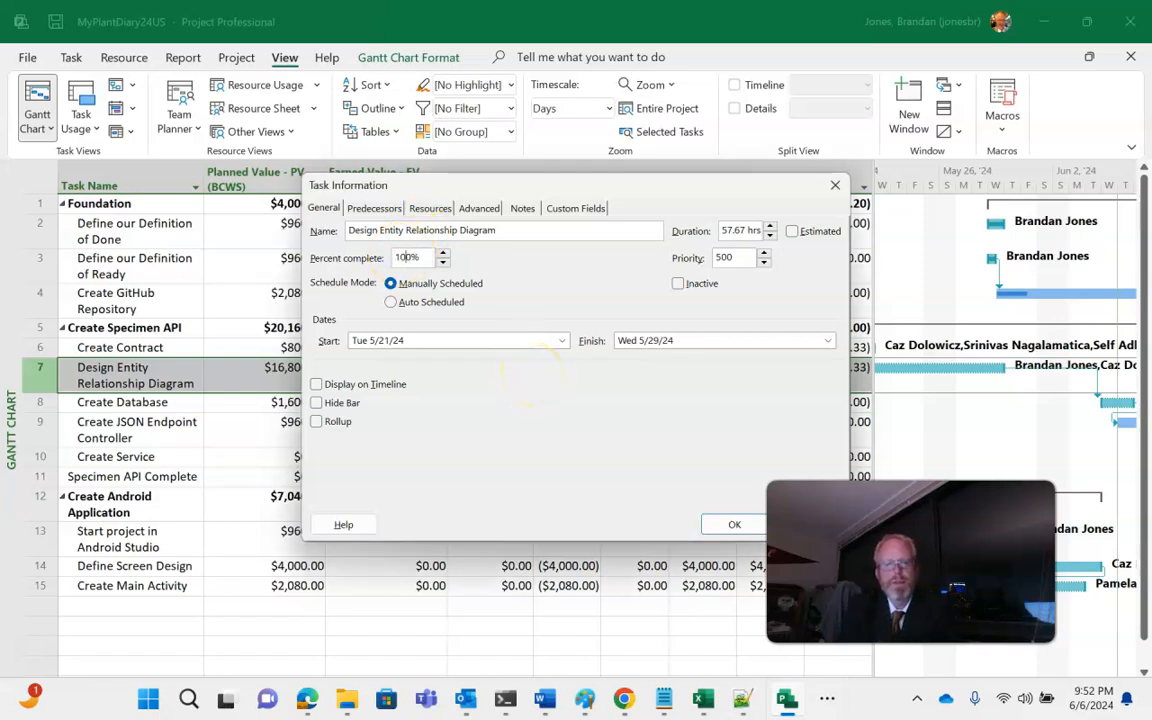
{"action": "left_click", "coordinate": [736, 524]}
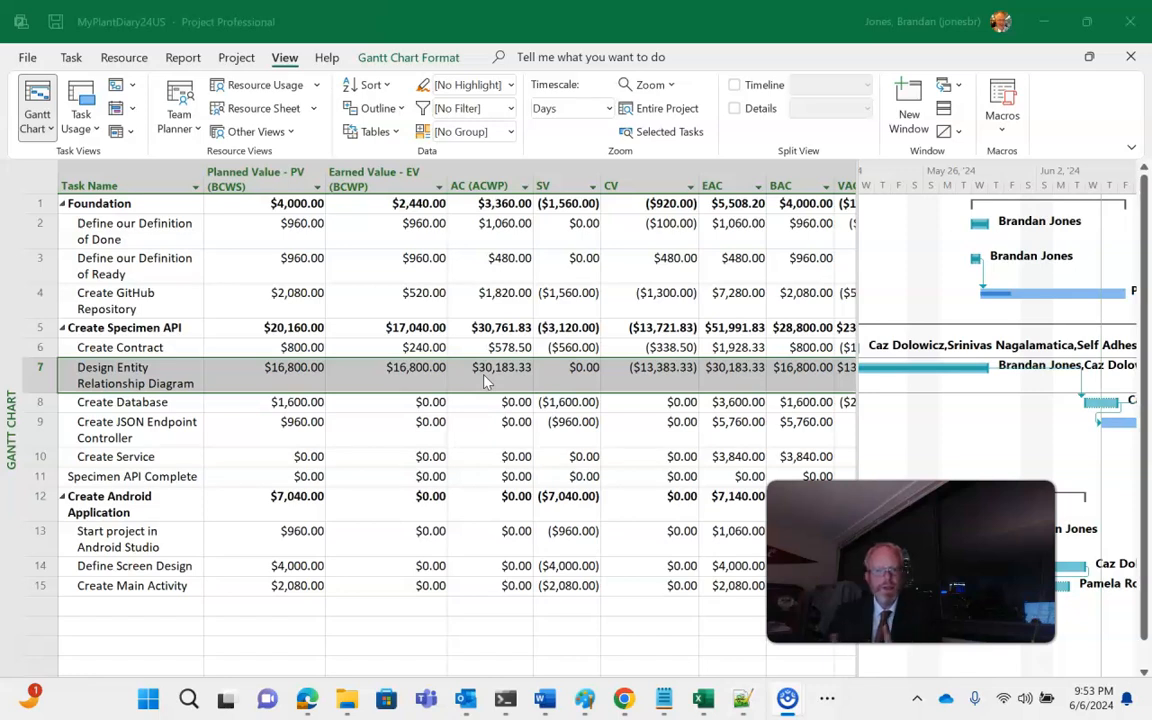
{"action": "left_click", "coordinate": [504, 348]}
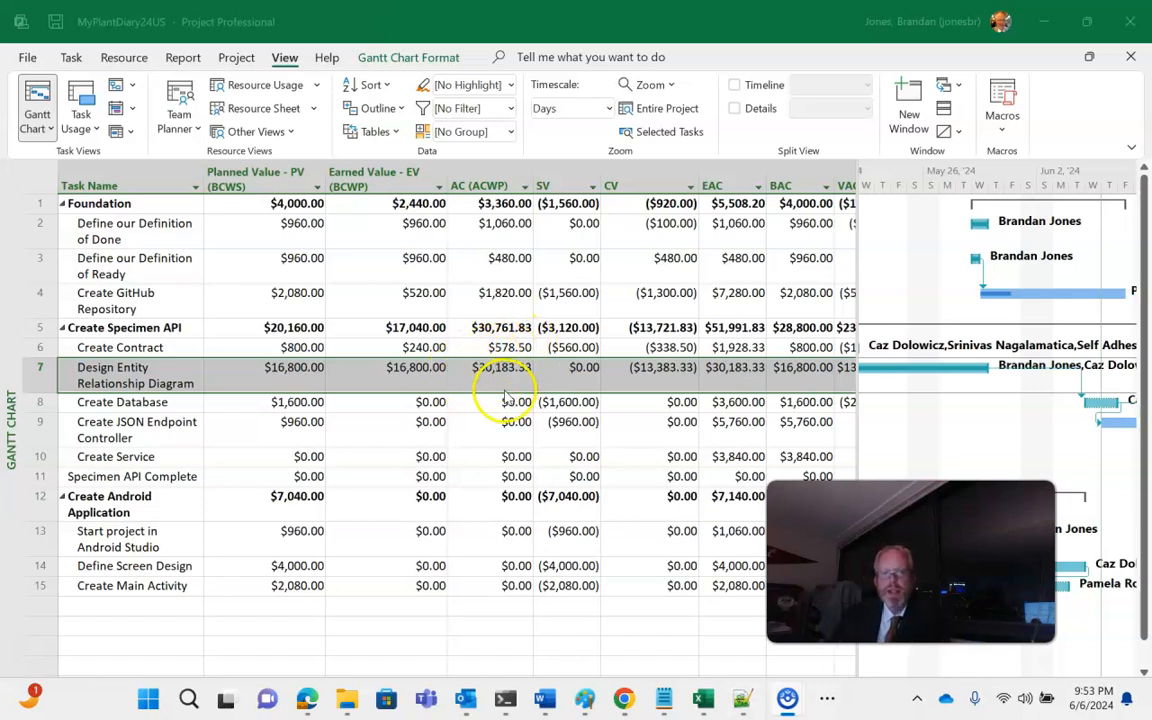
{"action": "mouse_move", "coordinate": [480, 388]}
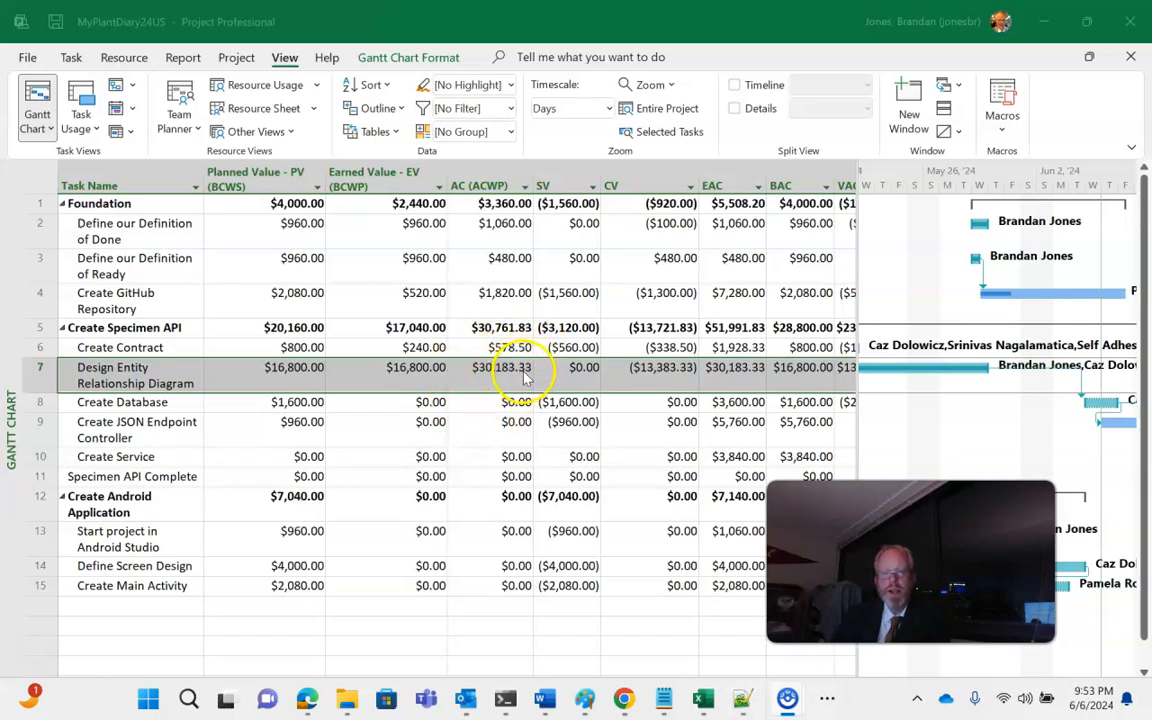
{"action": "mouse_move", "coordinate": [656, 378]}
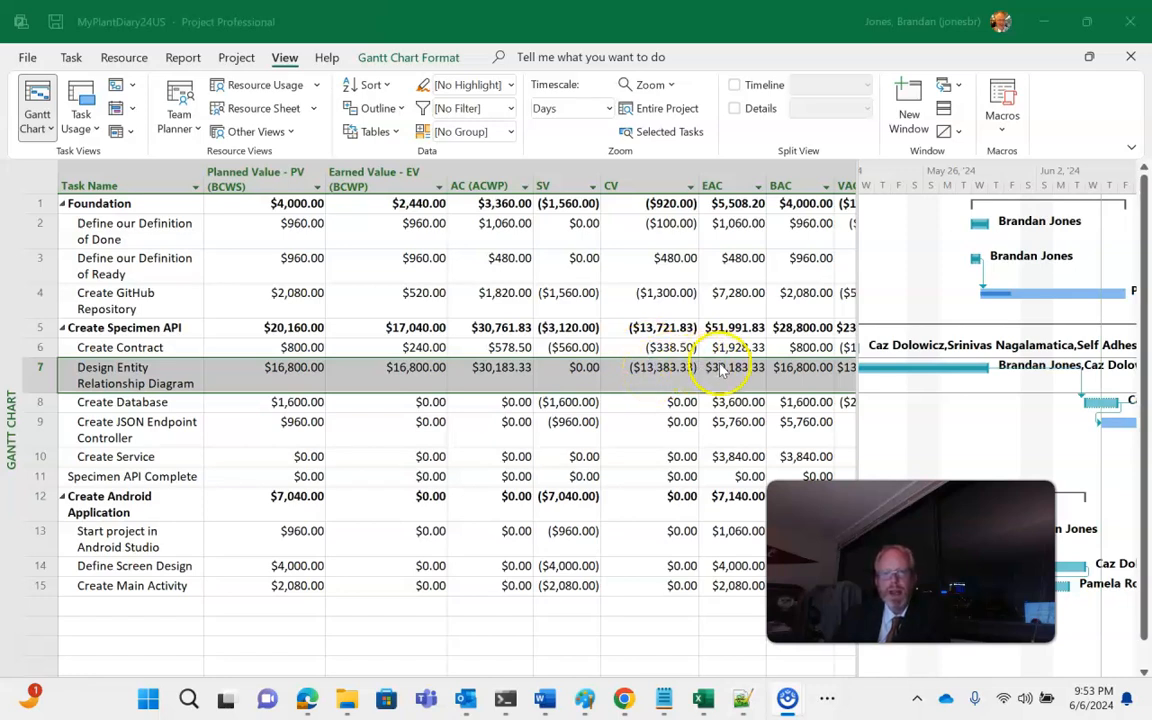
{"action": "mouse_move", "coordinate": [650, 420]}
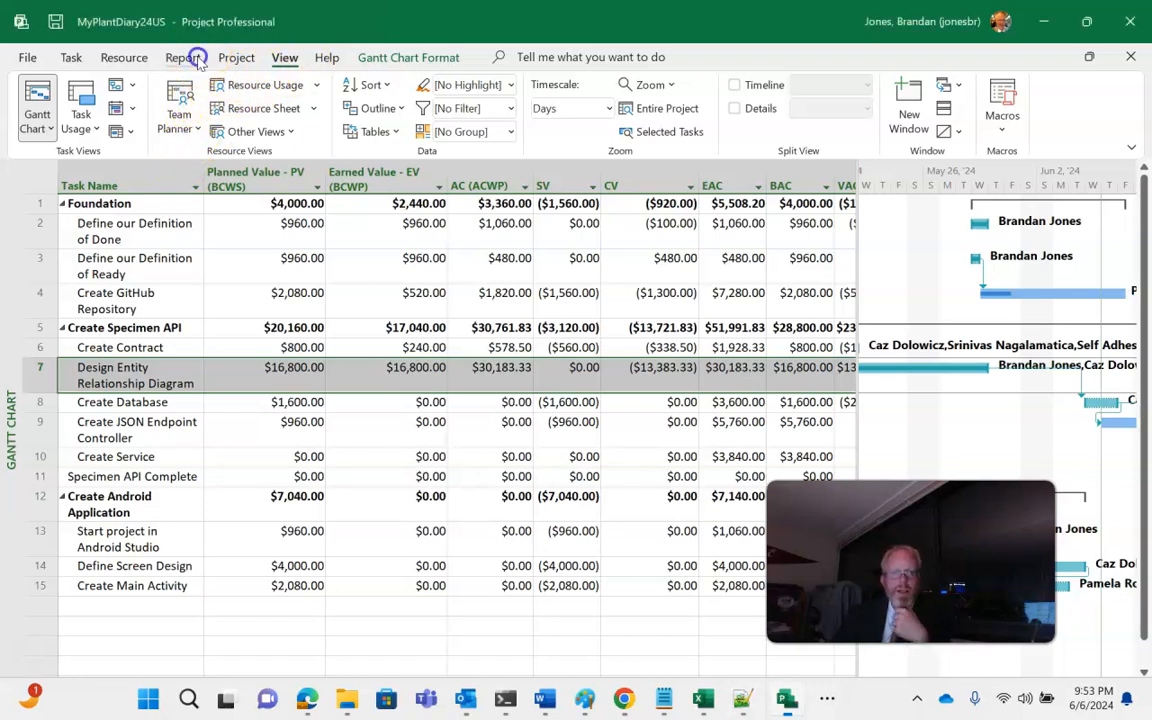
Open the Cost Overview dashboard from the Report tab's Dashboards list.
{"action": "left_click", "coordinate": [312, 100]}
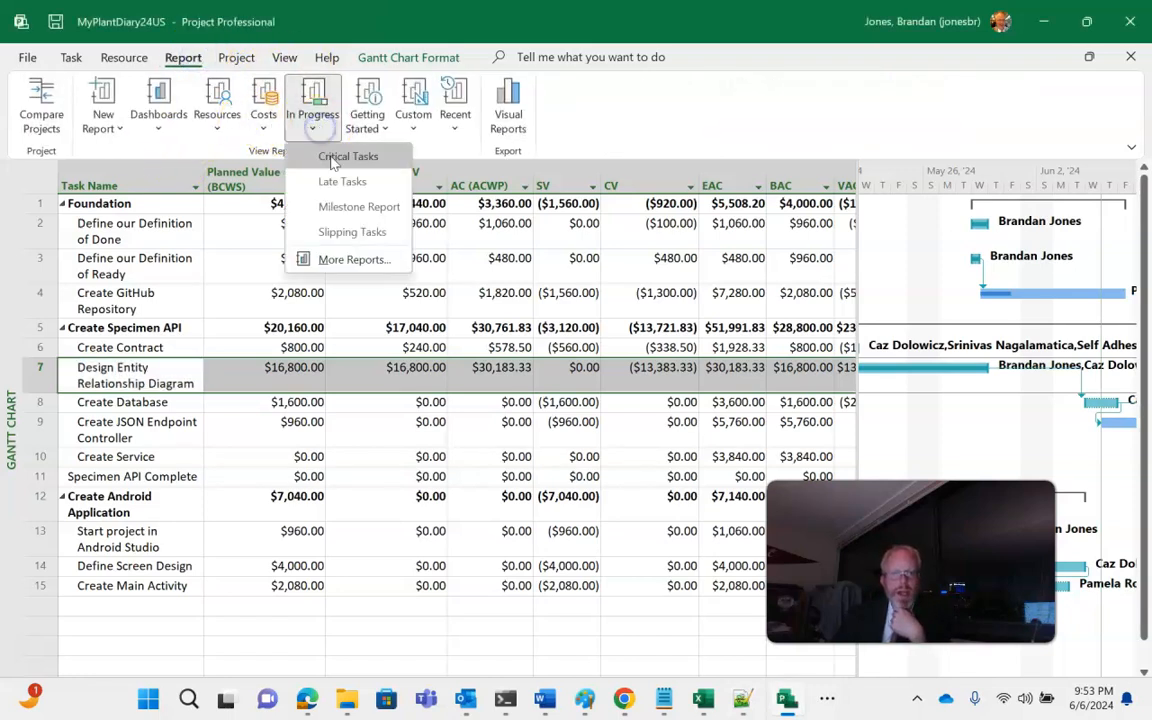
{"action": "left_click", "coordinate": [216, 104]}
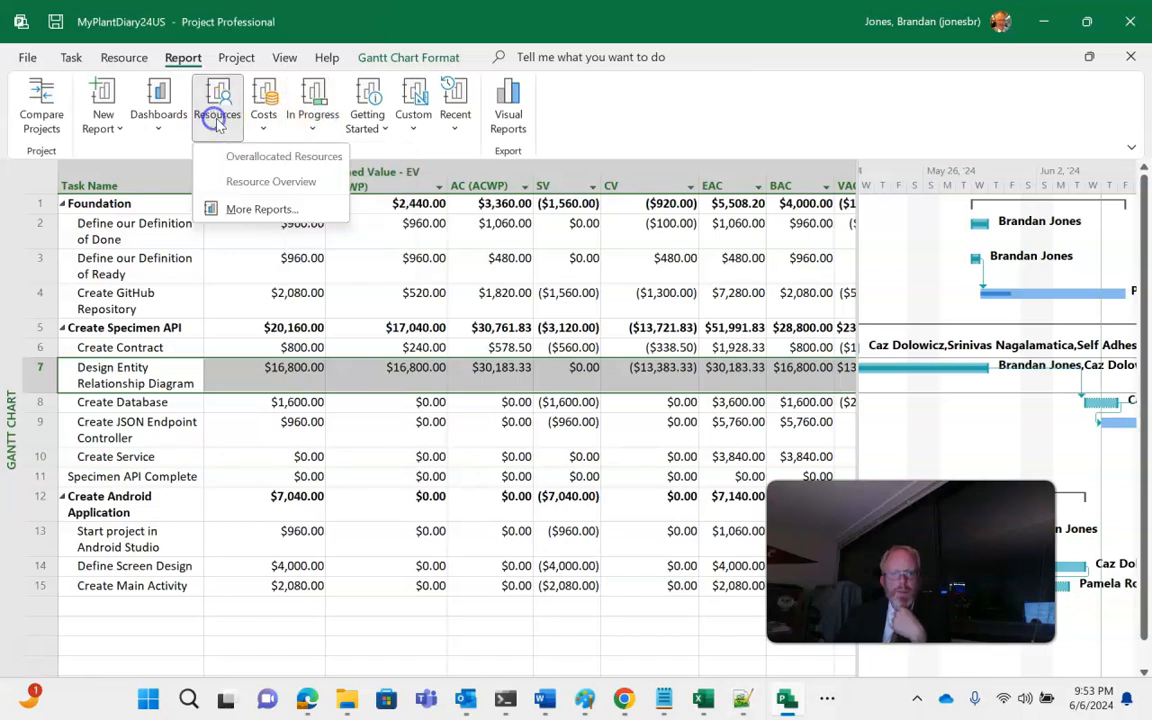
{"action": "mouse_move", "coordinate": [56, 612]}
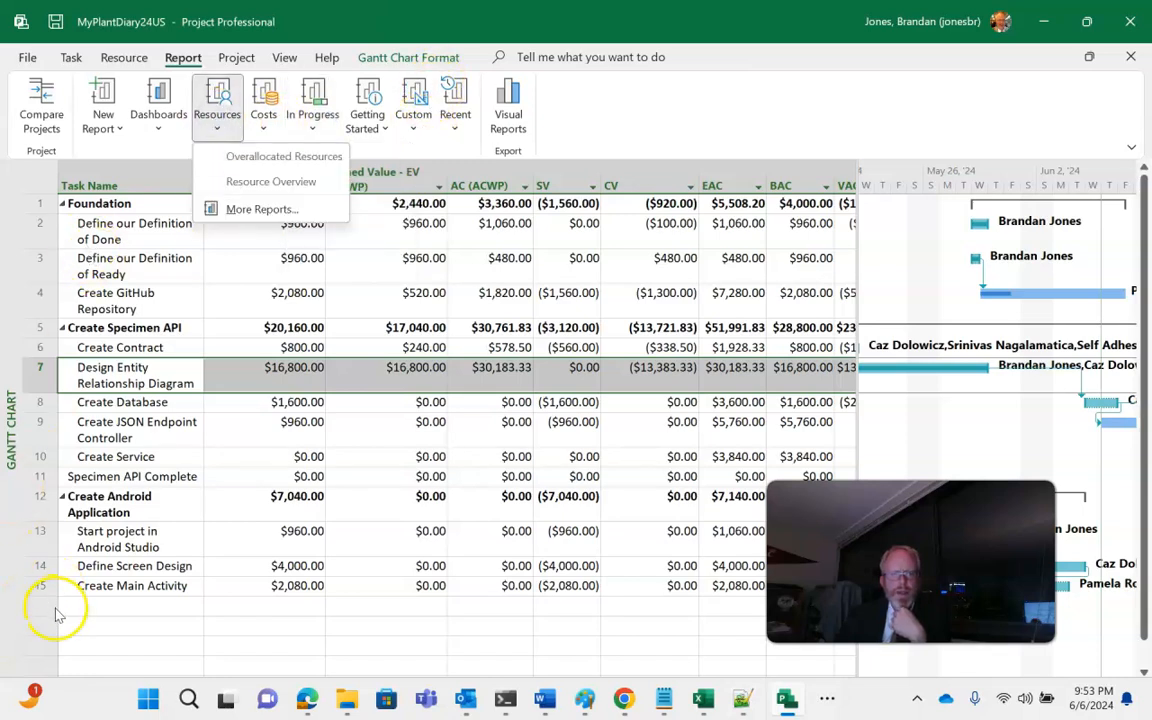
{"action": "left_click", "coordinate": [158, 100]}
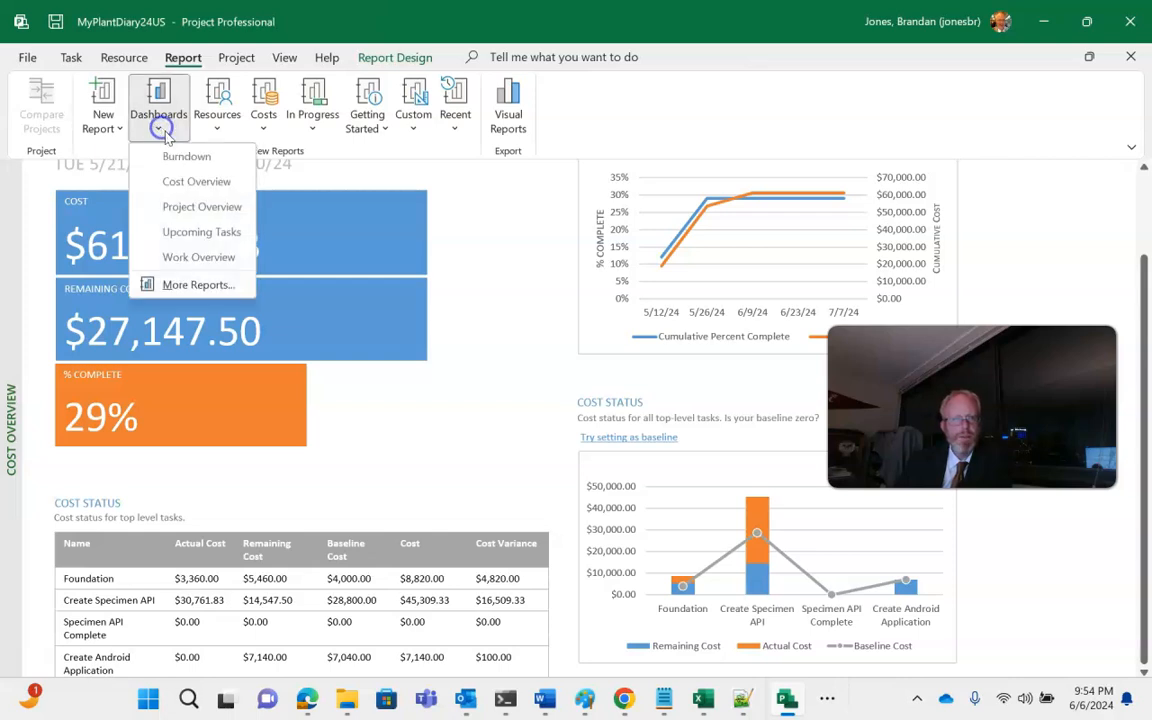
{"action": "mouse_move", "coordinate": [196, 180]}
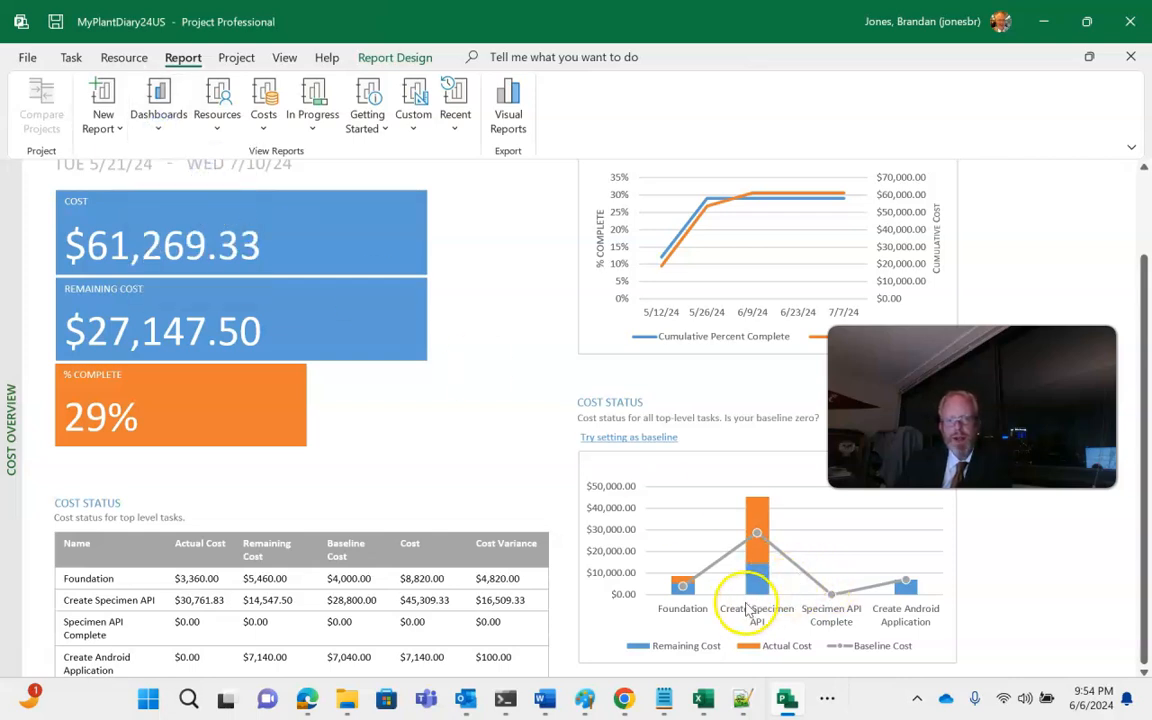
{"action": "mouse_move", "coordinate": [756, 556]}
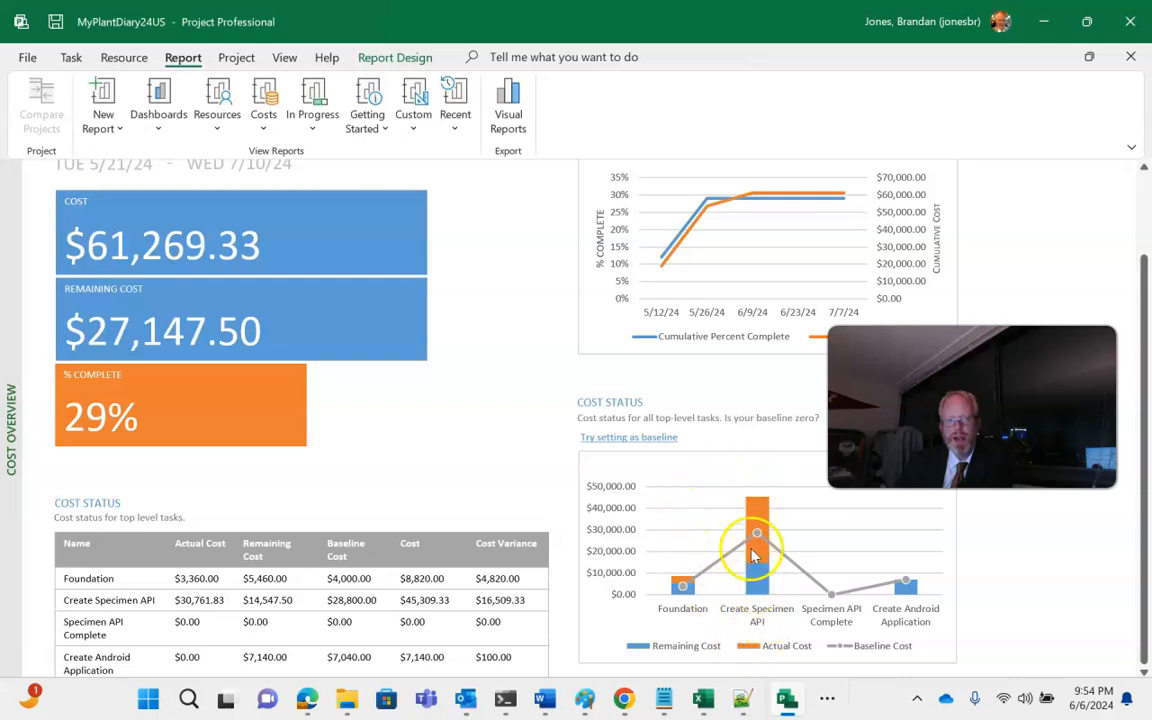
{"action": "mouse_move", "coordinate": [720, 556]}
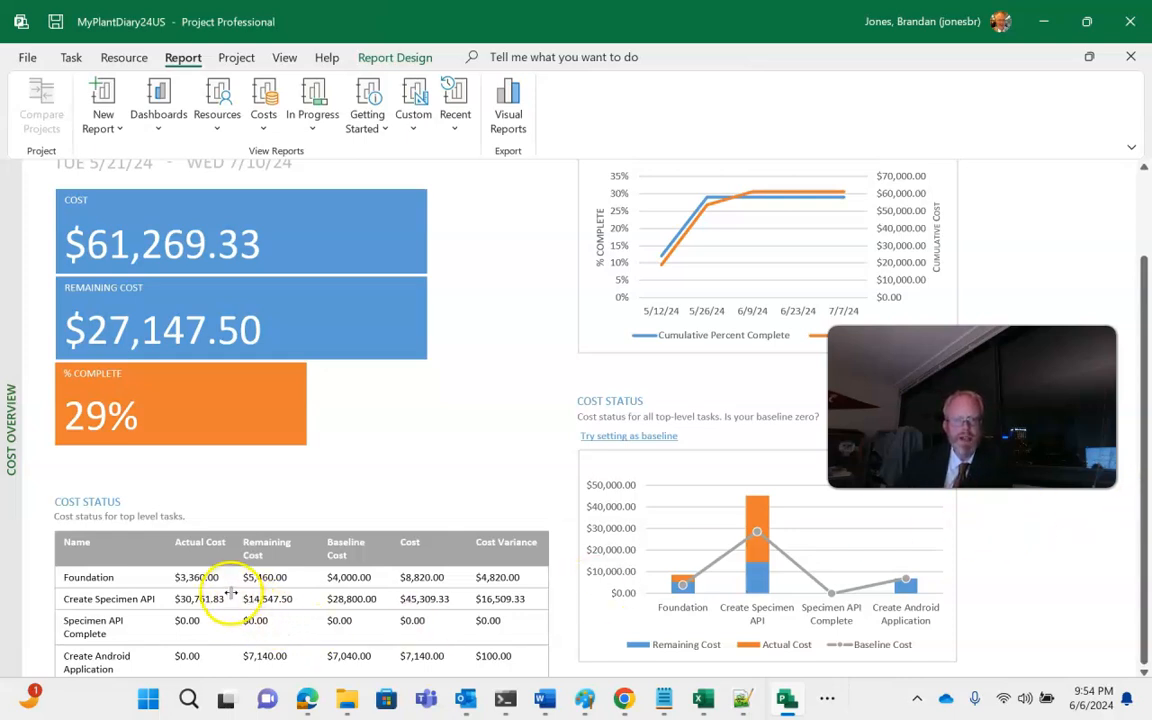
{"action": "mouse_move", "coordinate": [178, 598]}
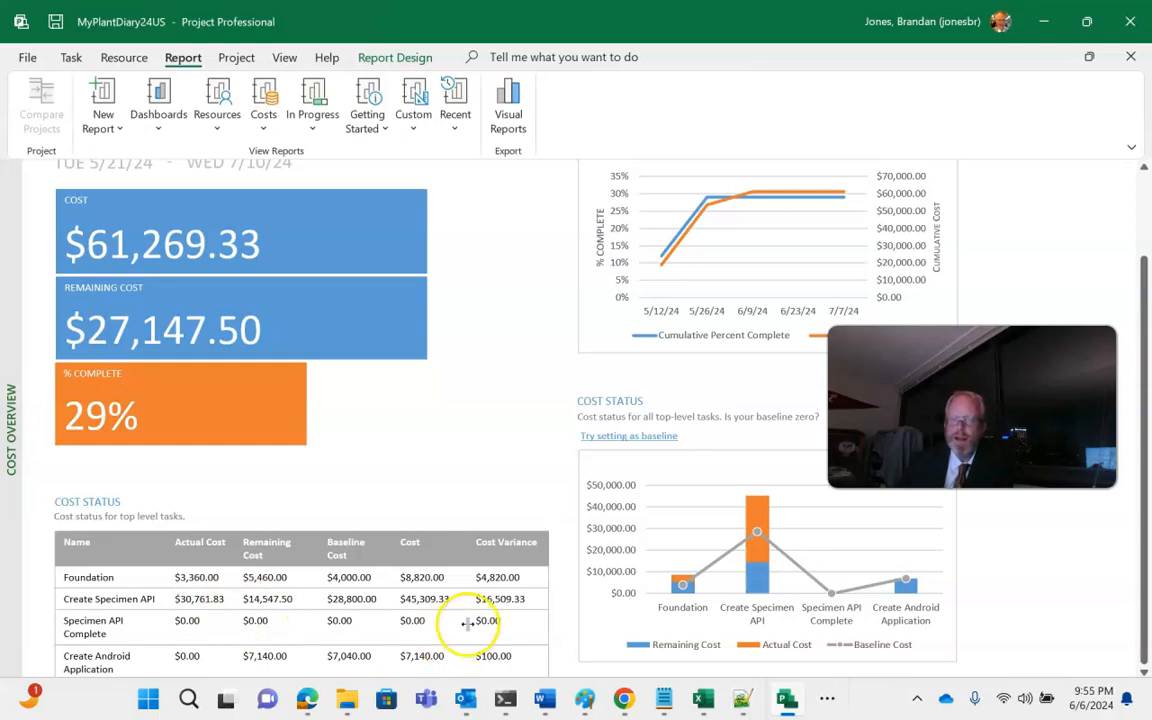
{"action": "mouse_move", "coordinate": [468, 624]}
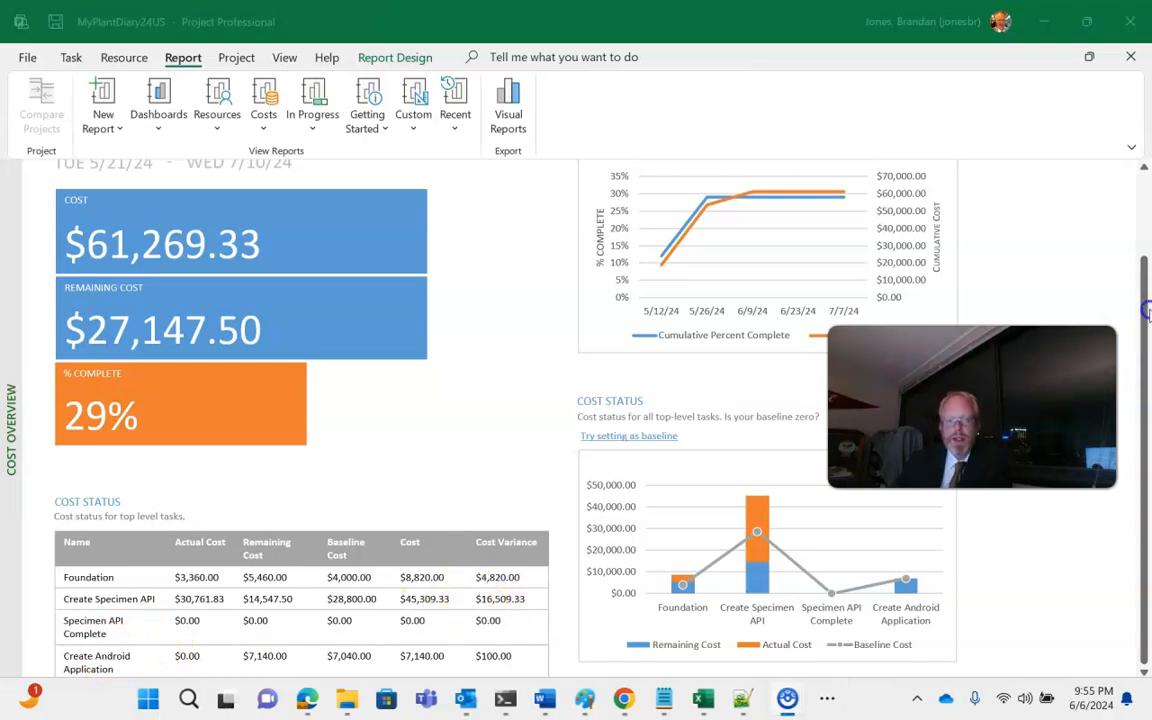
Scroll through the Cost Overview report, then bring up the cost report choices.
{"action": "scroll", "scroll_direction": "up", "scroll_amount": 3}
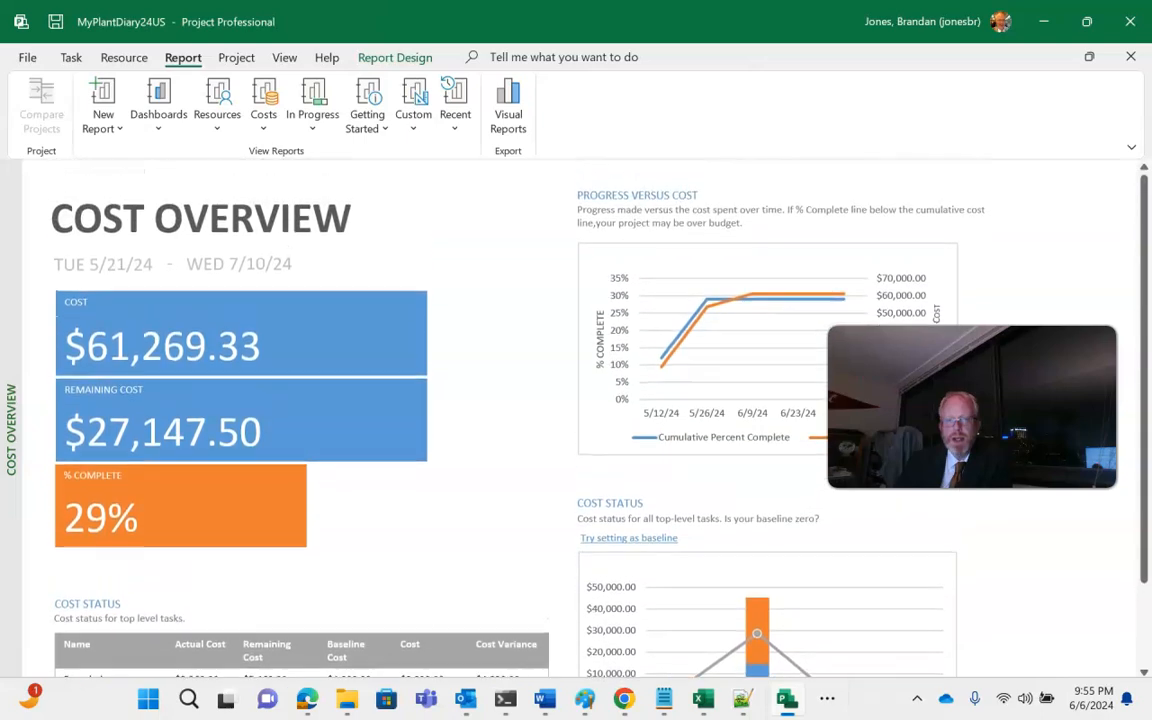
{"action": "scroll", "scroll_direction": "down", "scroll_amount": 3}
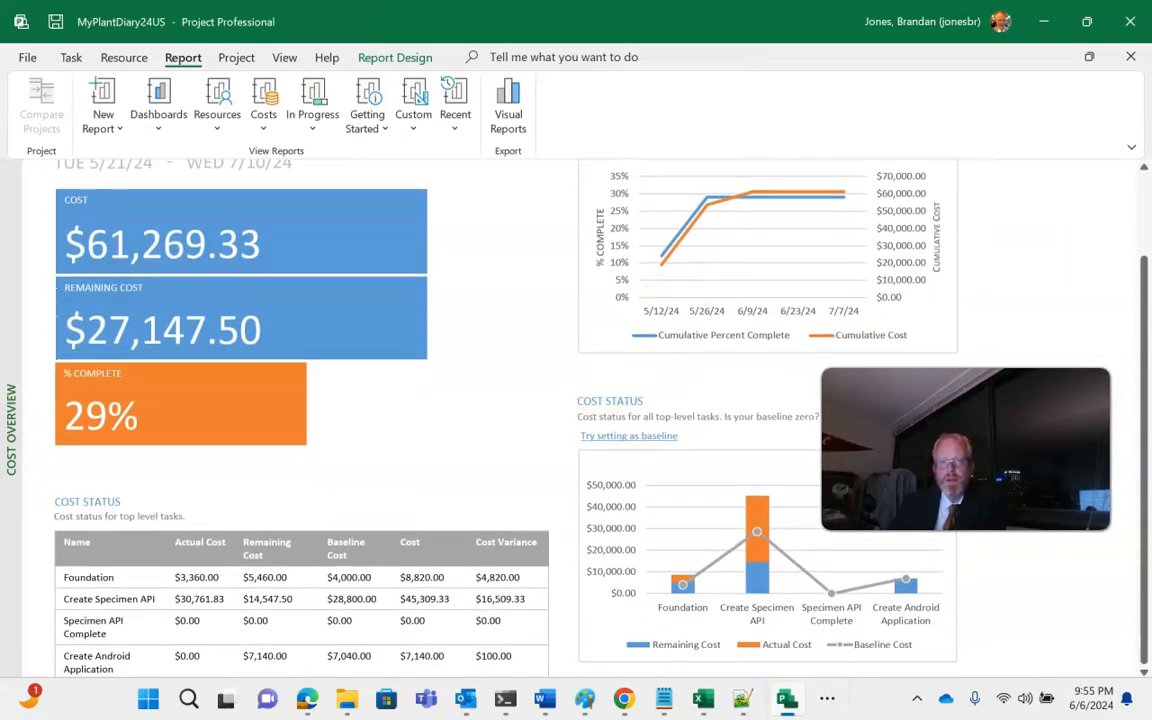
{"action": "mouse_move", "coordinate": [824, 200]}
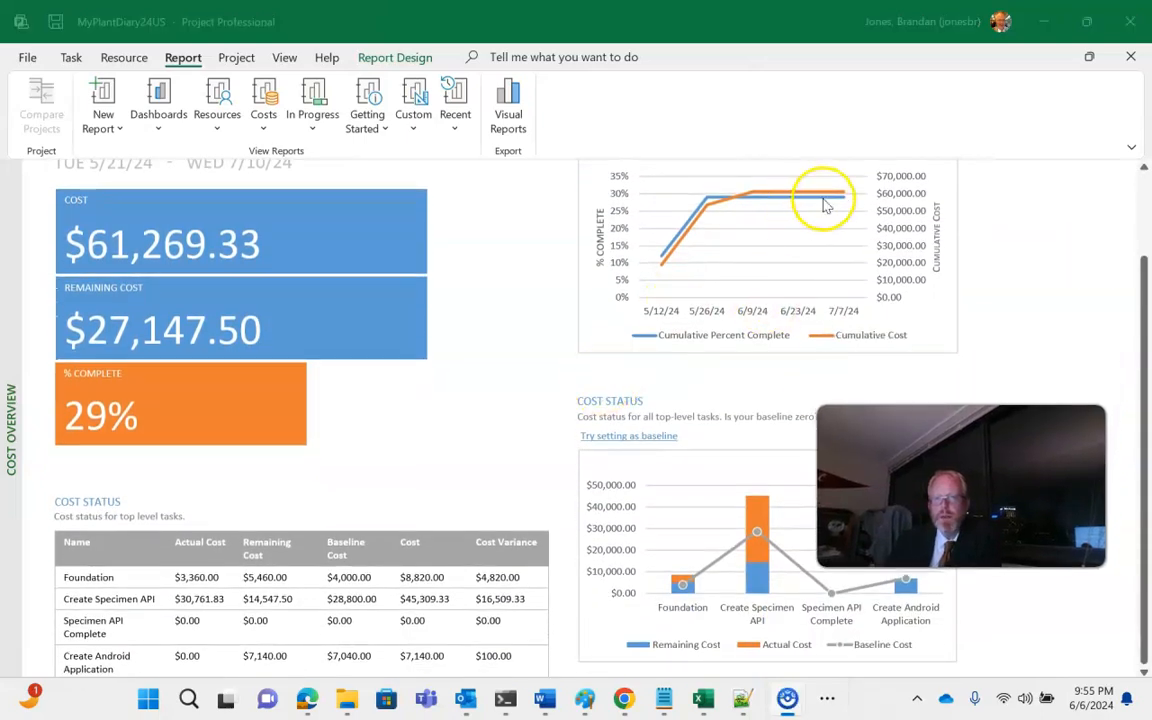
{"action": "mouse_move", "coordinate": [816, 200]}
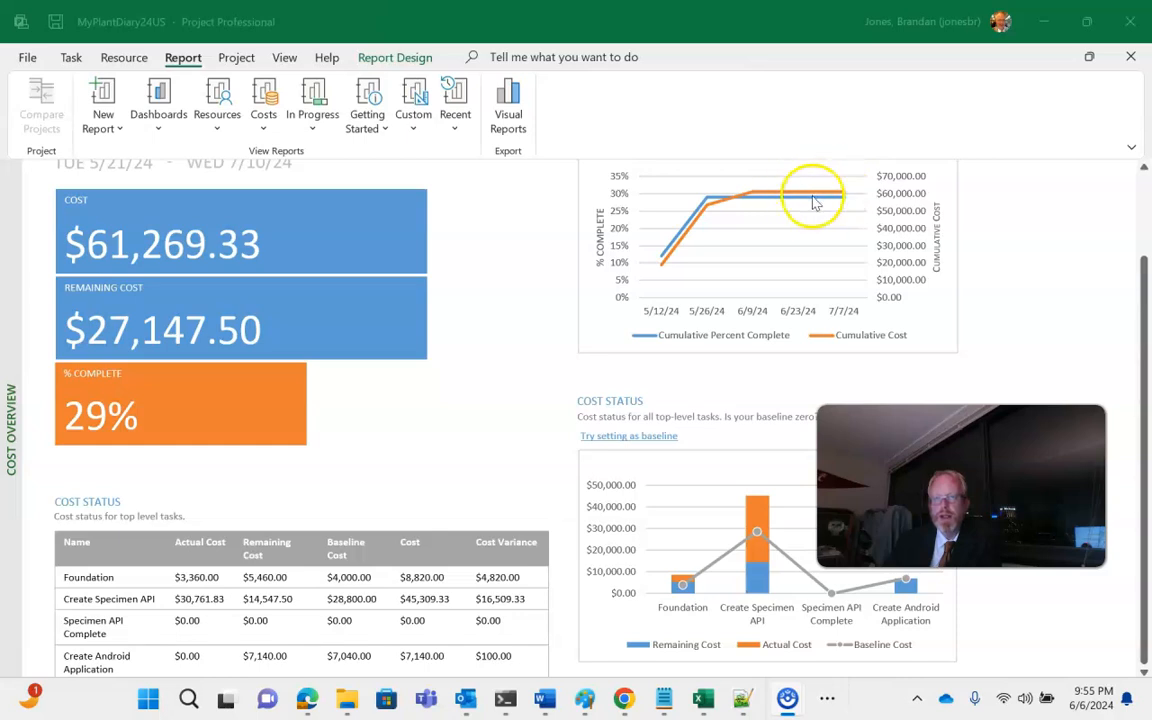
{"action": "mouse_move", "coordinate": [372, 104]}
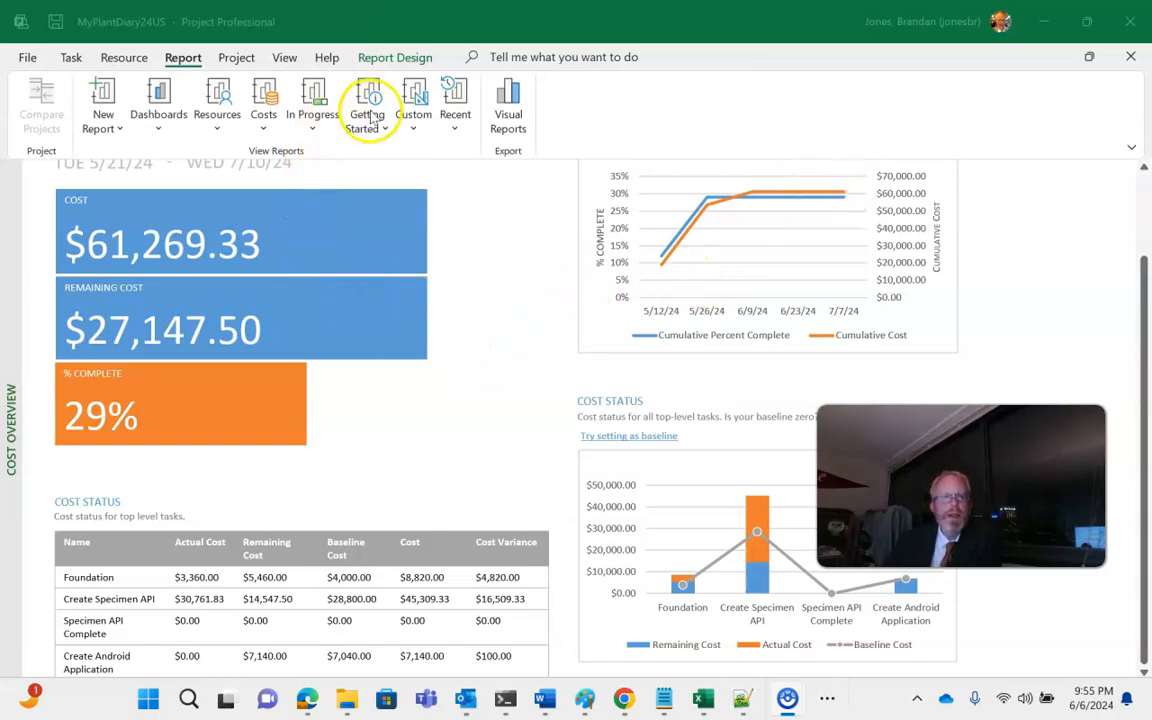
{"action": "left_click", "coordinate": [264, 104]}
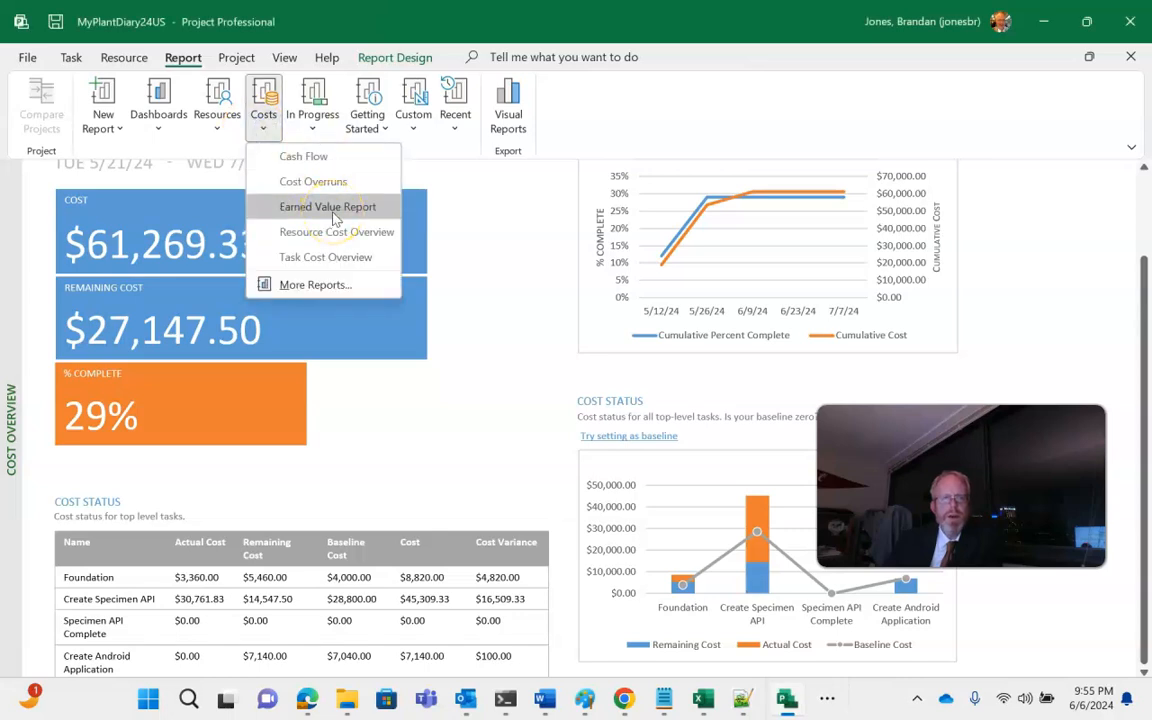
{"action": "left_click", "coordinate": [328, 206]}
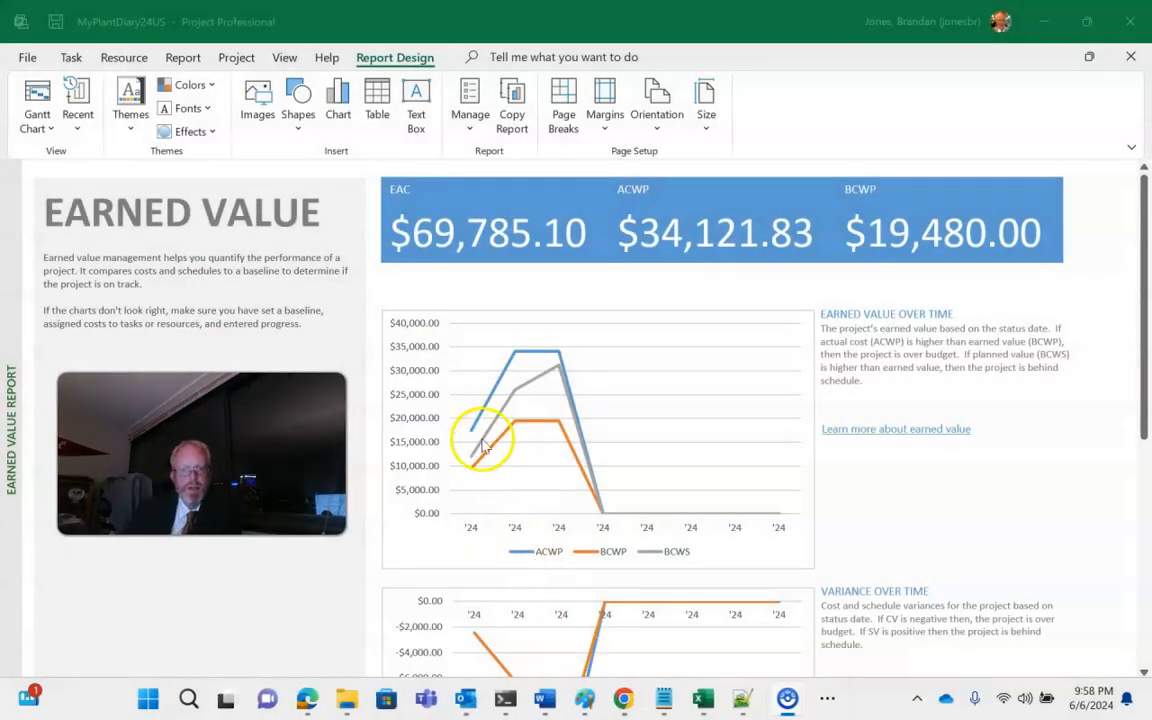
{"action": "mouse_move", "coordinate": [564, 370]}
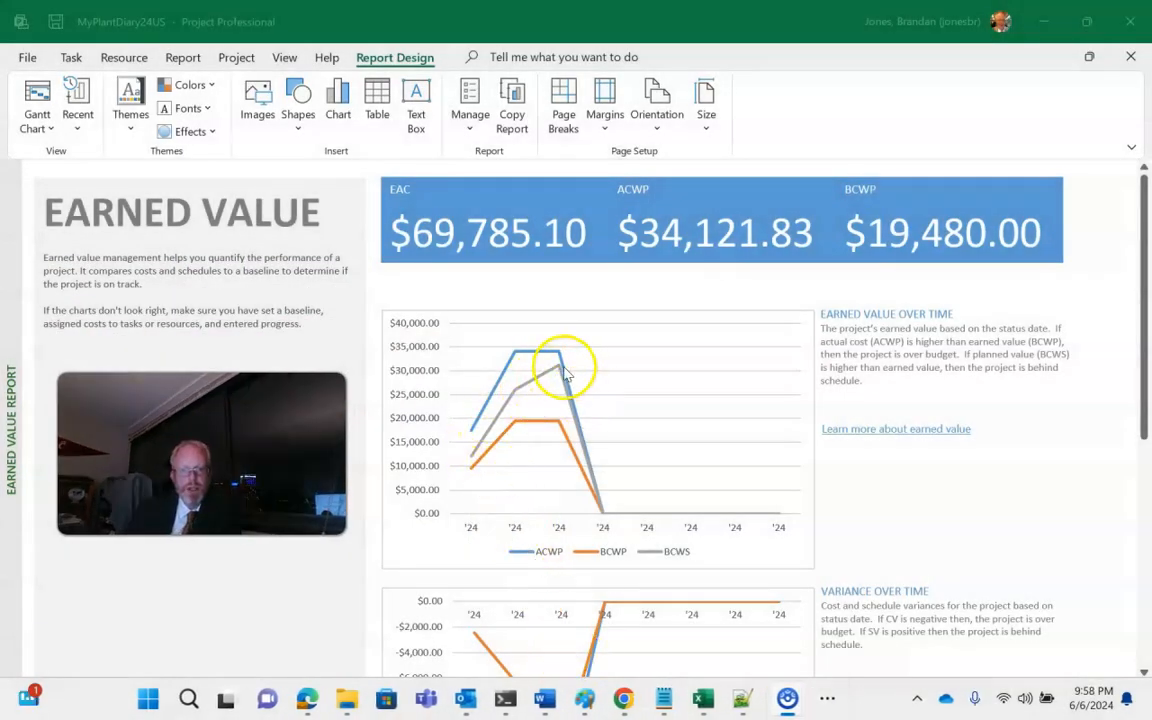
{"action": "mouse_move", "coordinate": [530, 400]}
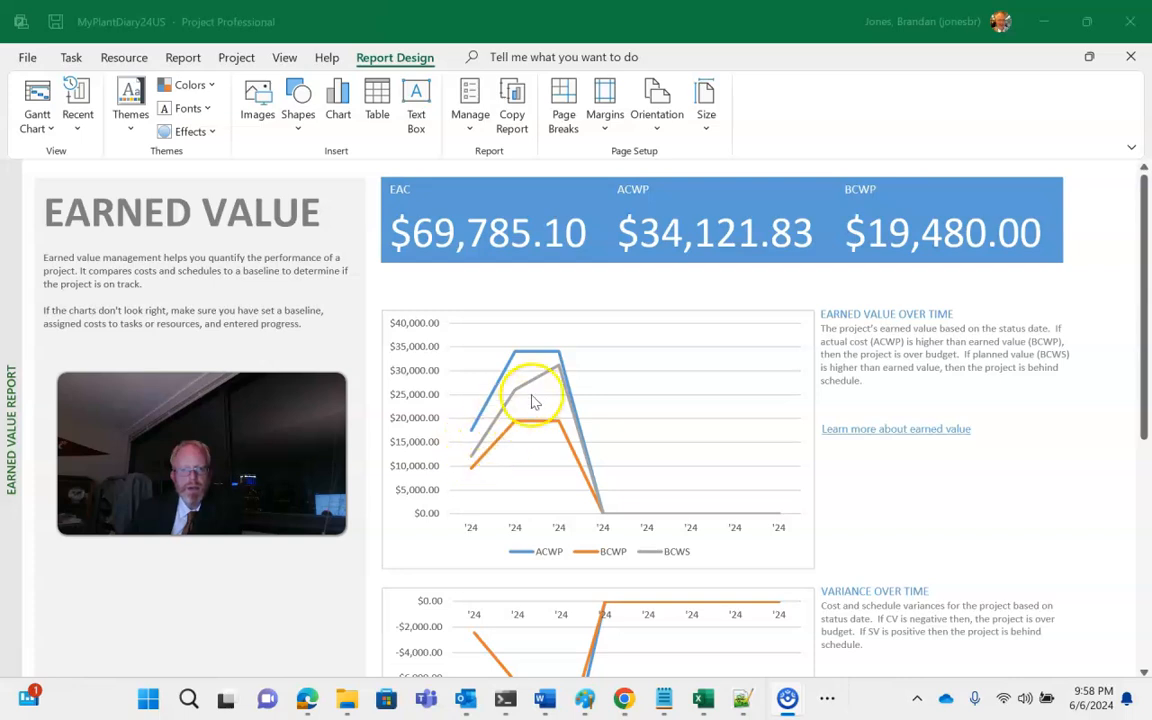
{"action": "mouse_move", "coordinate": [548, 384]}
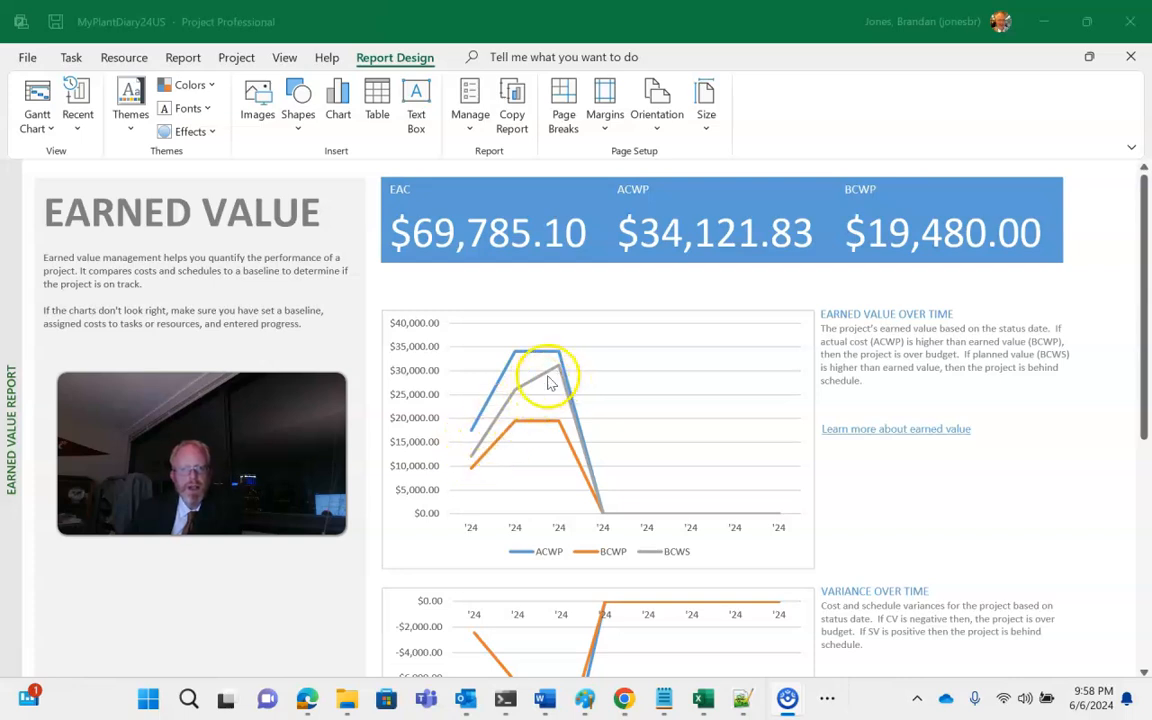
{"action": "mouse_move", "coordinate": [528, 434]}
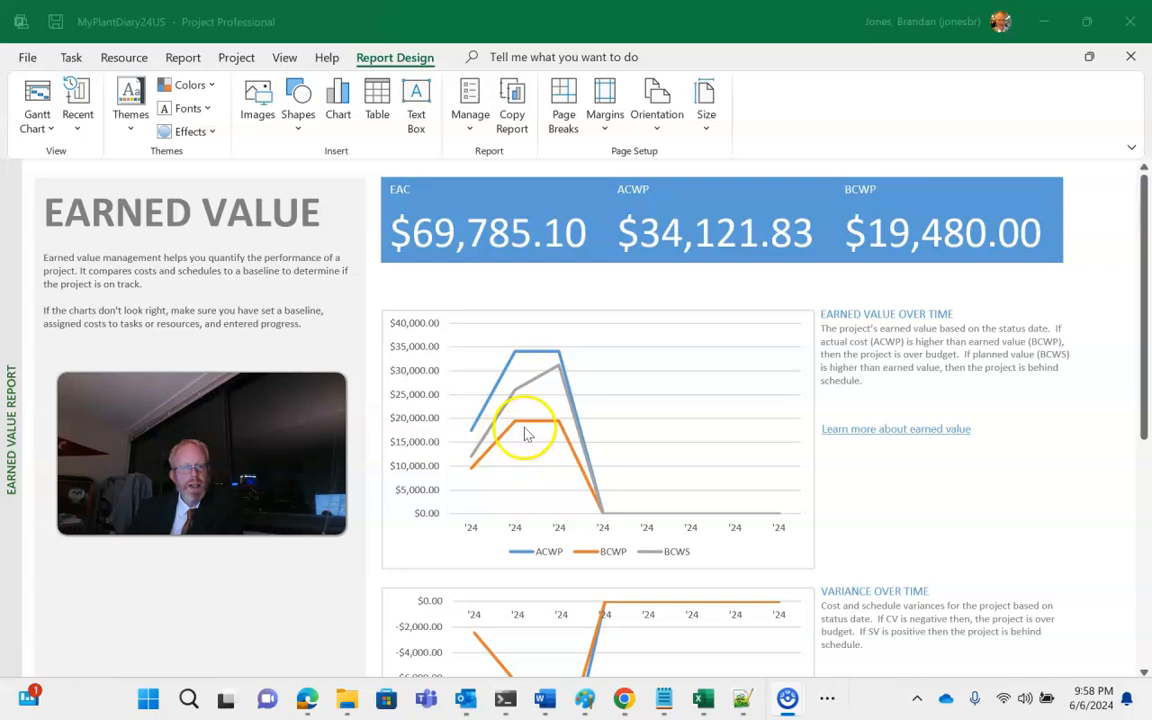
{"action": "mouse_move", "coordinate": [552, 430]}
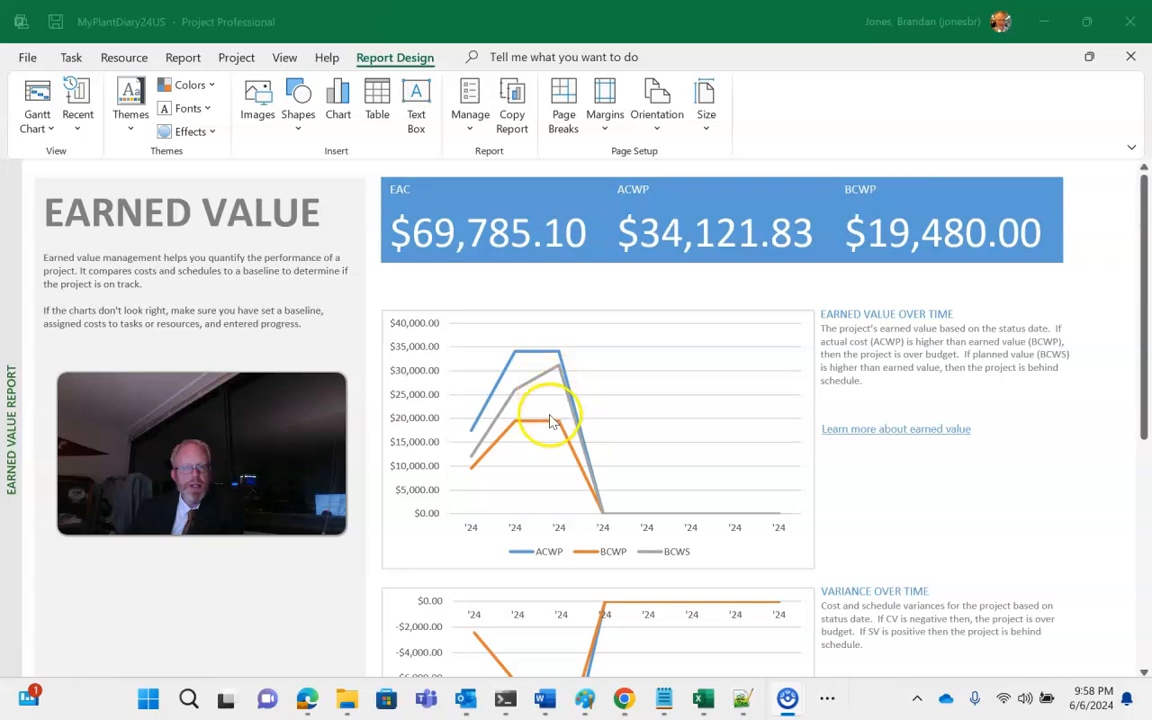
{"action": "mouse_move", "coordinate": [584, 430]}
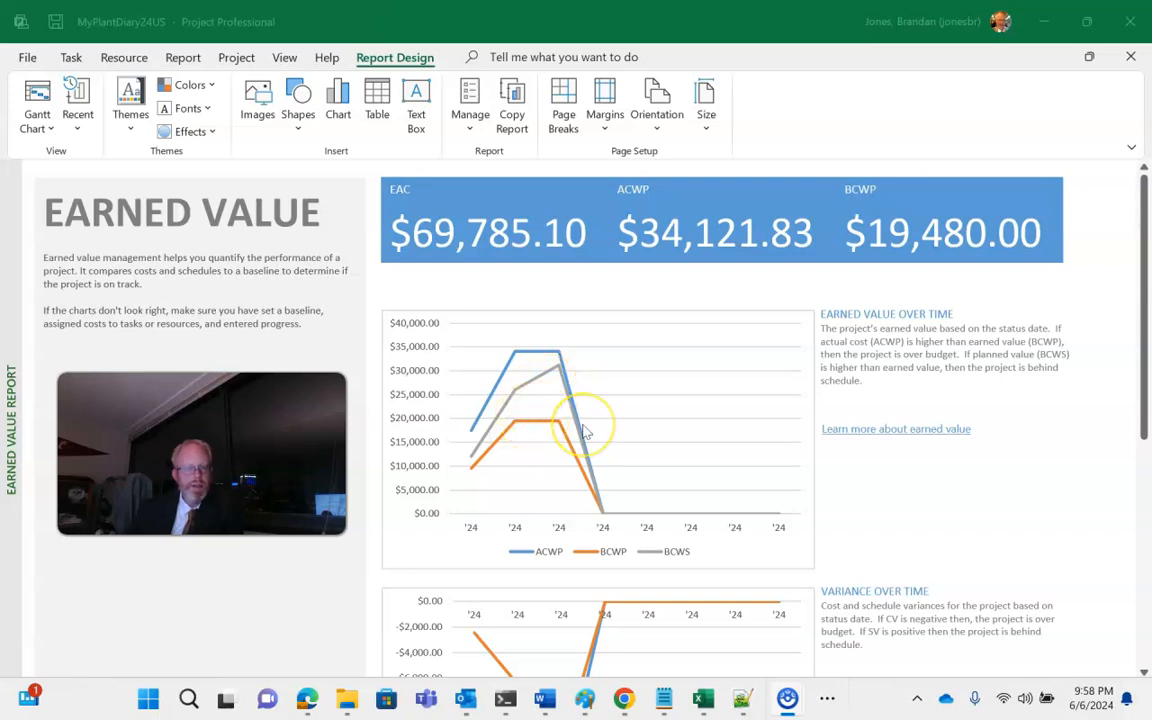
{"action": "mouse_move", "coordinate": [924, 190]}
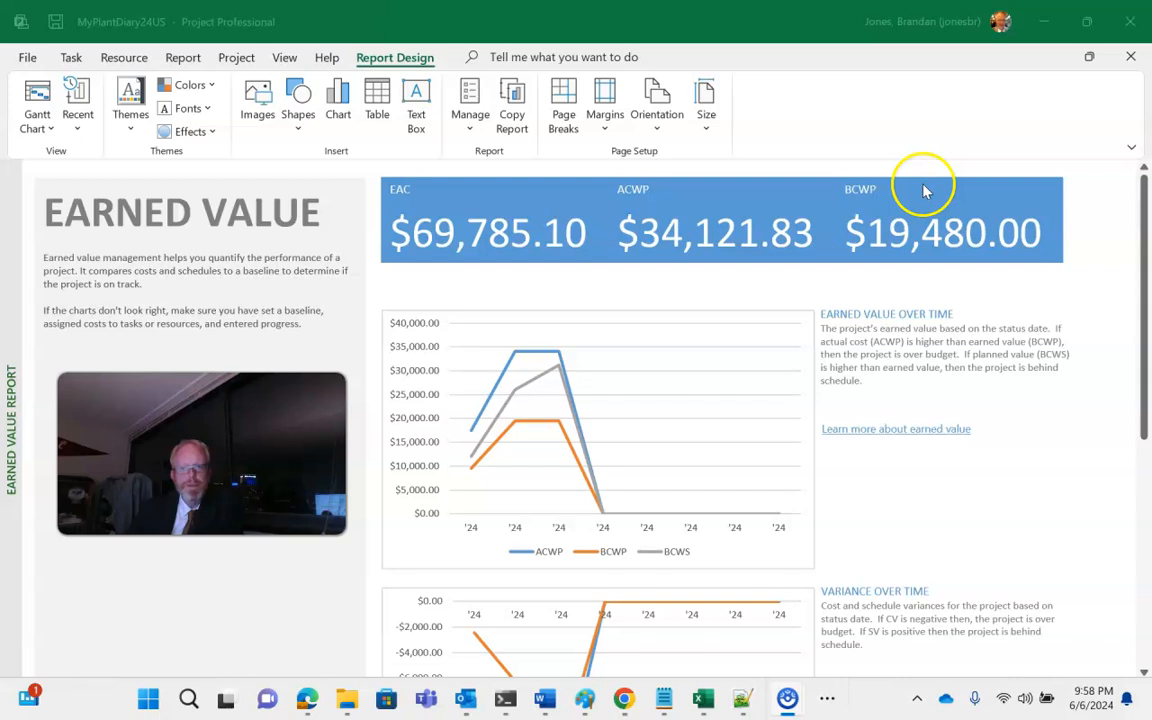
{"action": "mouse_move", "coordinate": [504, 390]}
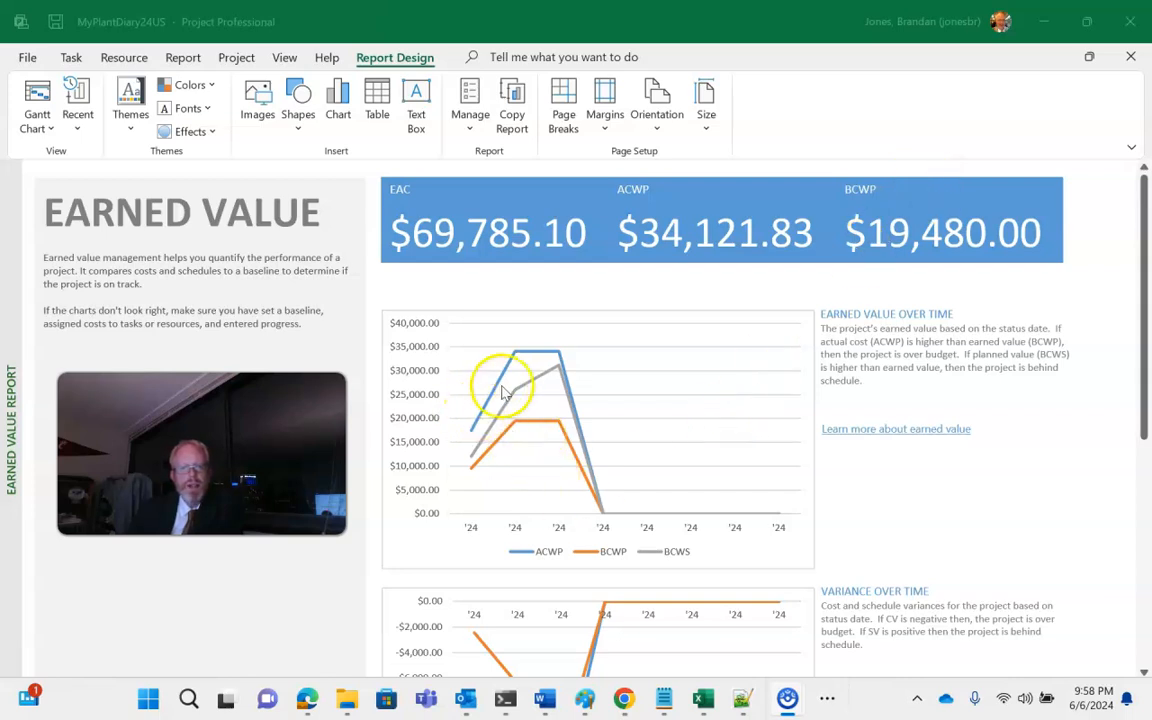
{"action": "mouse_move", "coordinate": [518, 418]}
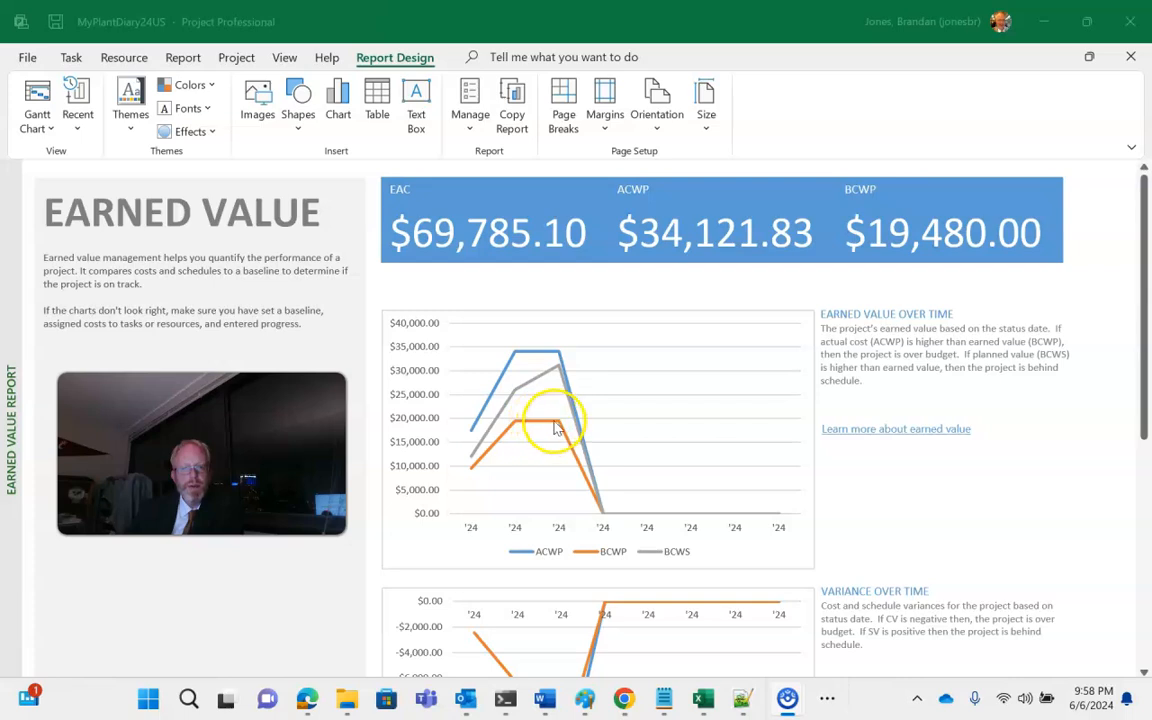
{"action": "mouse_move", "coordinate": [548, 404]}
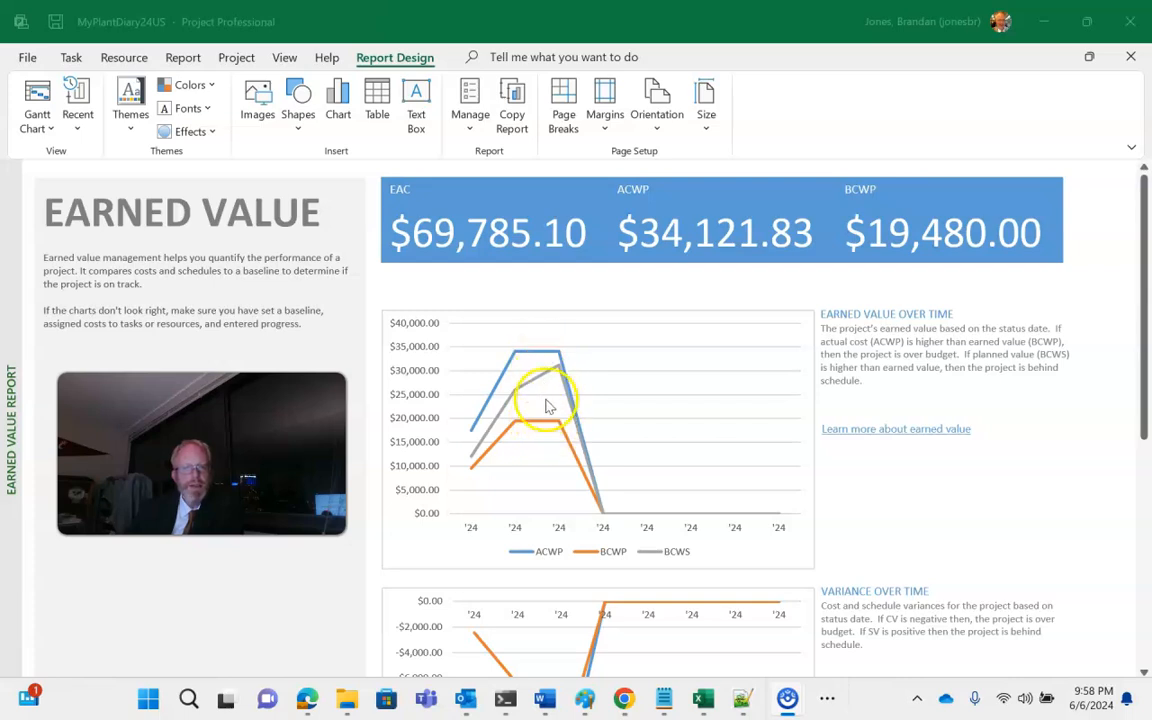
{"action": "mouse_move", "coordinate": [540, 424]}
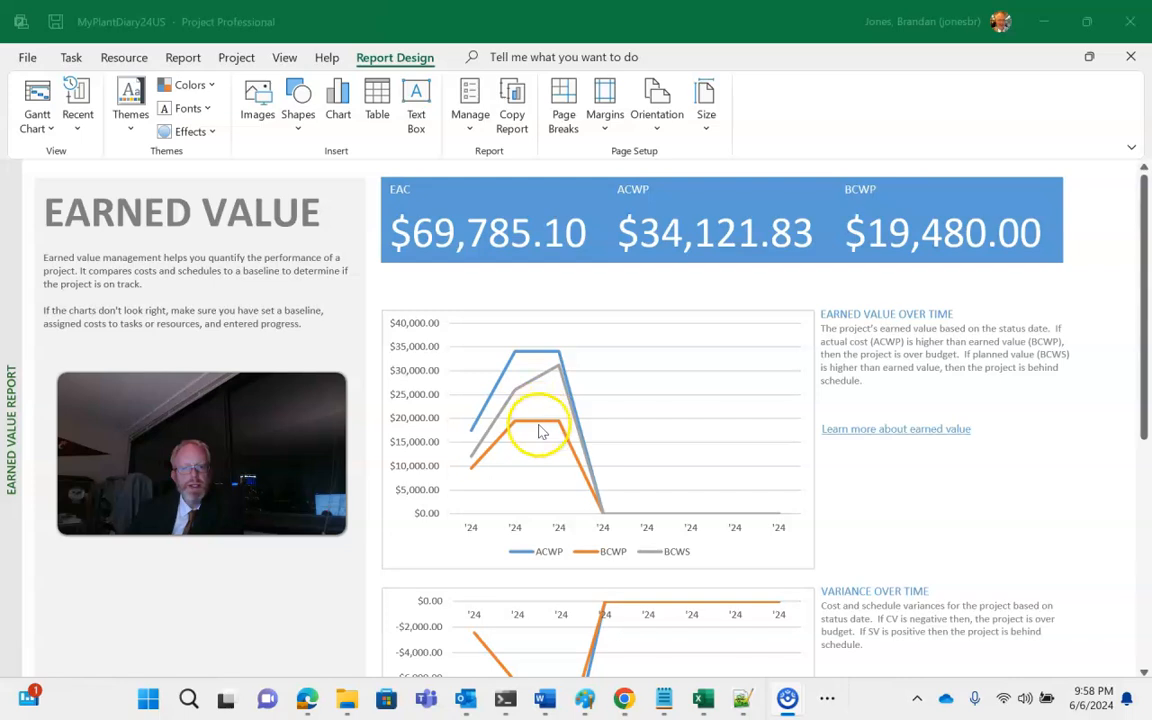
{"action": "mouse_move", "coordinate": [550, 360]}
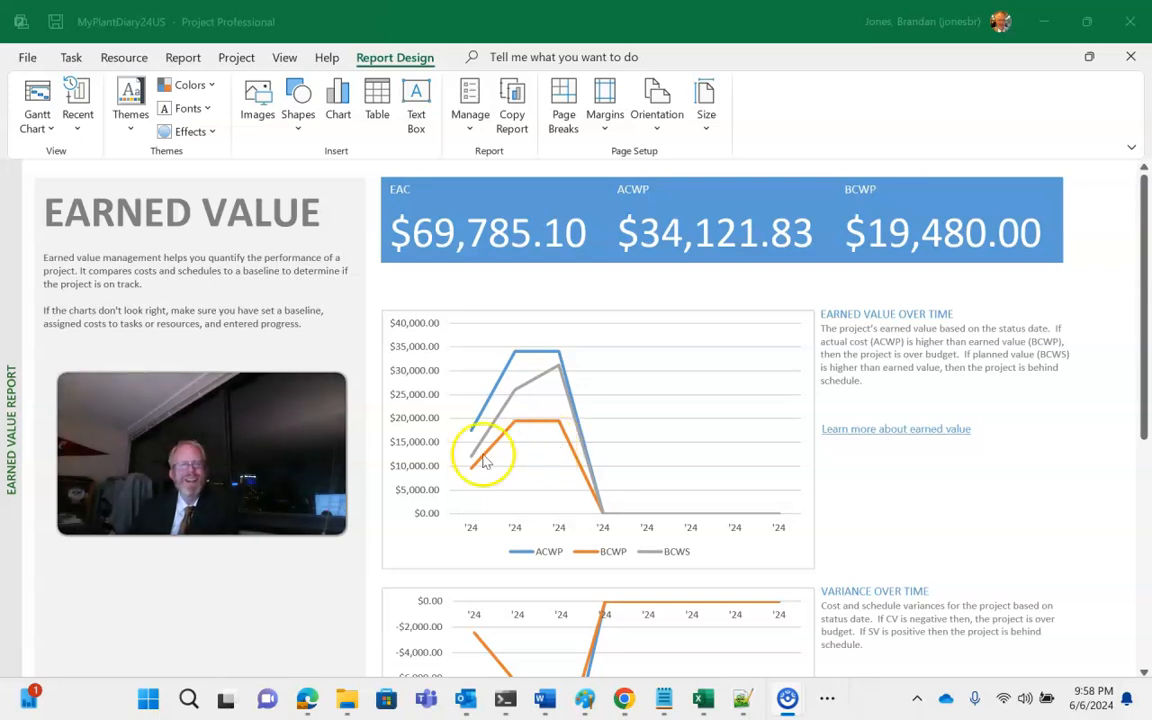
{"action": "mouse_move", "coordinate": [530, 390]}
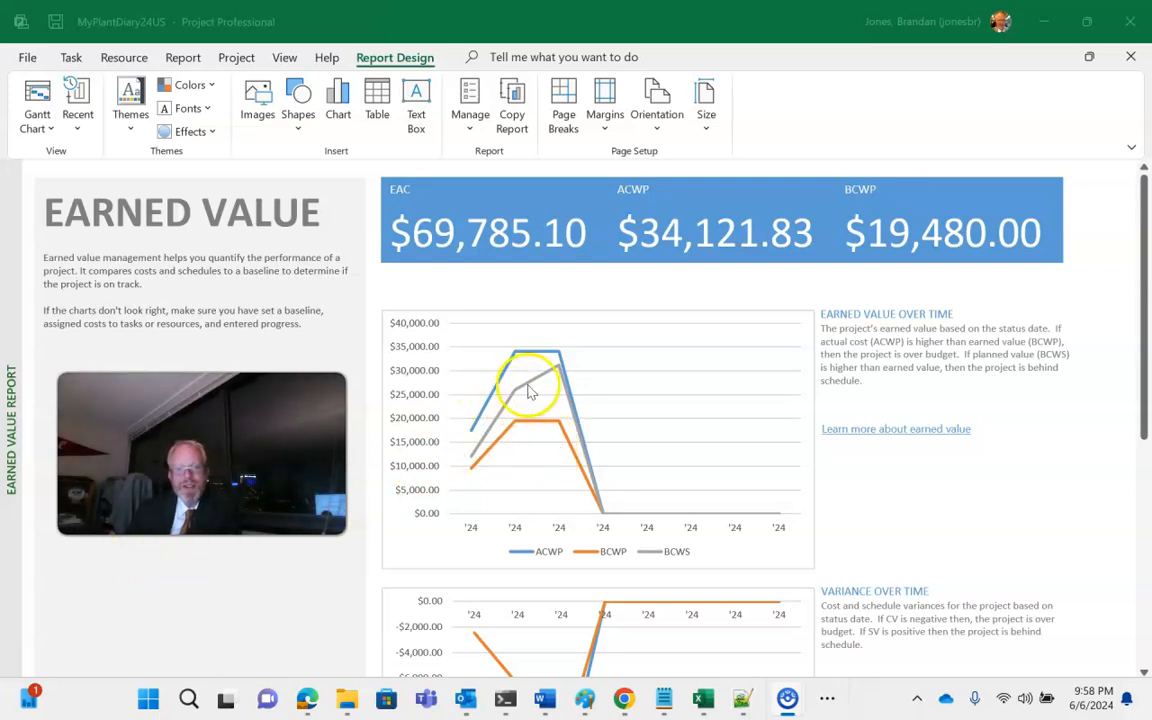
{"action": "mouse_move", "coordinate": [558, 340]}
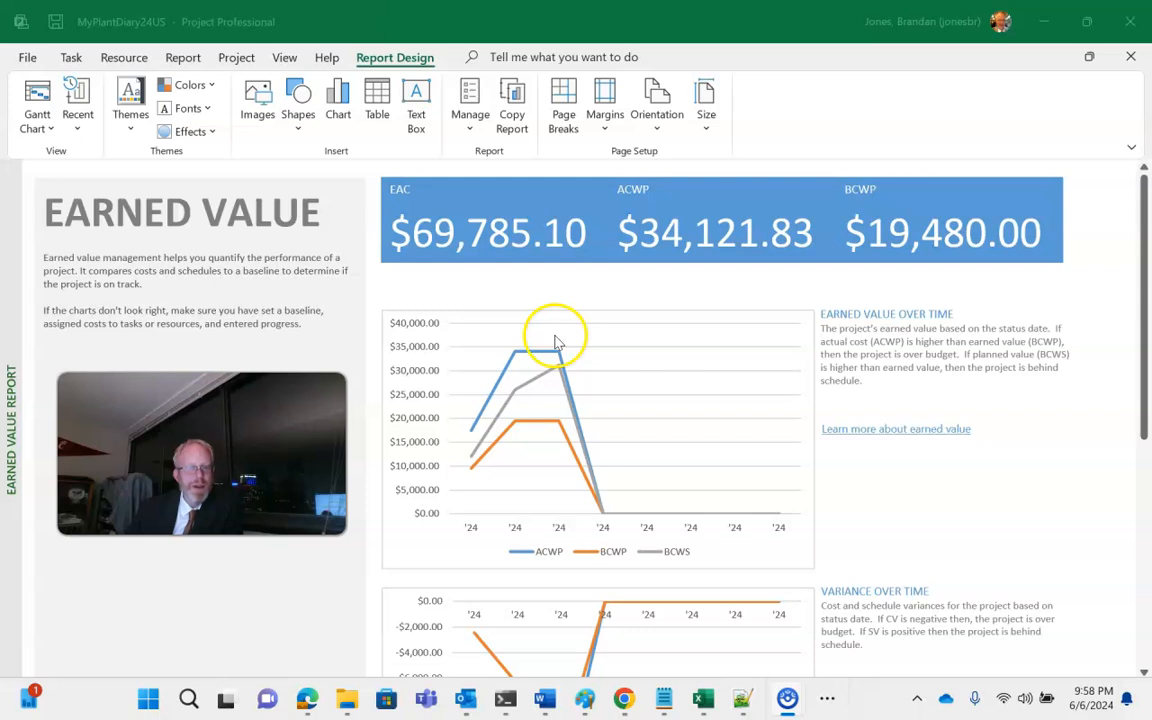
{"action": "mouse_move", "coordinate": [550, 516]}
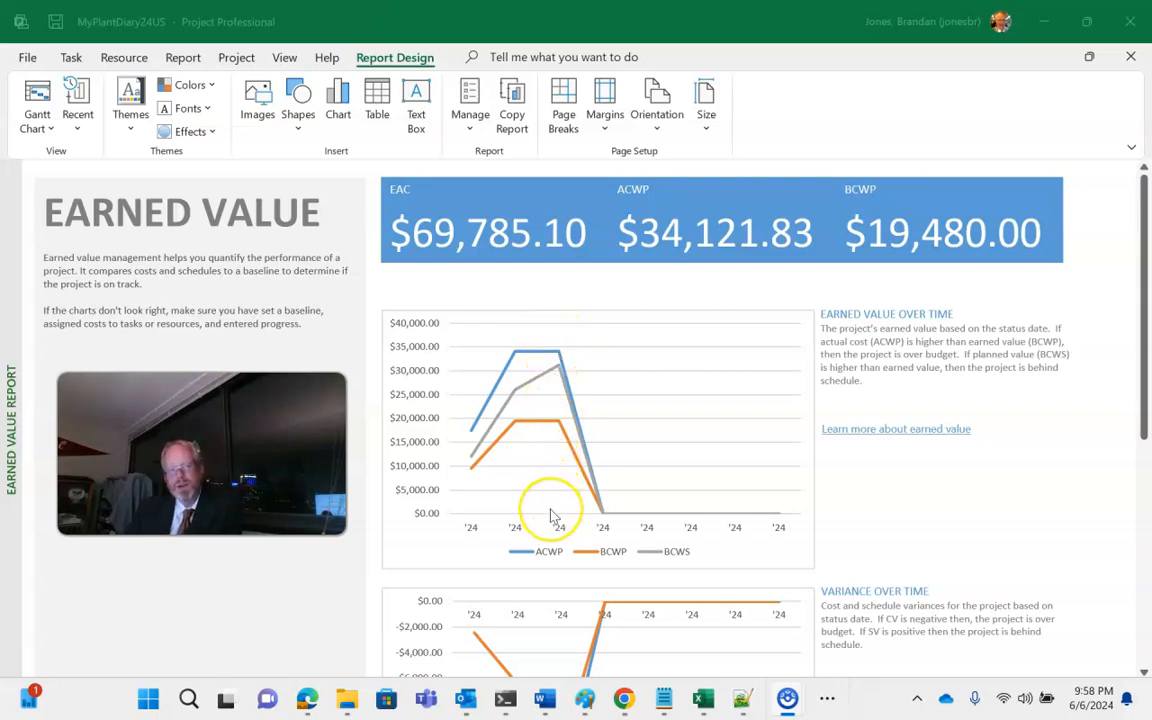
{"action": "mouse_move", "coordinate": [552, 512]}
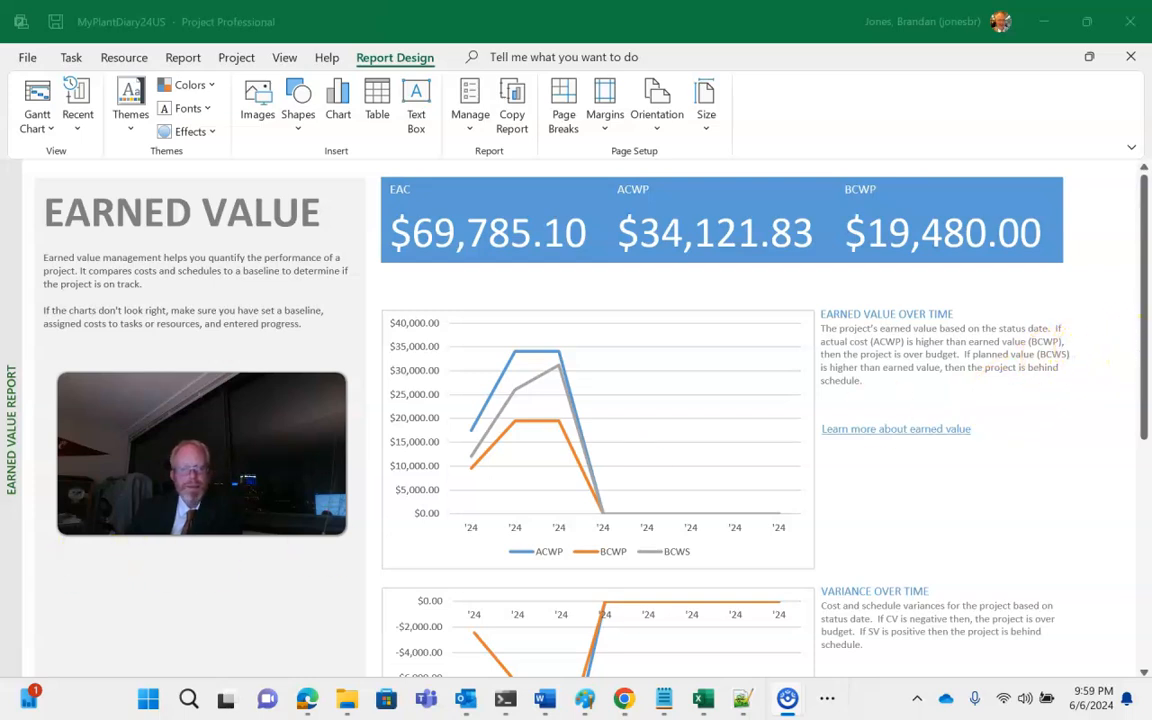
Scroll down to the Variance Over Time chart plotting CV and SV.
{"action": "scroll", "scroll_direction": "down", "scroll_amount": 3}
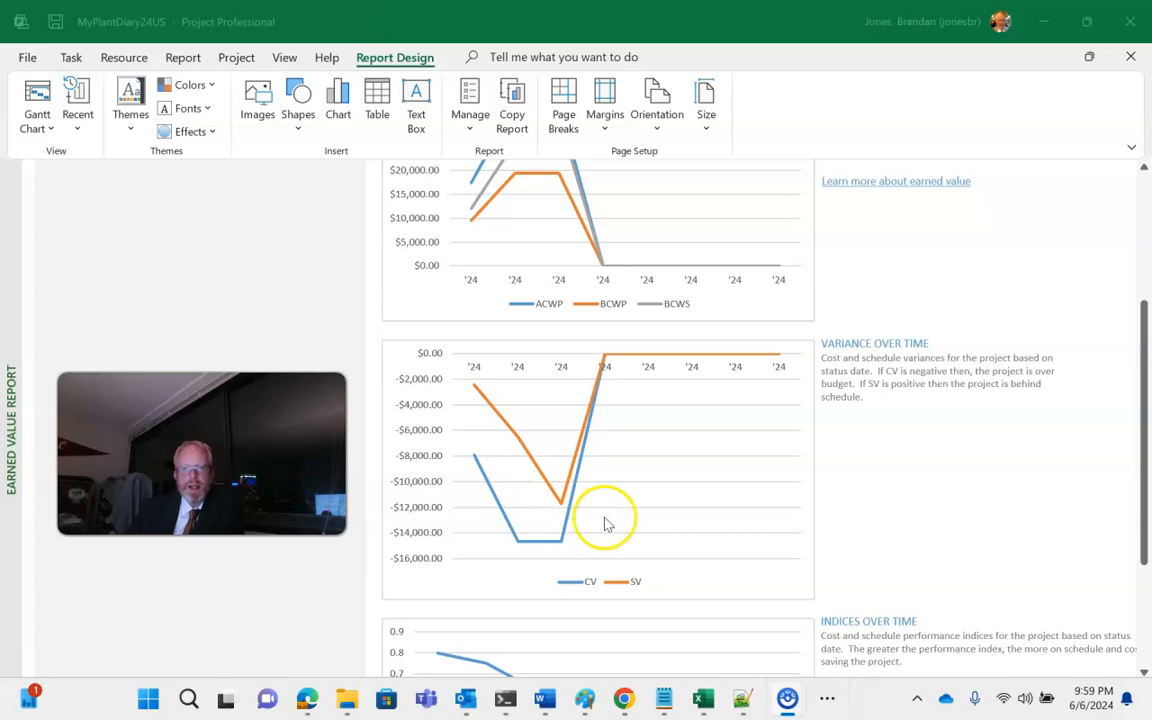
{"action": "mouse_move", "coordinate": [528, 456]}
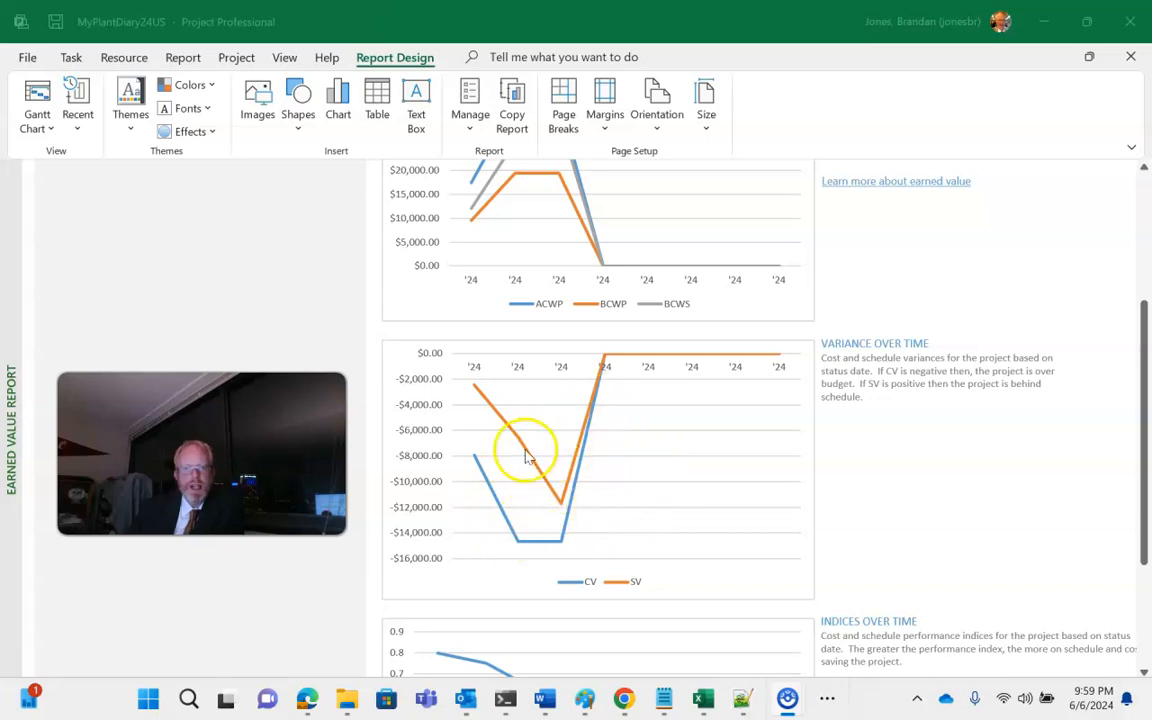
{"action": "mouse_move", "coordinate": [548, 510]}
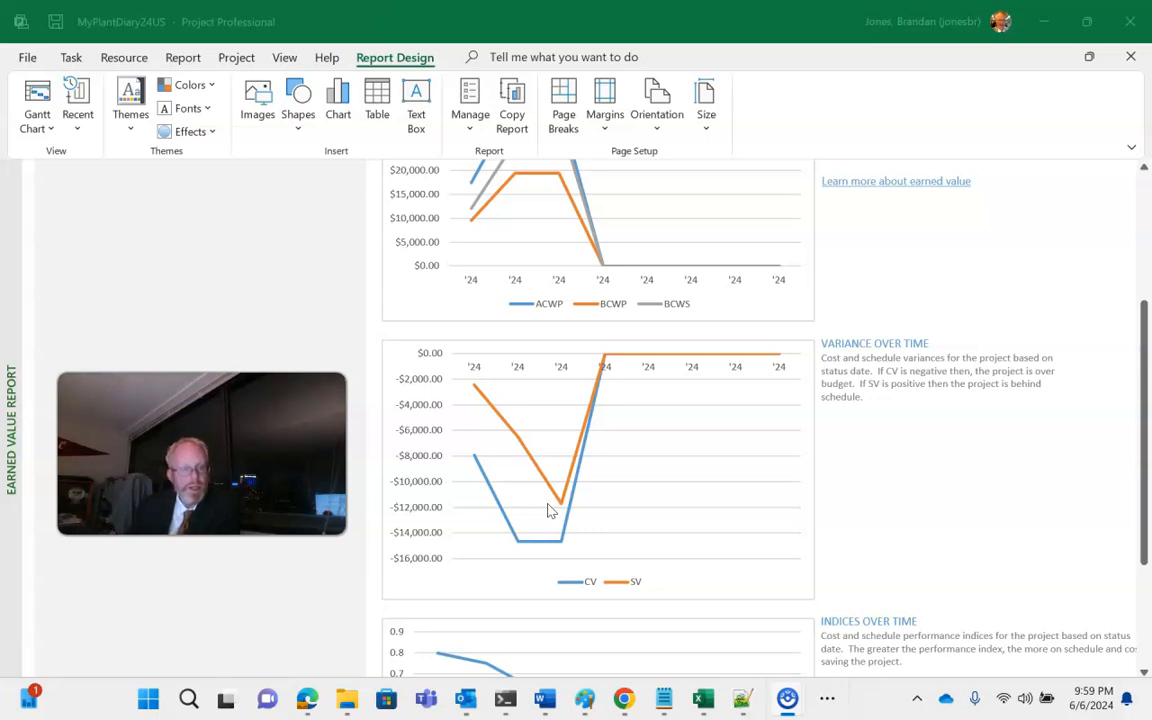
{"action": "mouse_move", "coordinate": [718, 628]}
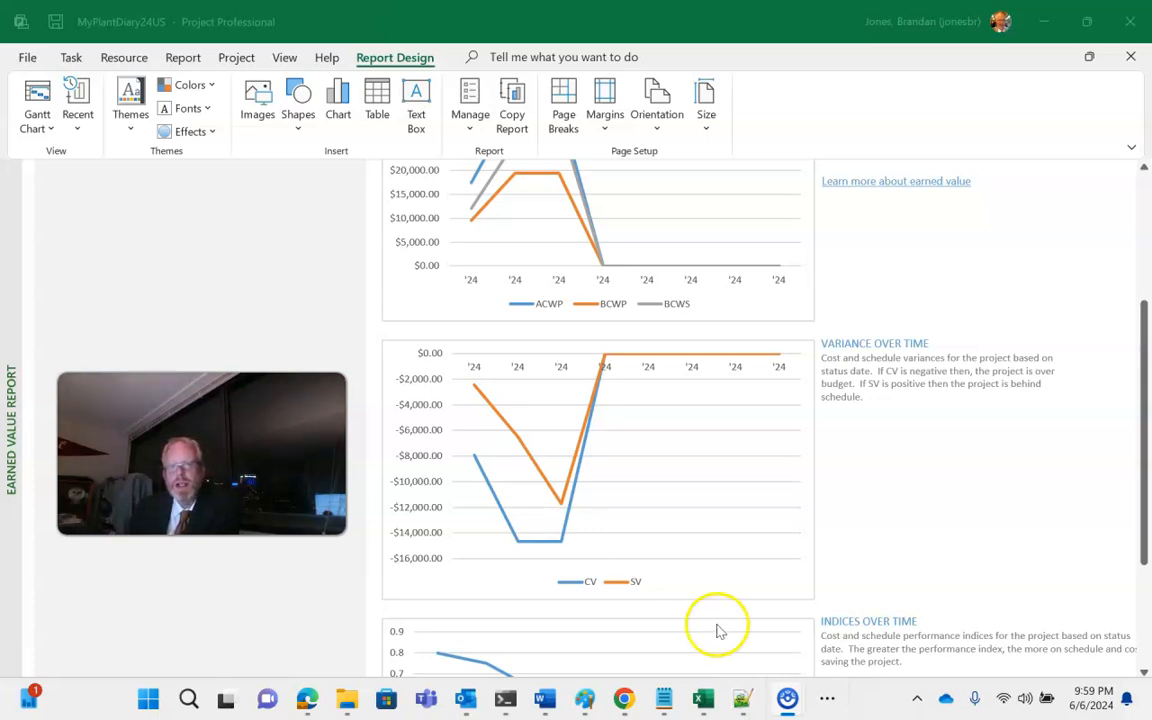
{"action": "mouse_move", "coordinate": [1148, 460]}
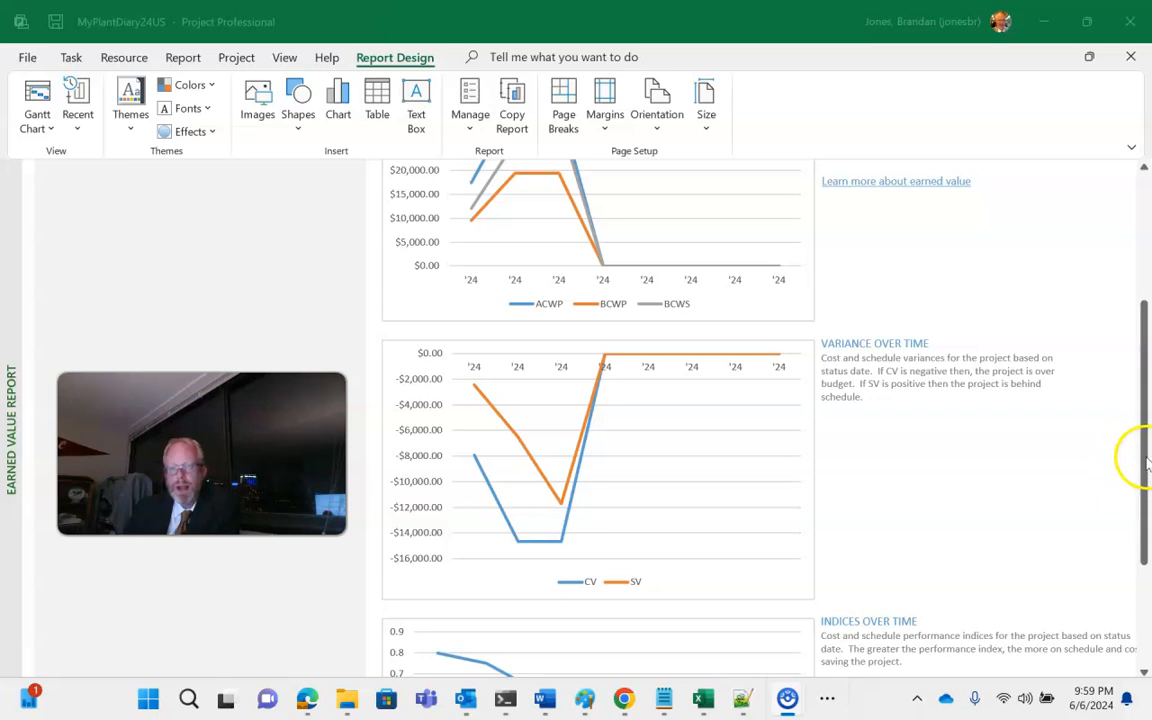
Scroll further to the Indices Over Time chart plotting SPI and CPI.
{"action": "scroll", "scroll_direction": "down", "scroll_amount": 3}
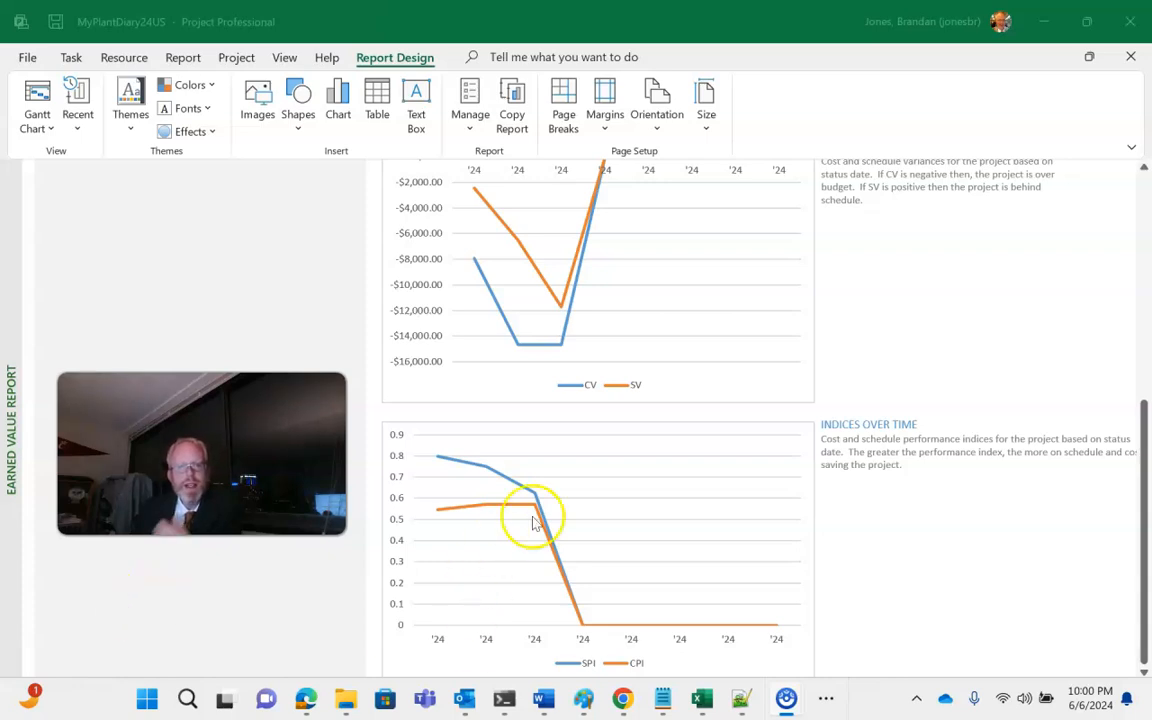
{"action": "mouse_move", "coordinate": [450, 452]}
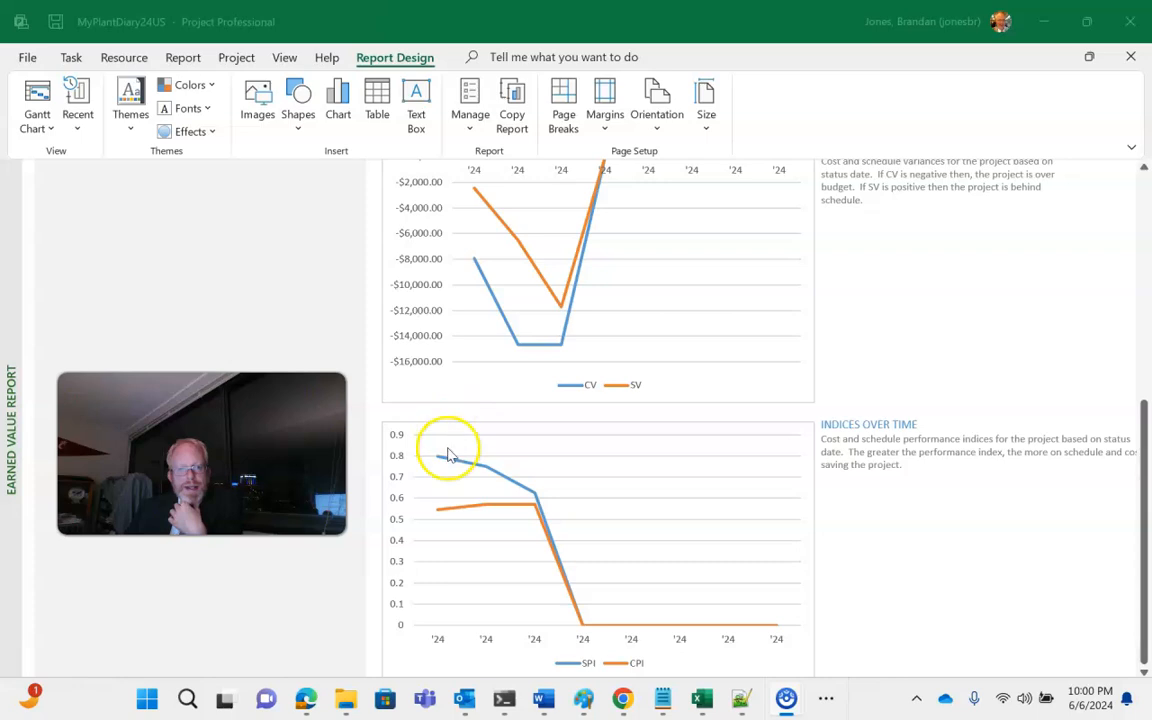
{"action": "mouse_move", "coordinate": [510, 480]}
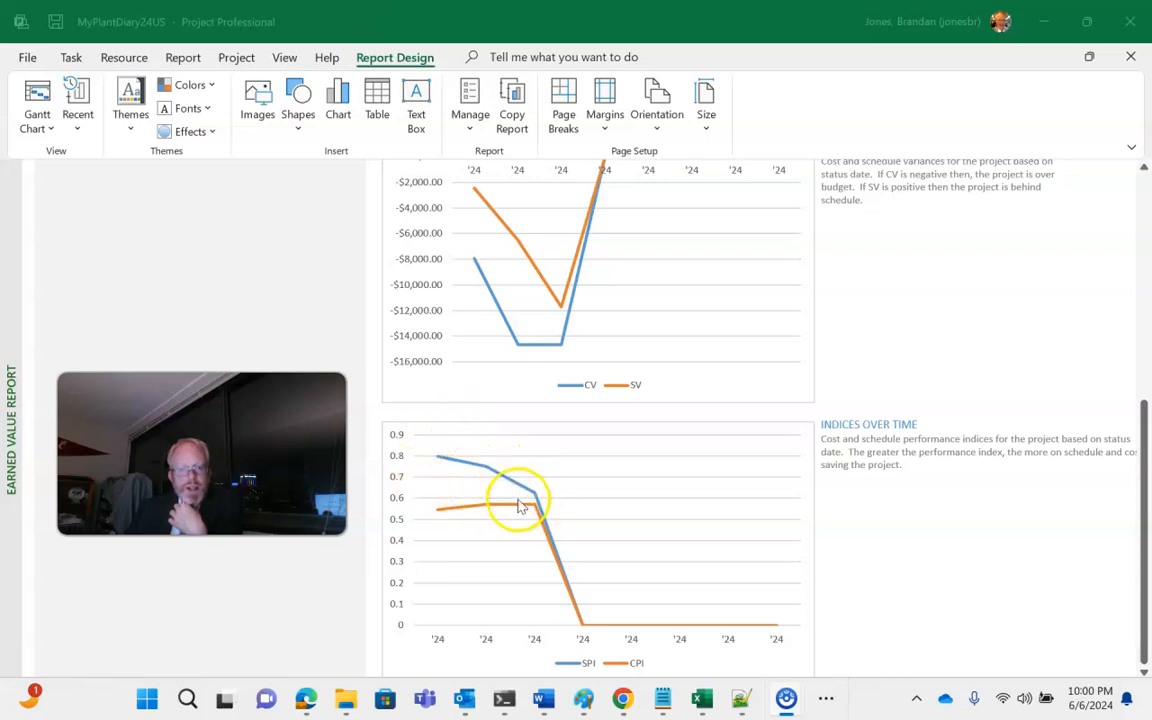
{"action": "mouse_move", "coordinate": [482, 510]}
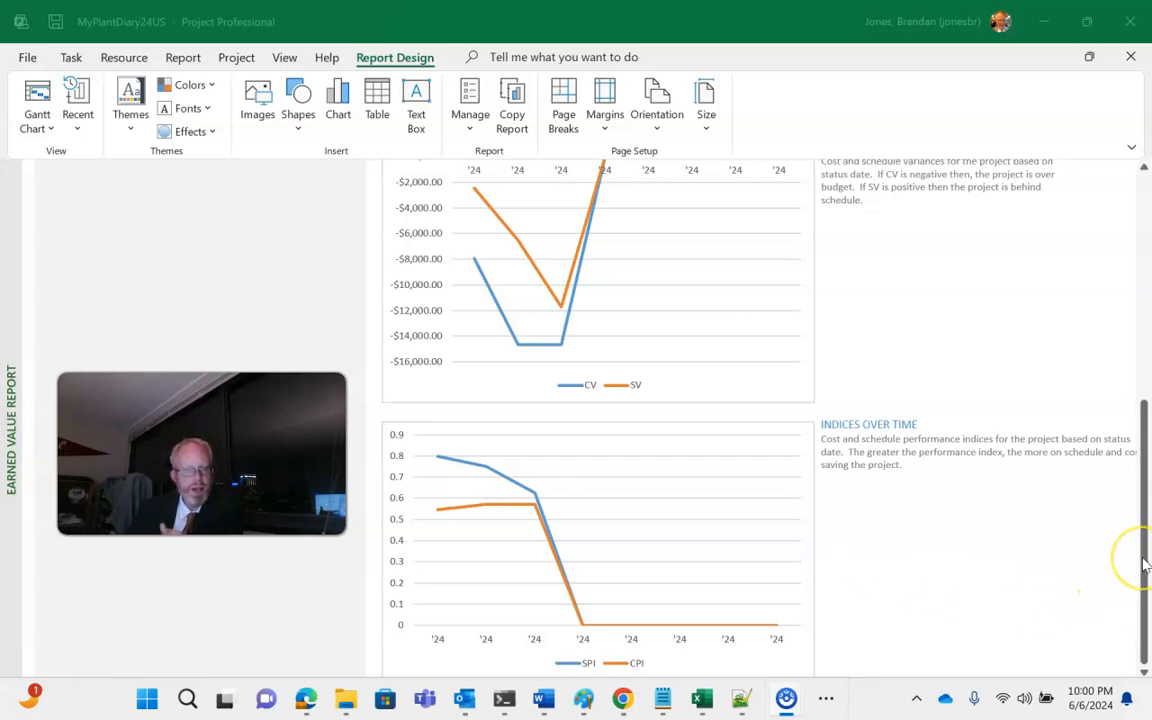
Return to the report's top and show the Field List behind the EAC, ACWP, BCWP summary.
{"action": "scroll", "scroll_direction": "up", "scroll_amount": 3}
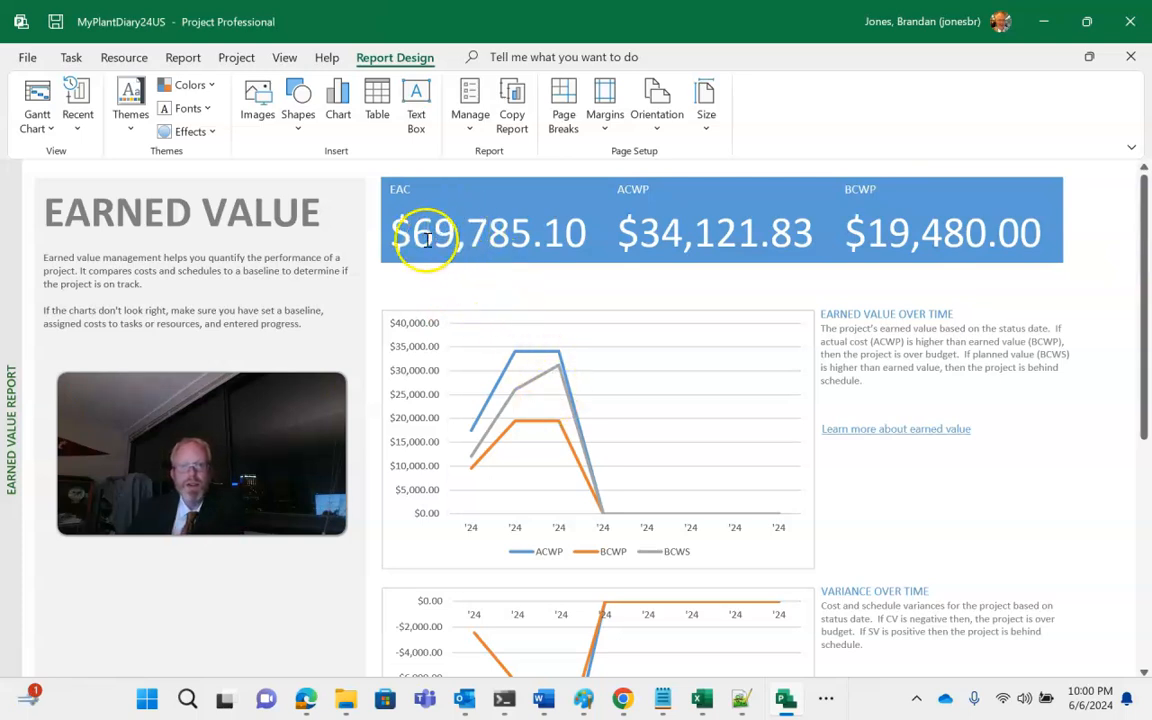
{"action": "left_click", "coordinate": [490, 232]}
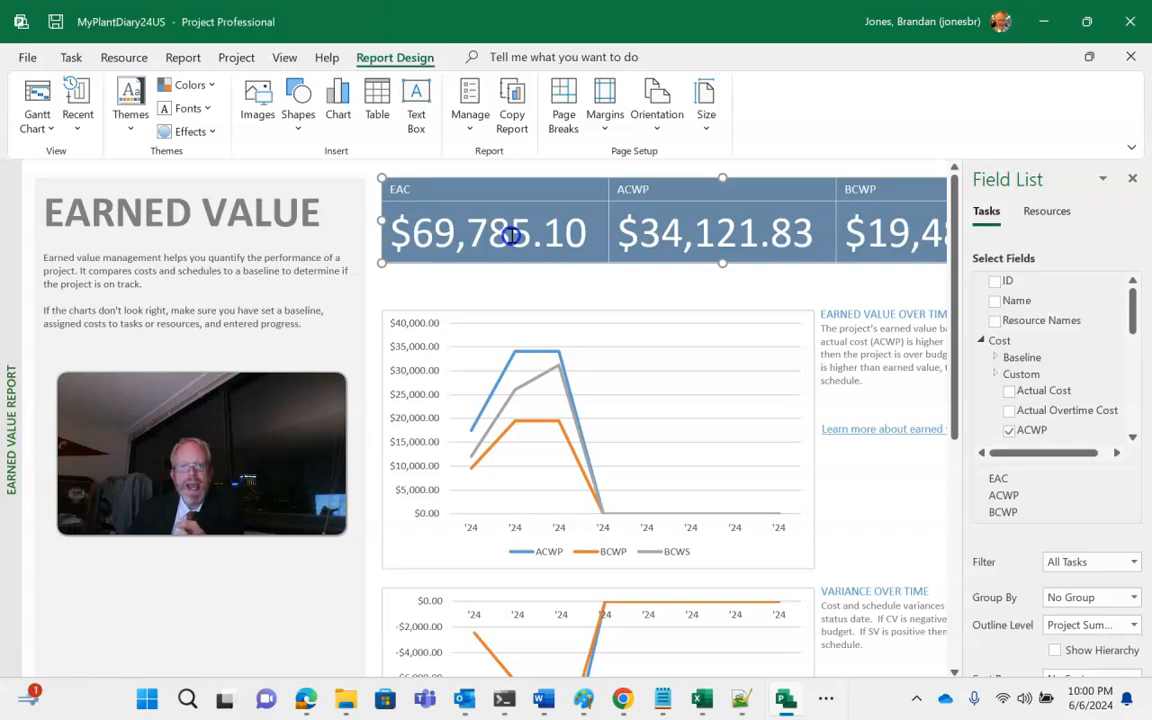
{"action": "mouse_move", "coordinate": [300, 624]}
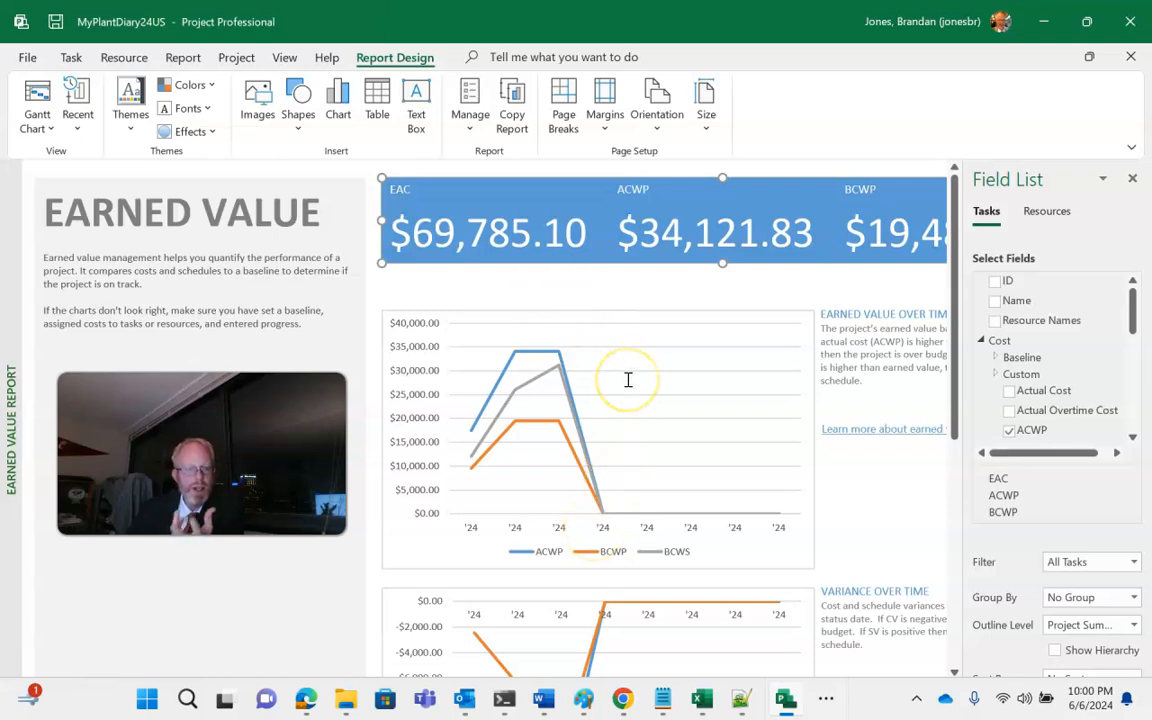
{"action": "mouse_move", "coordinate": [680, 244]}
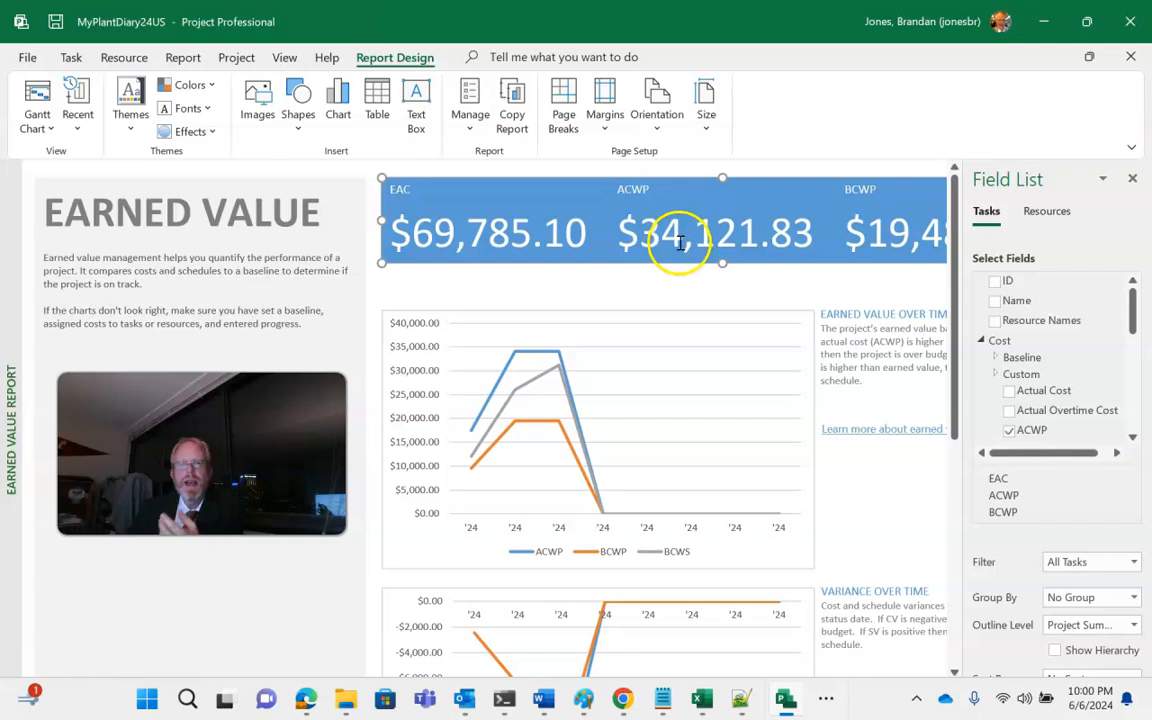